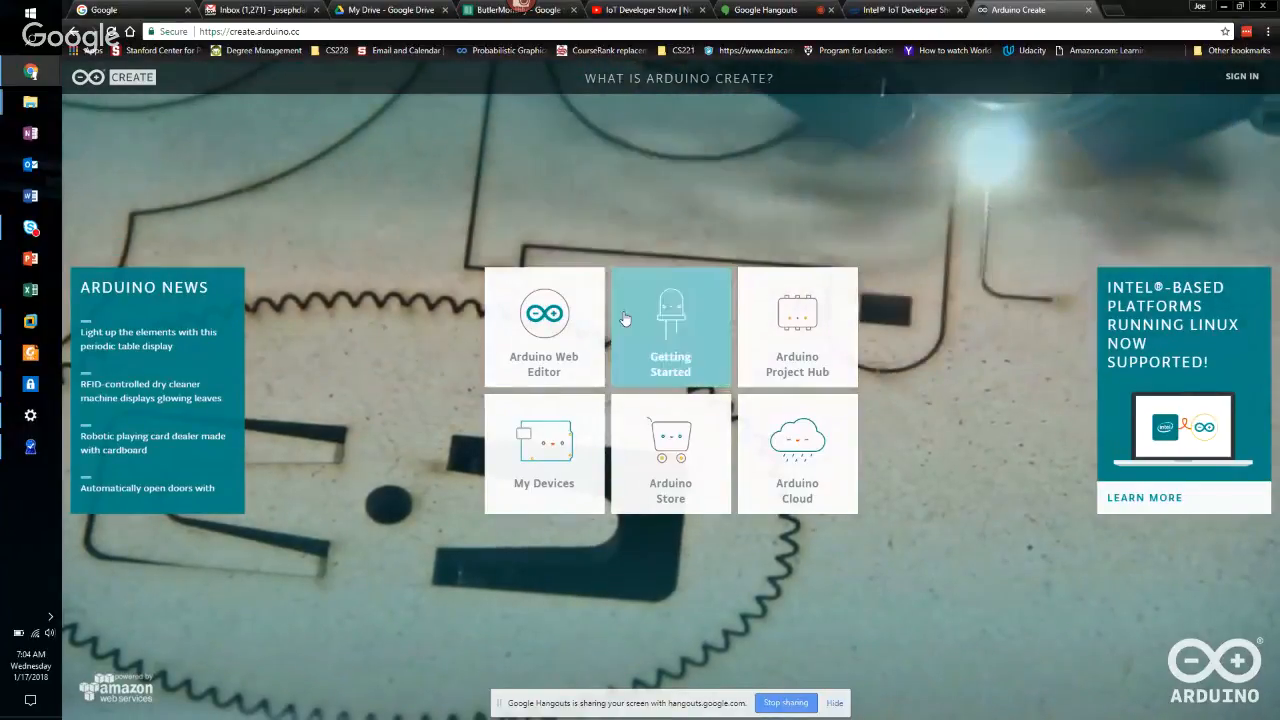
{"action": "mouse_move", "coordinate": [573, 338]}
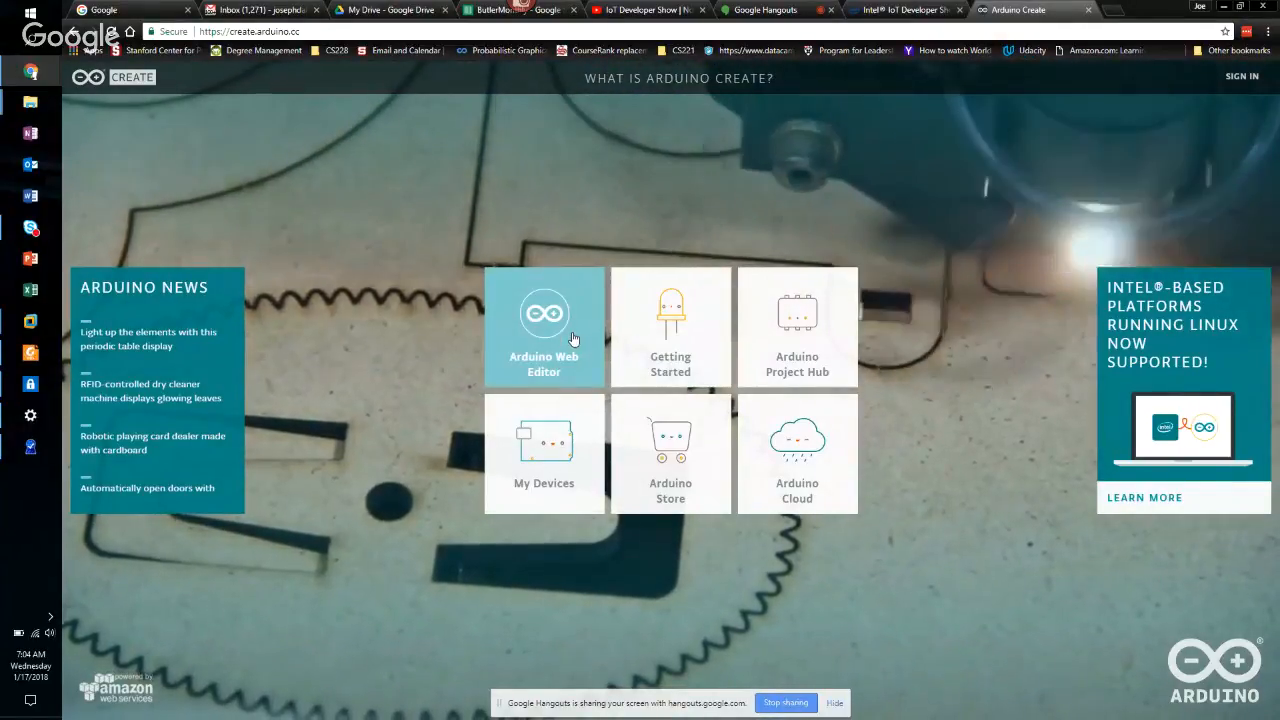
- Open the Arduino Web Editor and sign in as joebuth
{"action": "left_click", "coordinate": [544, 327]}
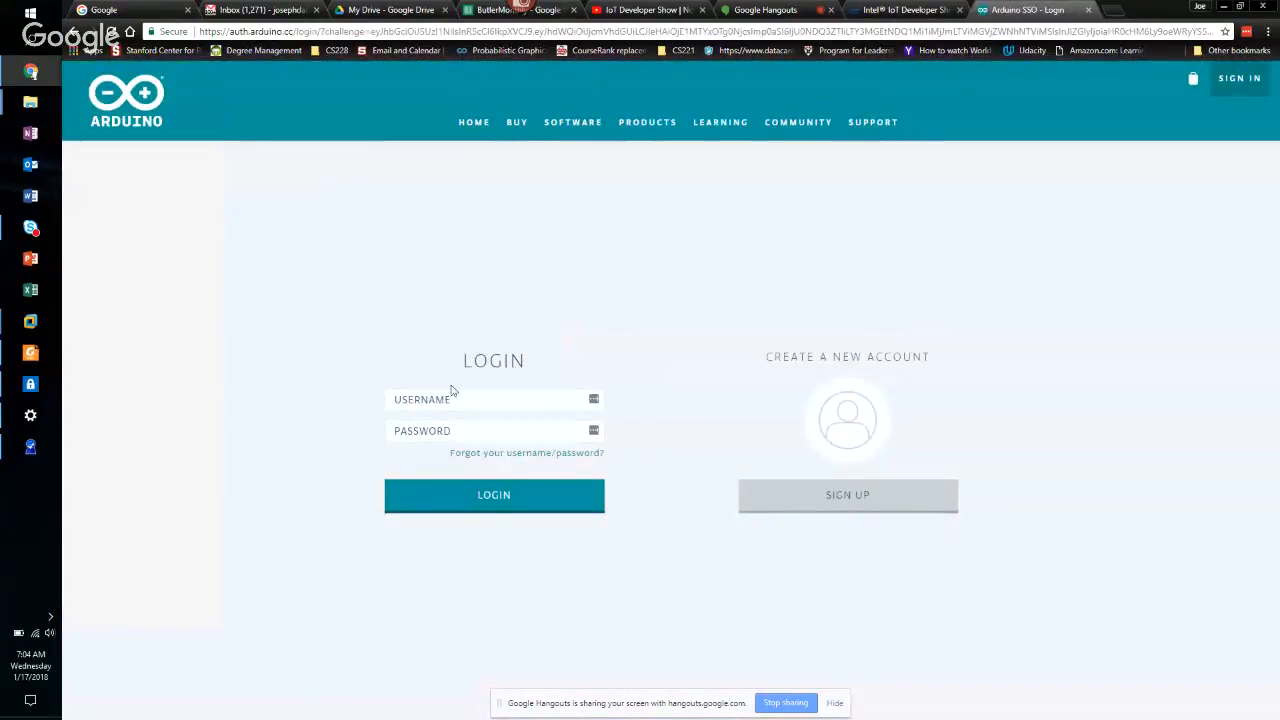
{"action": "type", "text": "joebuth"}
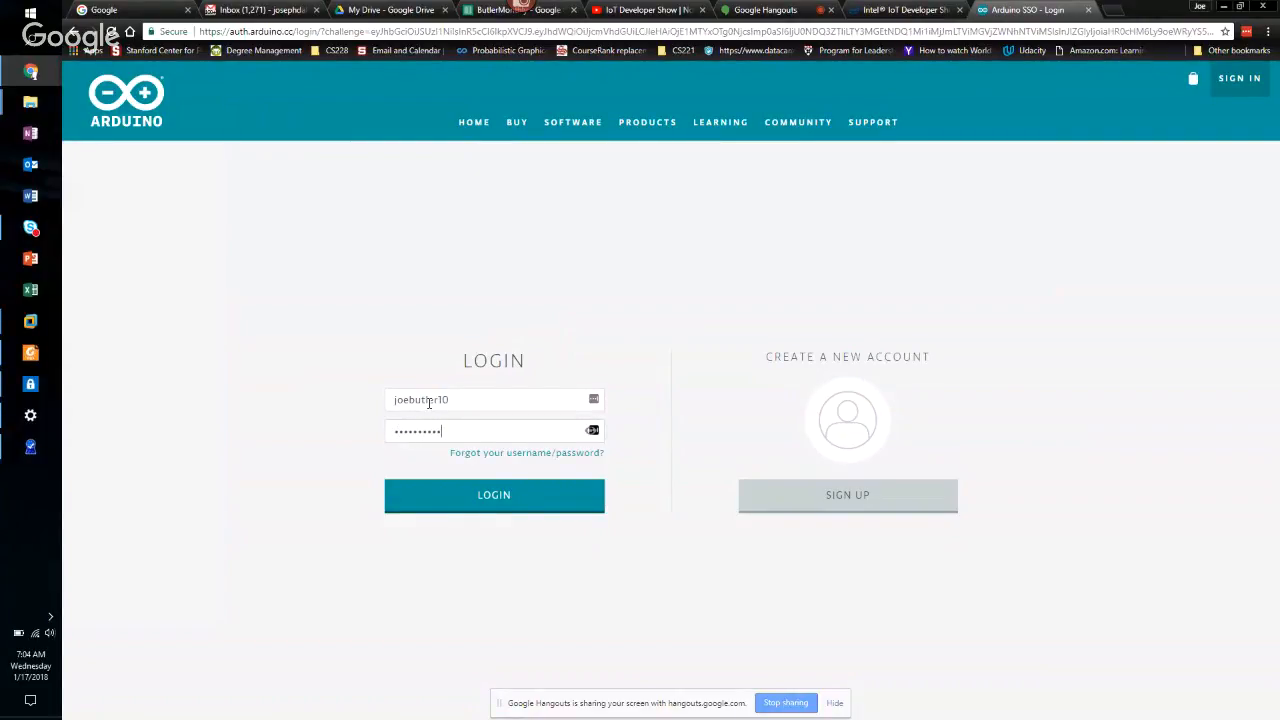
{"action": "left_click", "coordinate": [493, 495]}
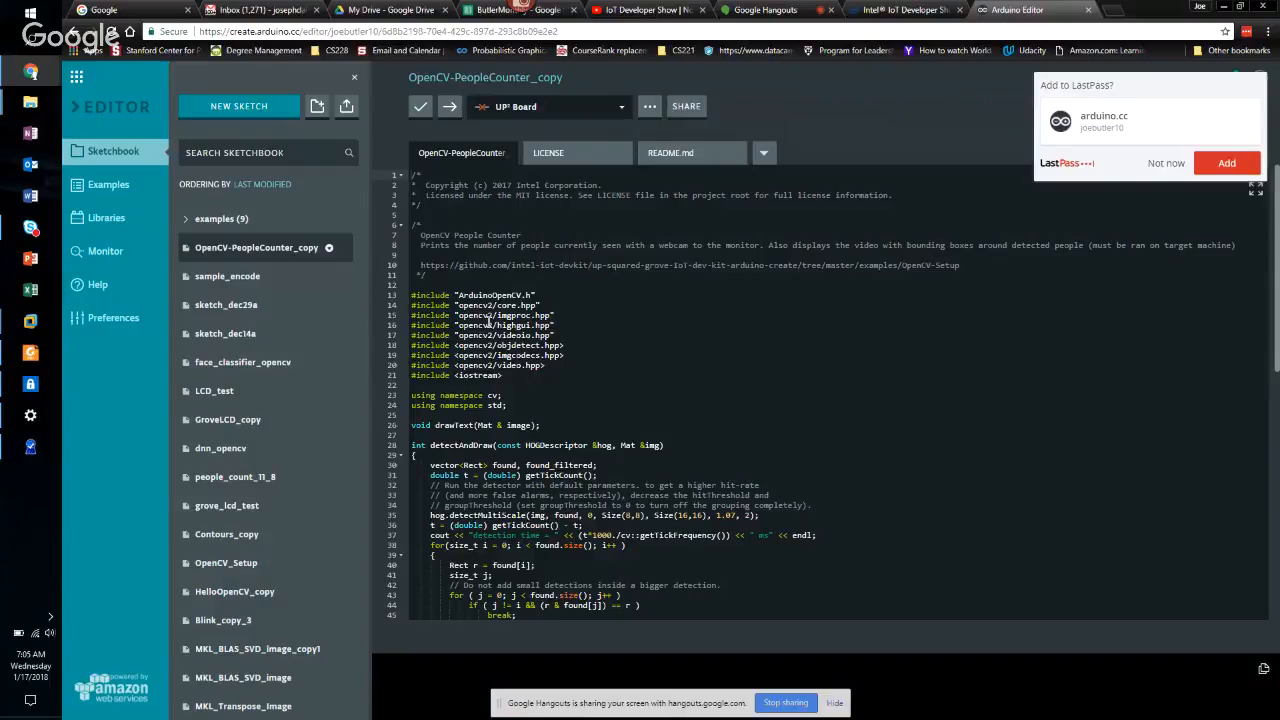
{"action": "mouse_move", "coordinate": [133, 187]}
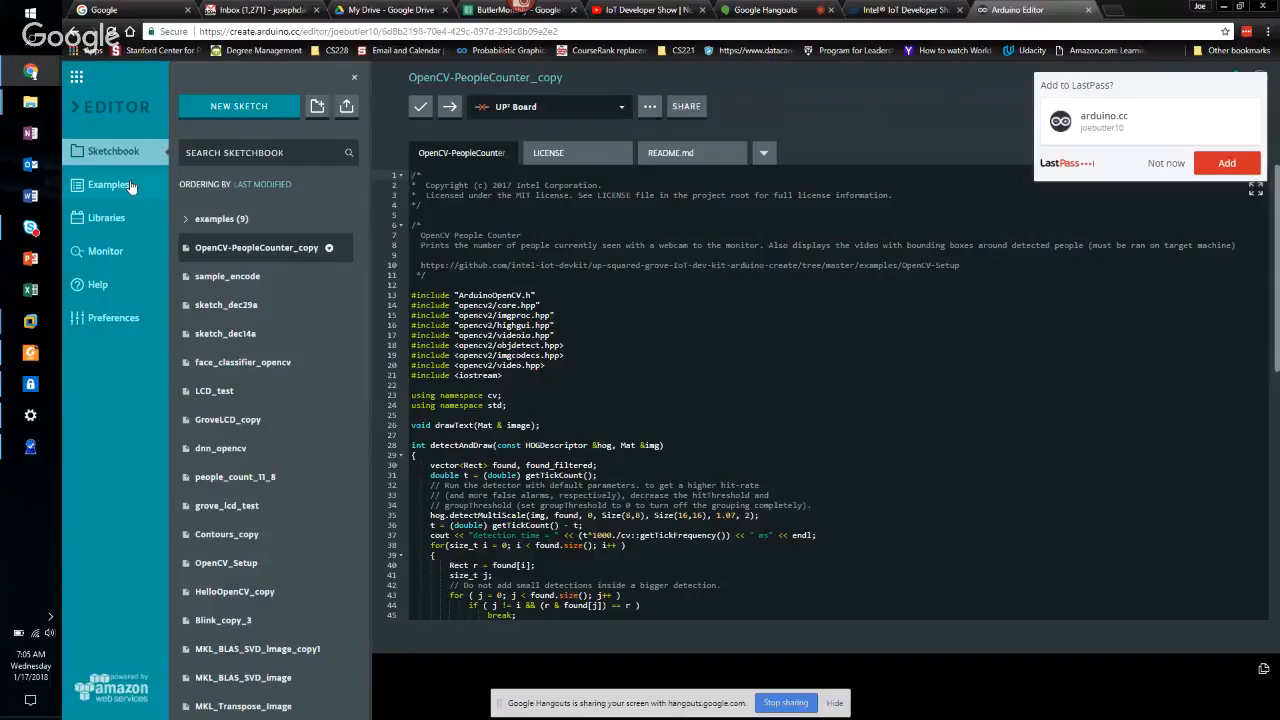
- Show examples from libraries and expand the UP Squared Grove IoT Dev Kit set
{"action": "left_click", "coordinate": [108, 184]}
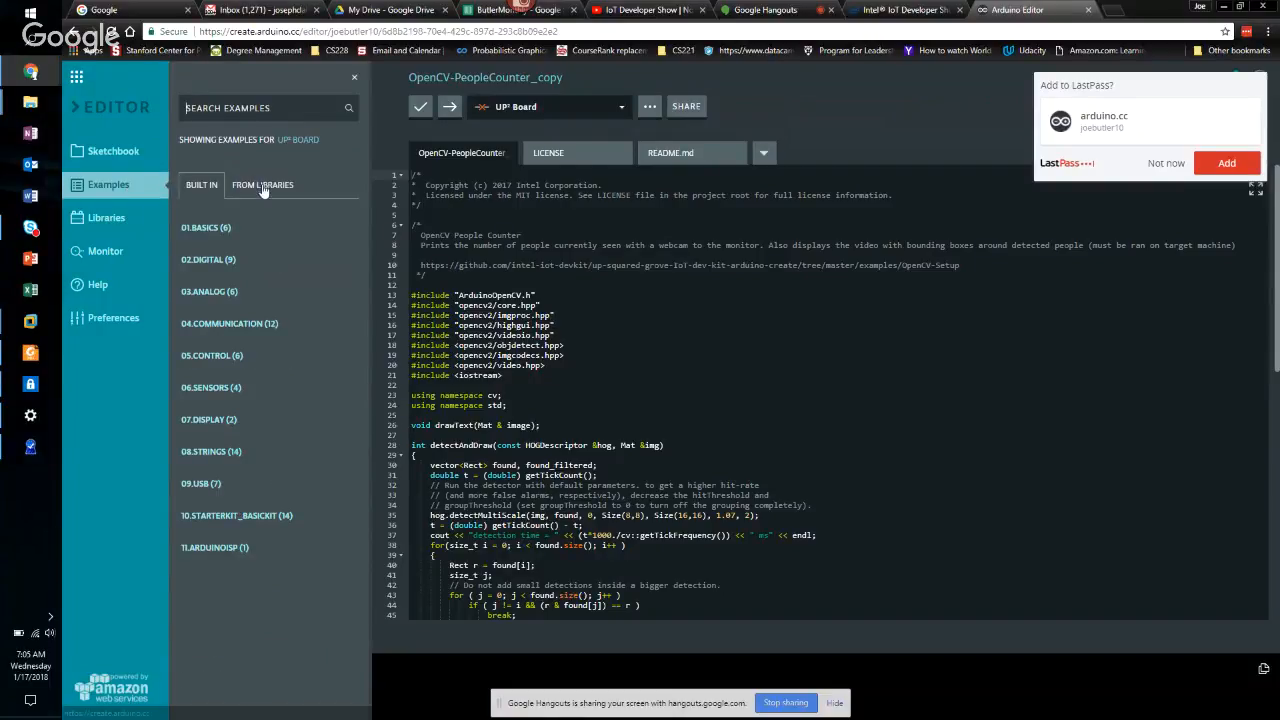
{"action": "left_click", "coordinate": [262, 184]}
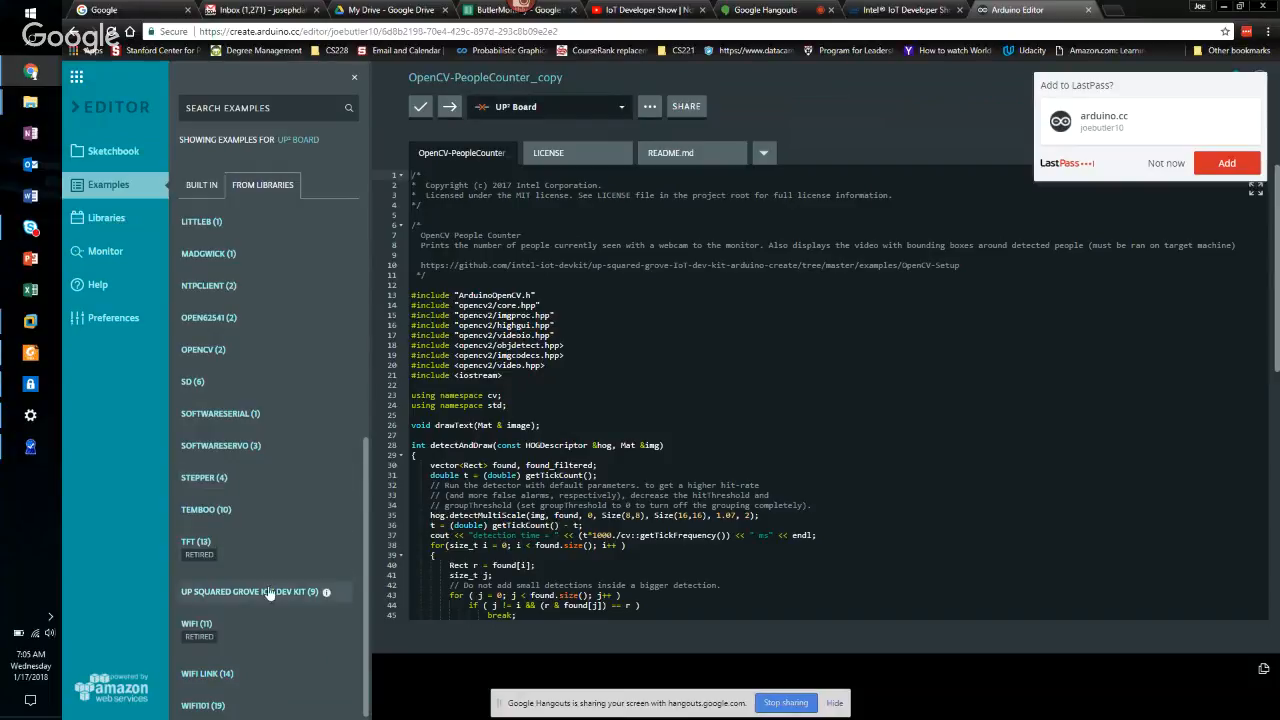
{"action": "left_click", "coordinate": [250, 592]}
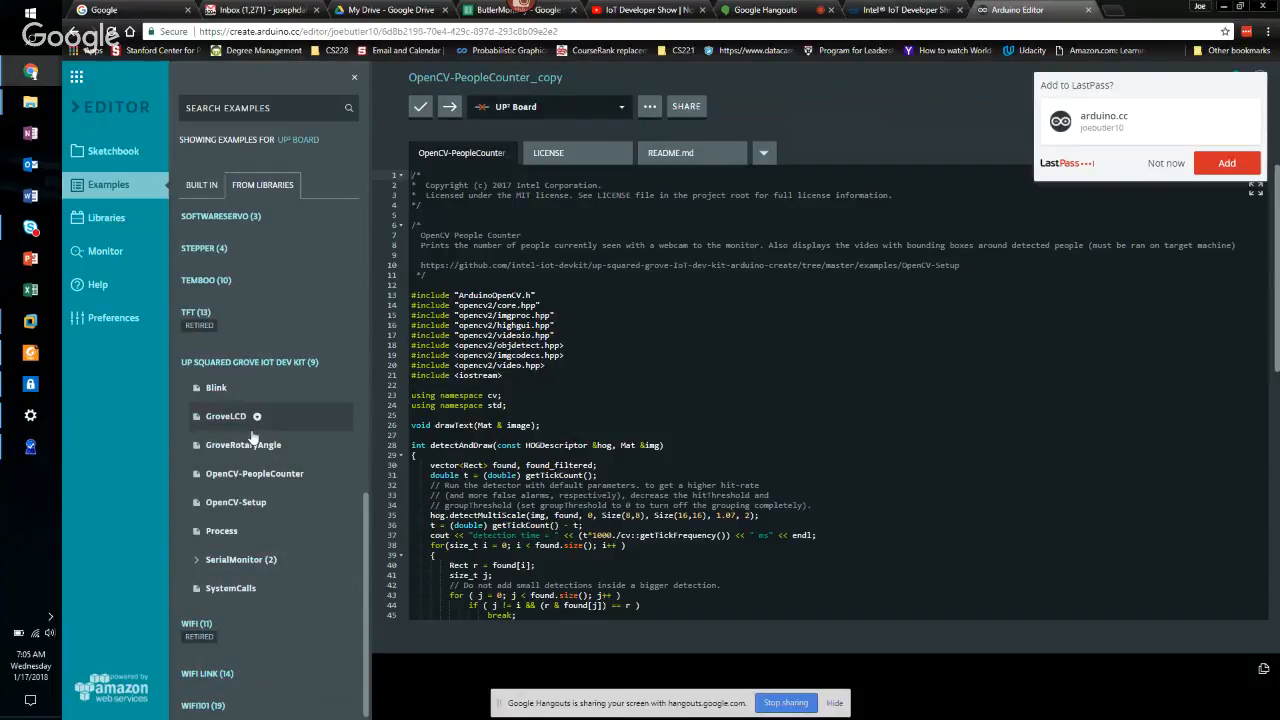
{"action": "mouse_move", "coordinate": [255, 445]}
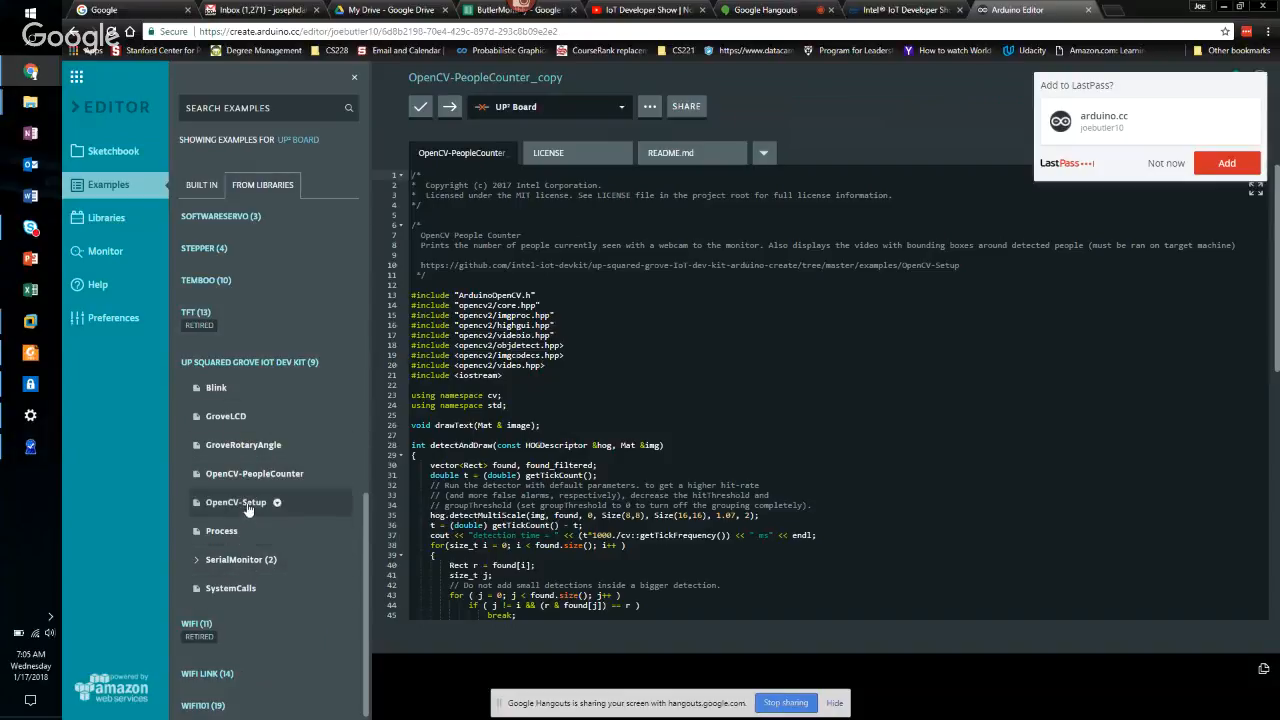
{"action": "mouse_move", "coordinate": [240, 416]}
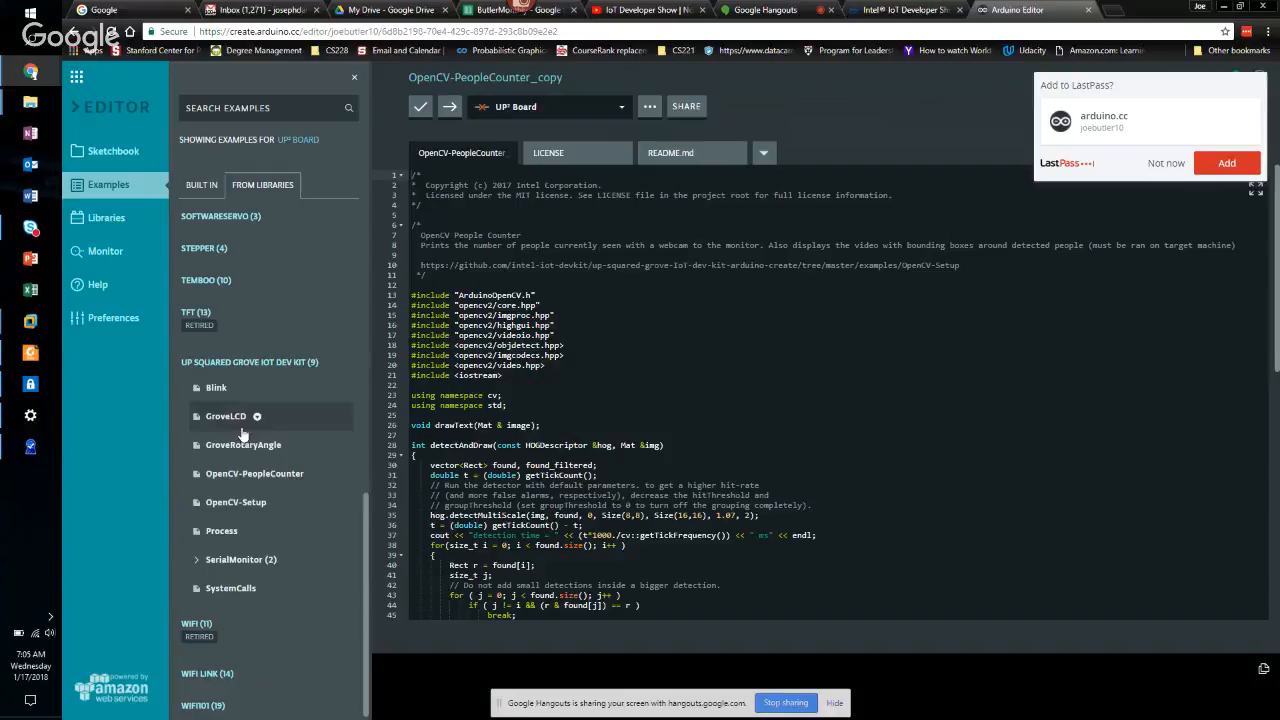
{"action": "mouse_move", "coordinate": [205, 473]}
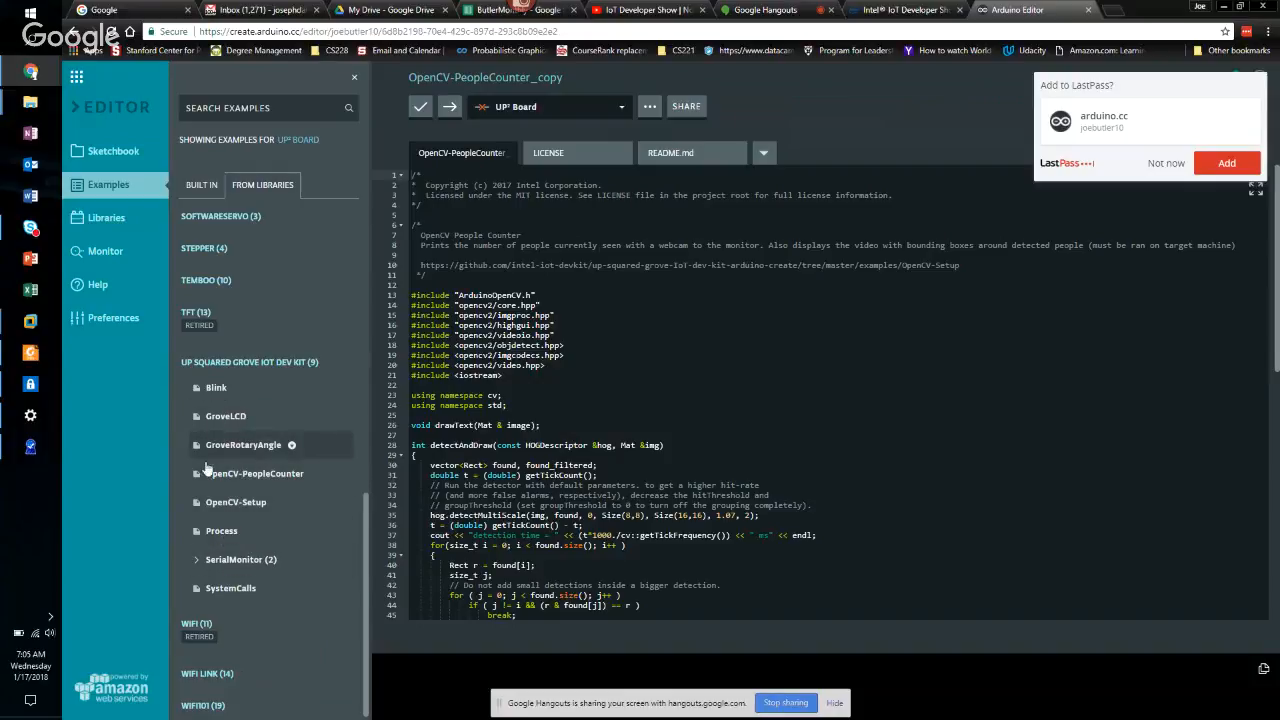
{"action": "mouse_move", "coordinate": [574, 123]}
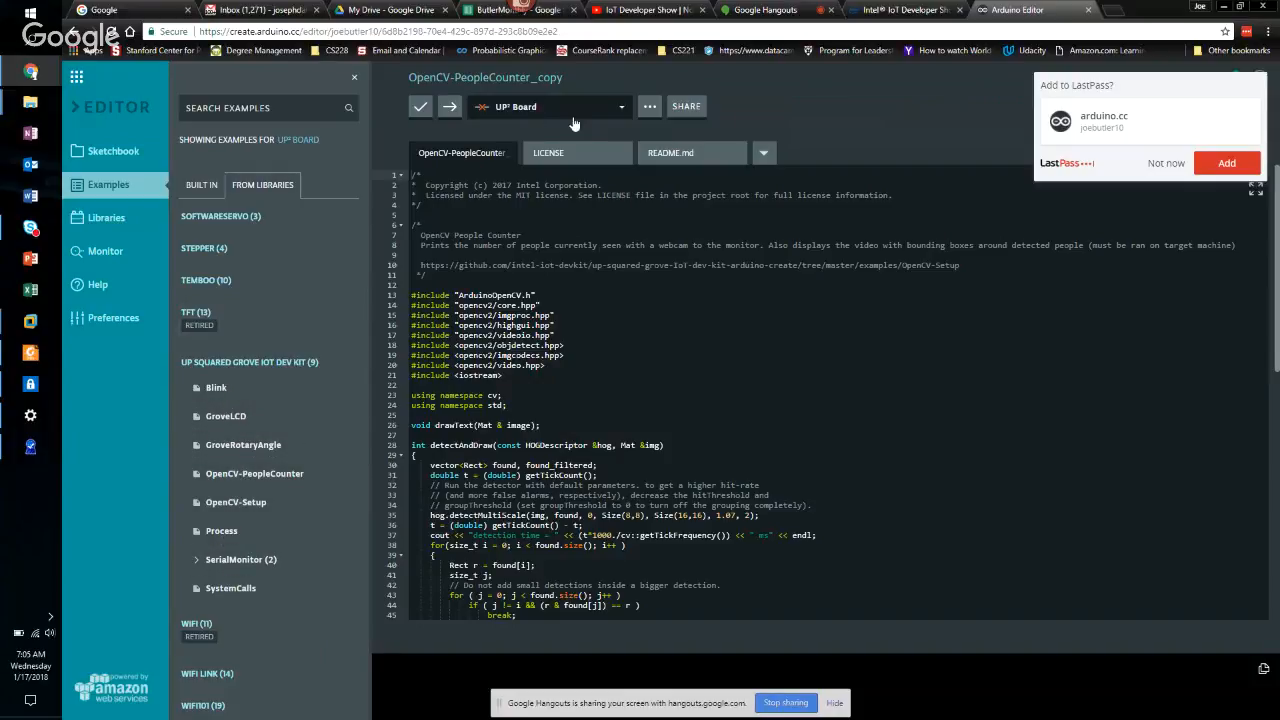
- Open the UP² Board dropdown to reveal Select Other Board & Port
{"action": "left_click", "coordinate": [550, 106]}
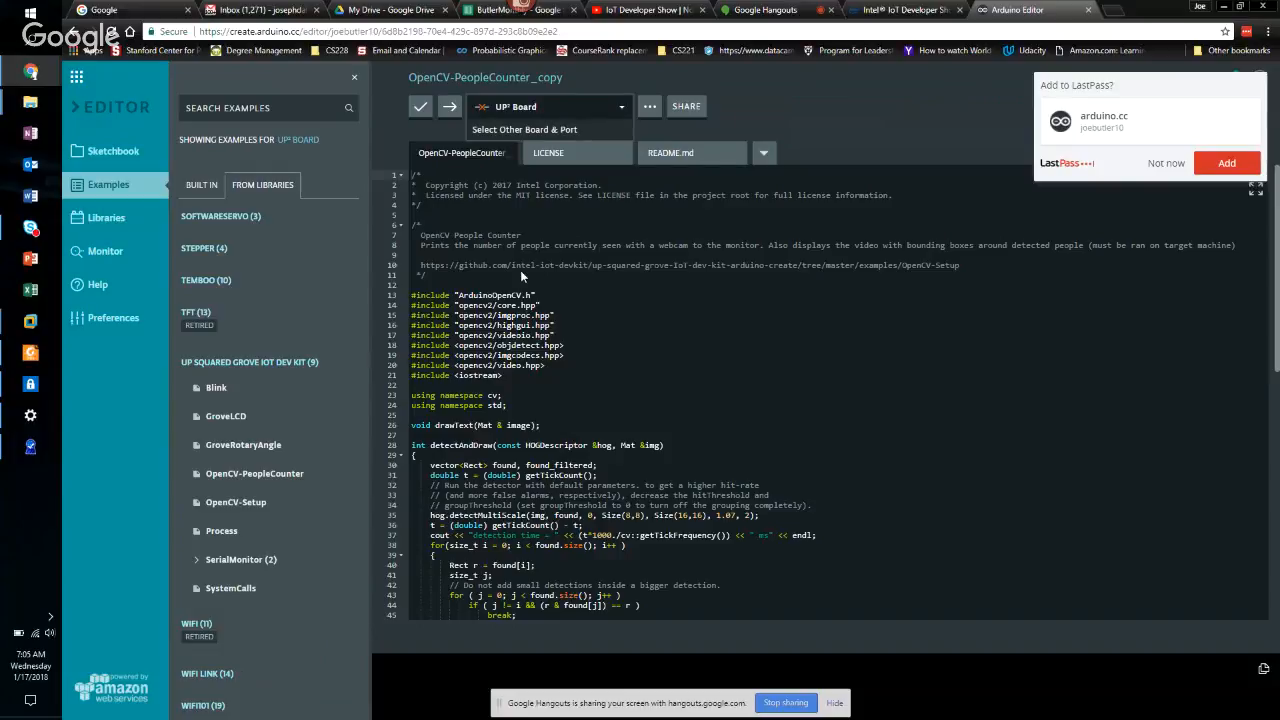
{"action": "mouse_move", "coordinate": [655, 118]}
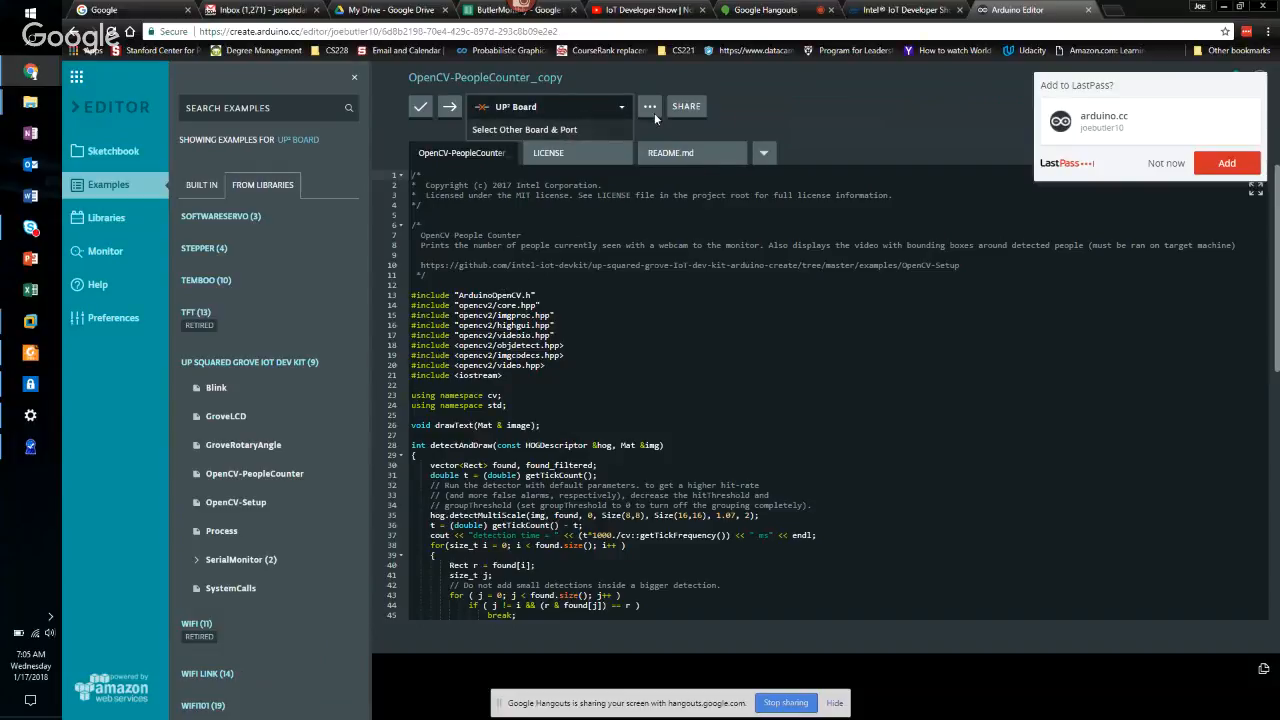
{"action": "mouse_move", "coordinate": [449, 106]}
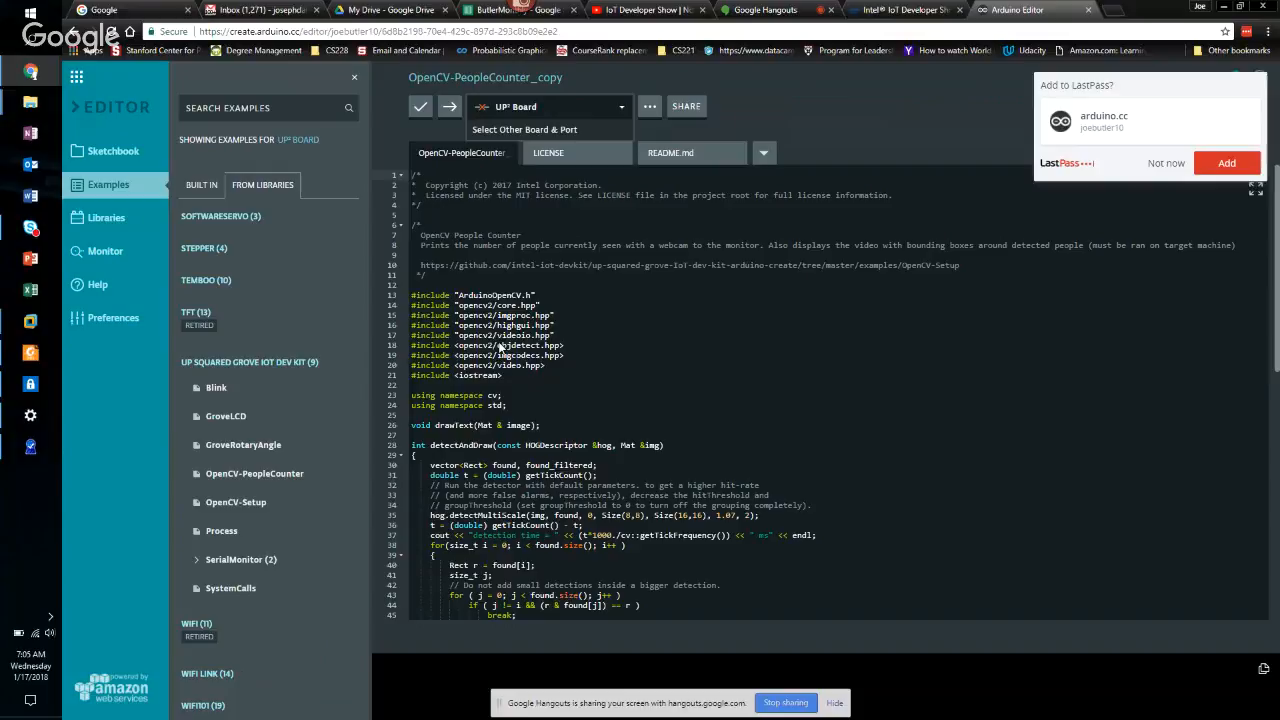
{"action": "mouse_move", "coordinate": [523, 425]}
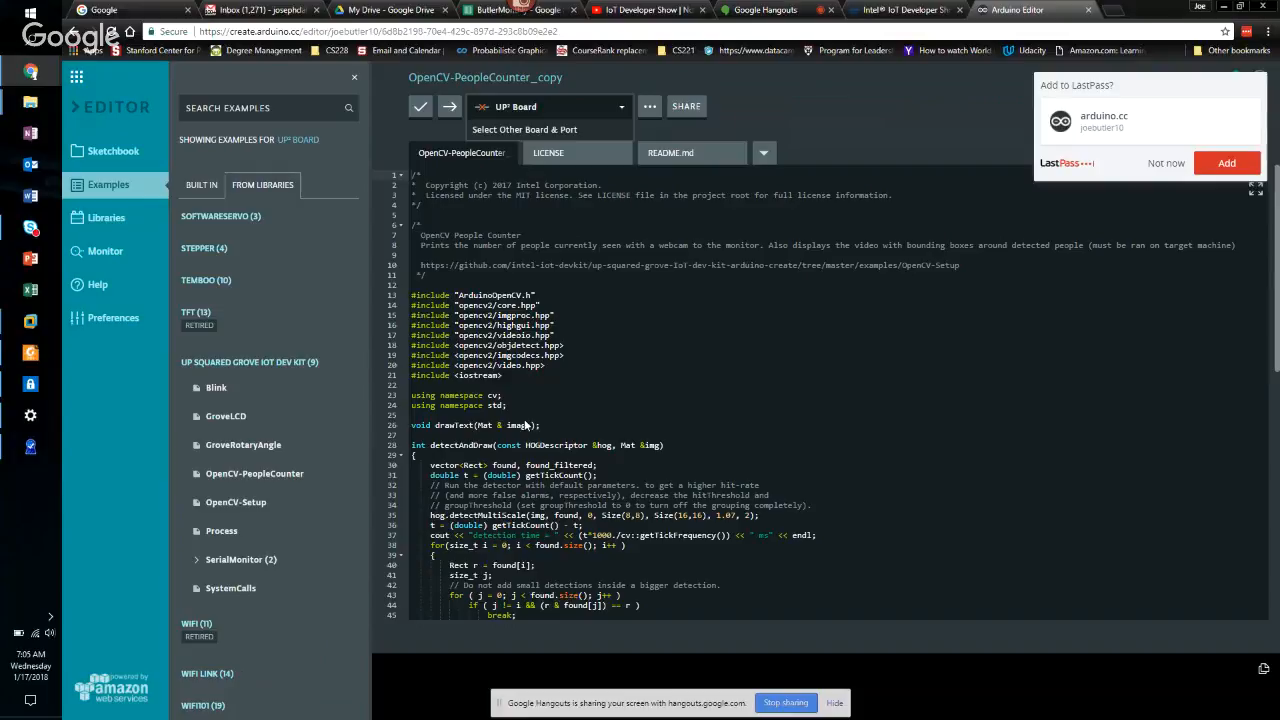
{"action": "mouse_move", "coordinate": [540, 485]}
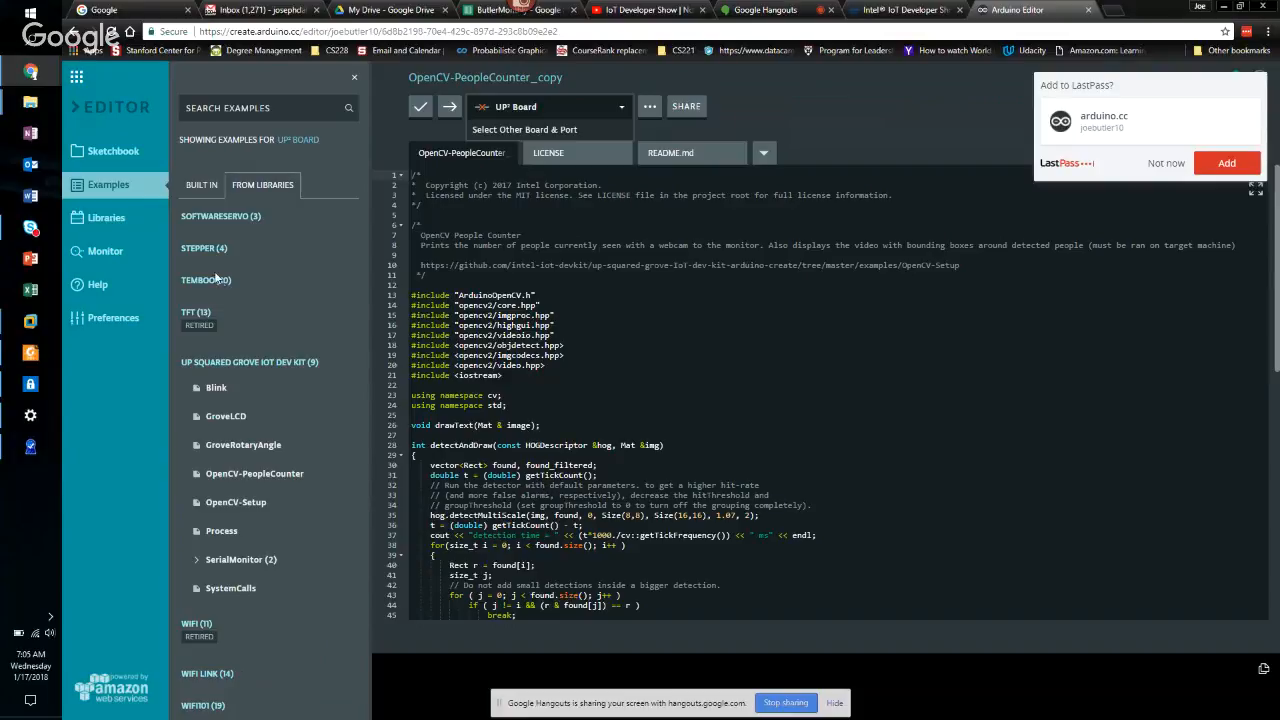
{"action": "mouse_move", "coordinate": [251, 360]}
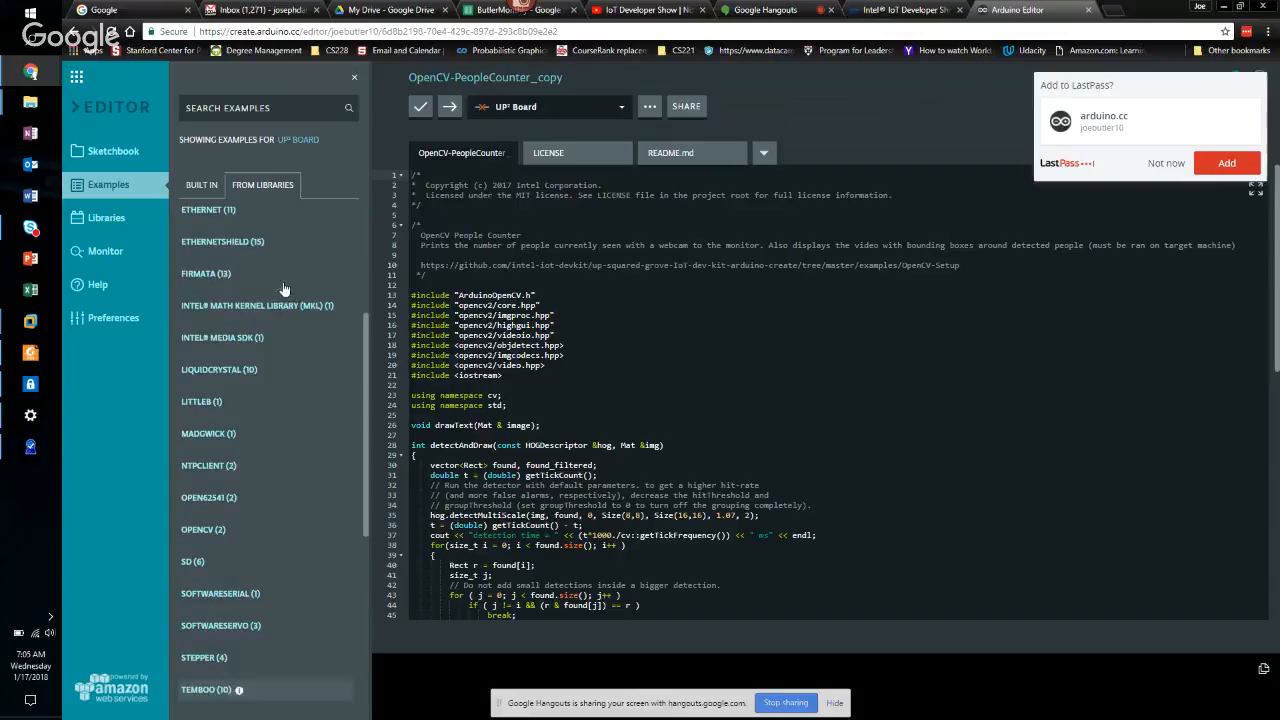
{"action": "mouse_move", "coordinate": [340, 402]}
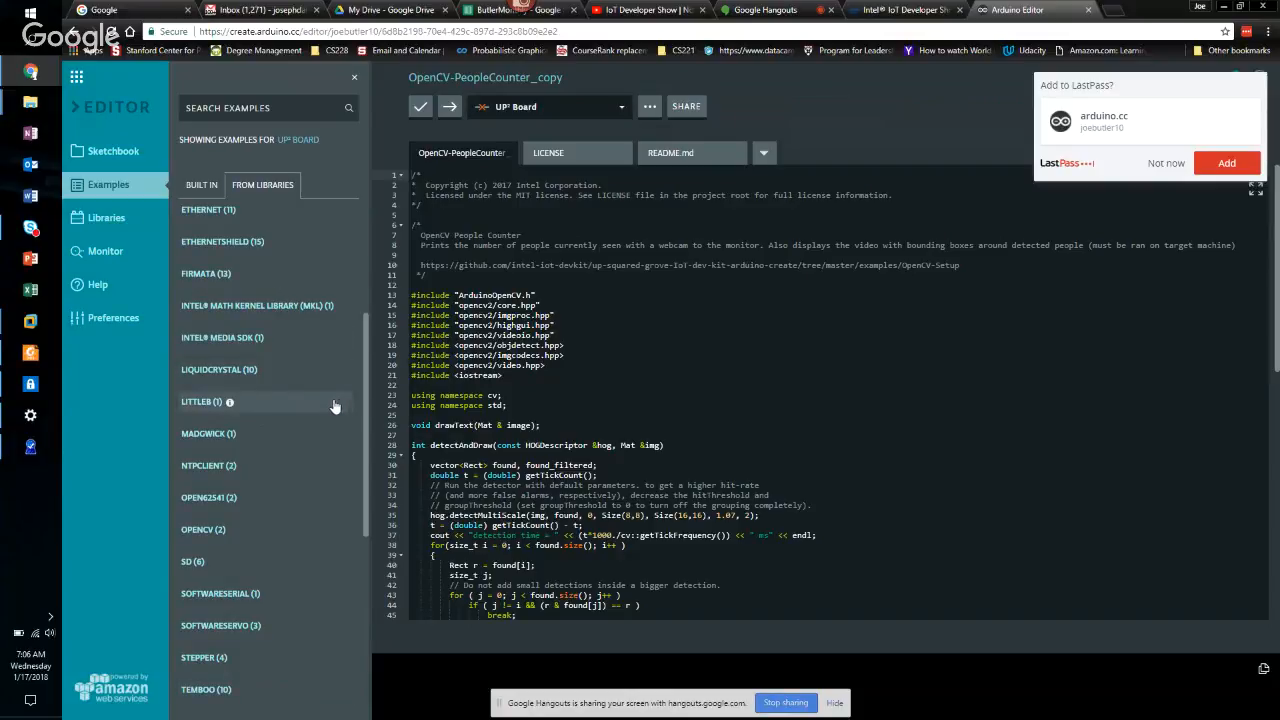
- Expand the OPENCV library entry to list Contours and HelloOpenCV
{"action": "scroll", "scroll_direction": "down", "scroll_amount": 3}
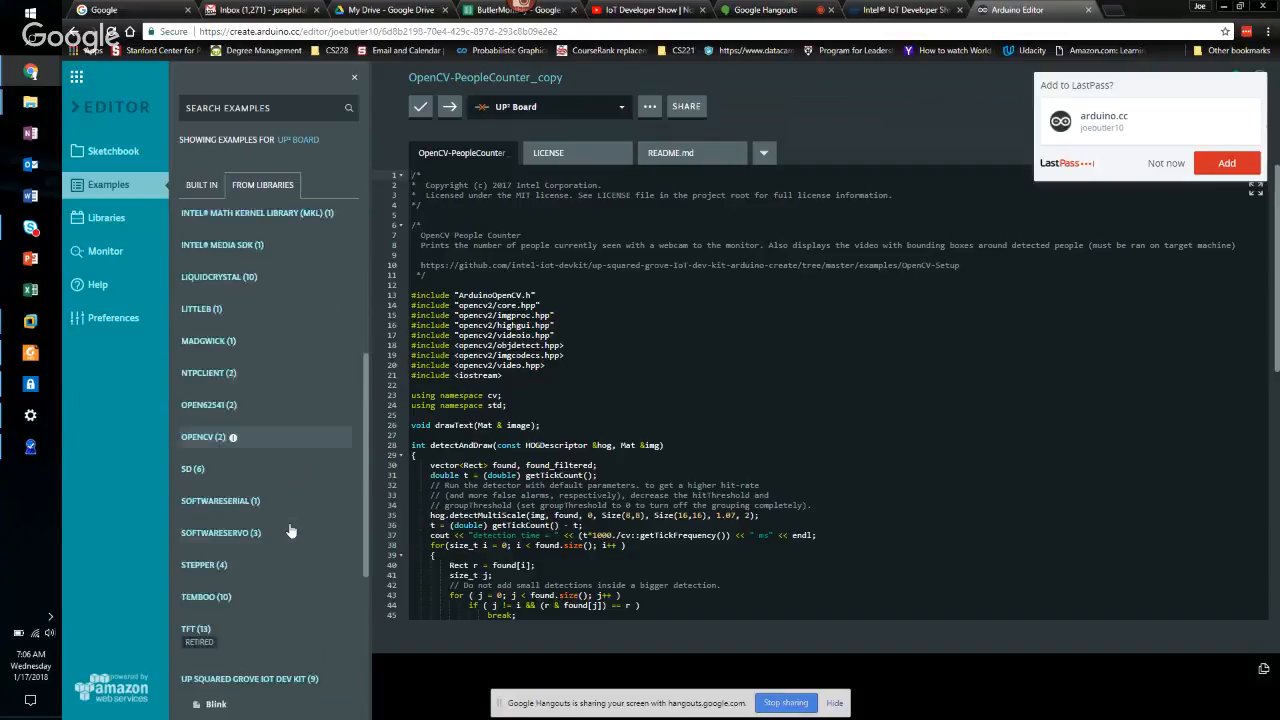
{"action": "scroll", "scroll_direction": "down", "scroll_amount": 3}
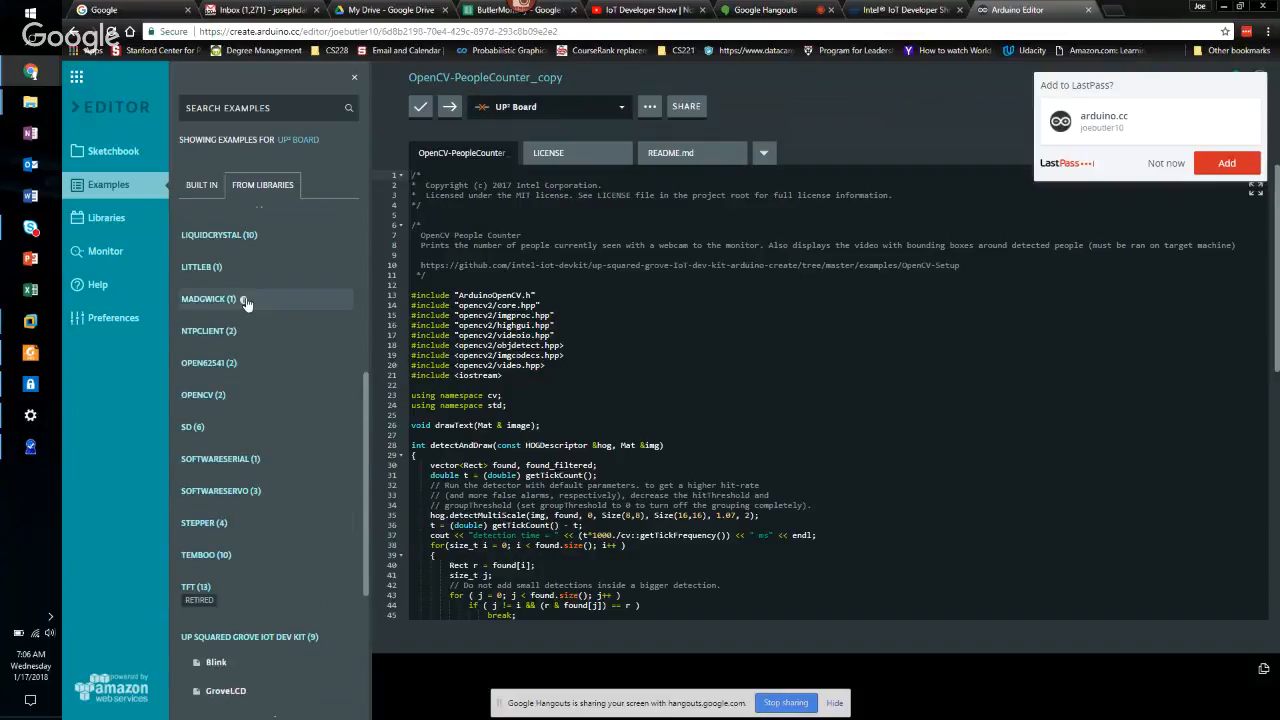
{"action": "left_click", "coordinate": [203, 394]}
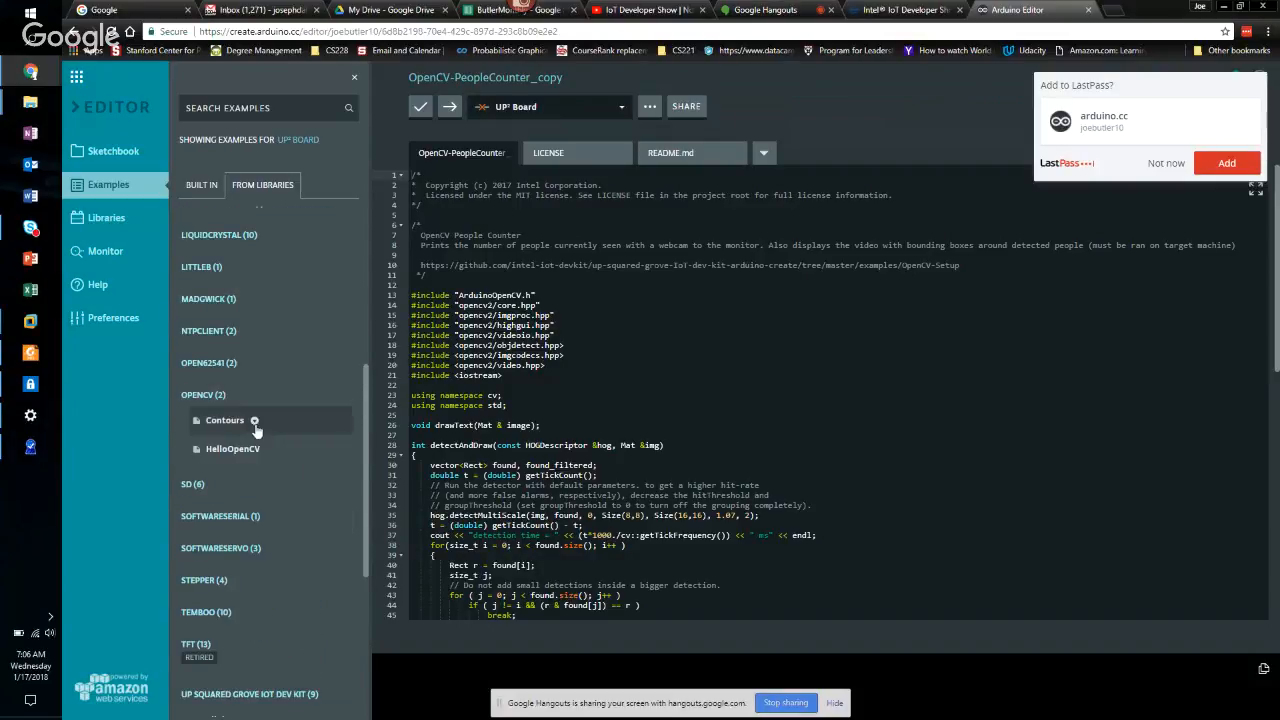
{"action": "mouse_move", "coordinate": [247, 444]}
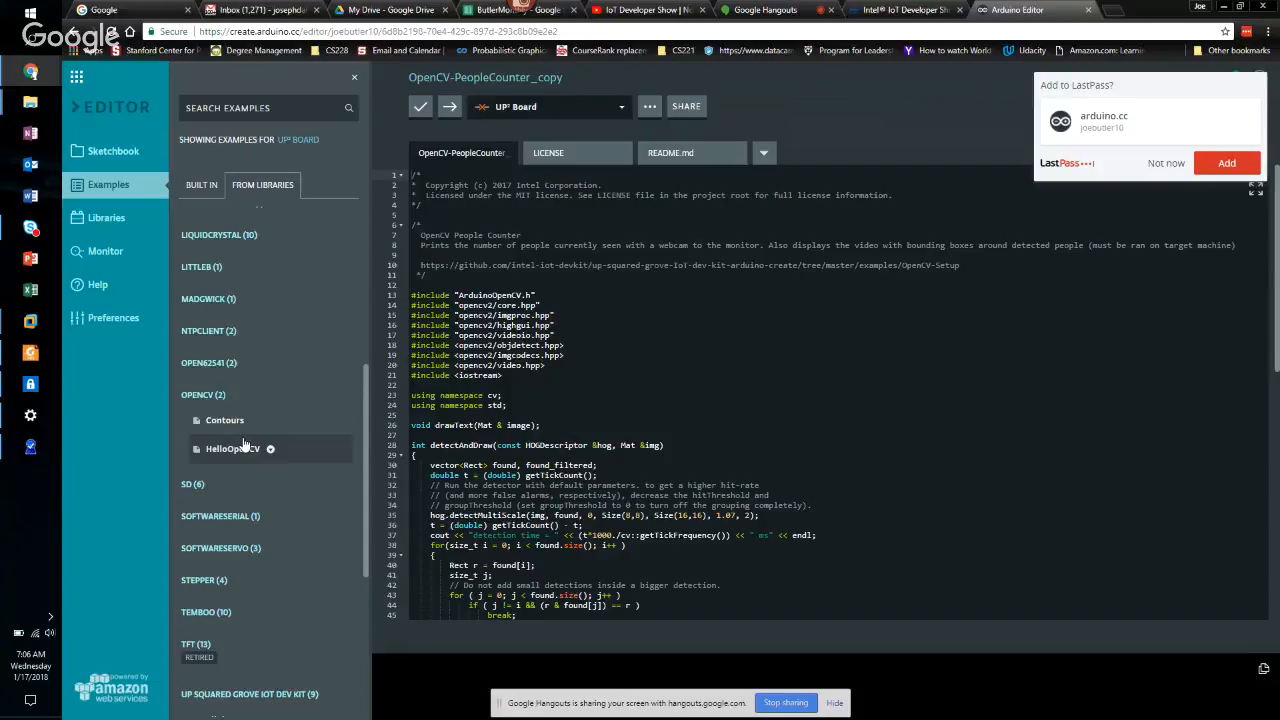
{"action": "mouse_move", "coordinate": [238, 432]}
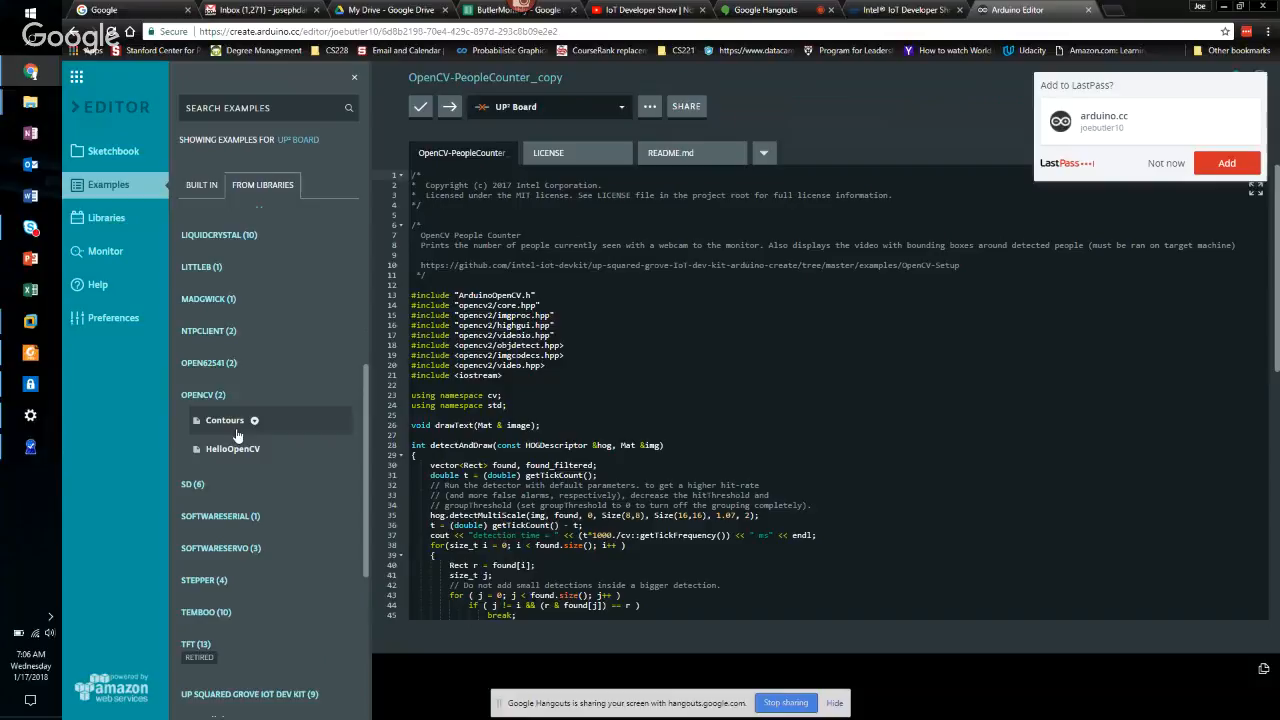
{"action": "mouse_move", "coordinate": [238, 454]}
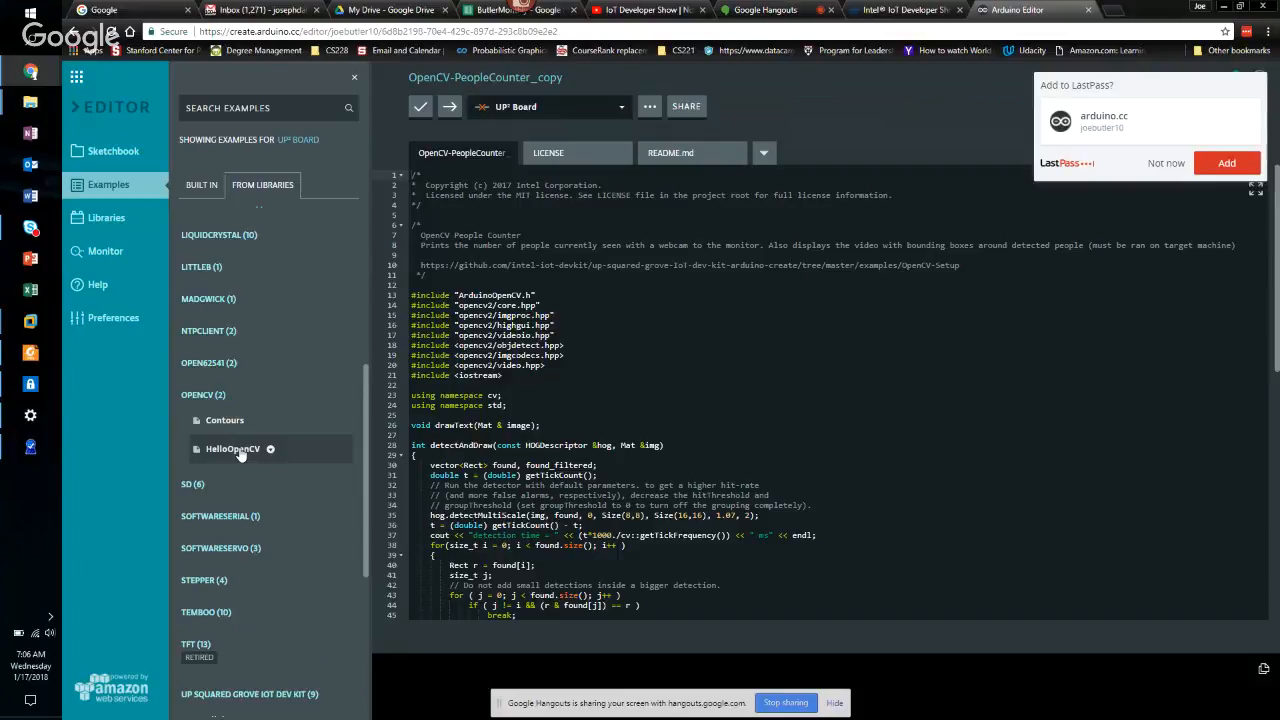
{"action": "mouse_move", "coordinate": [302, 476]}
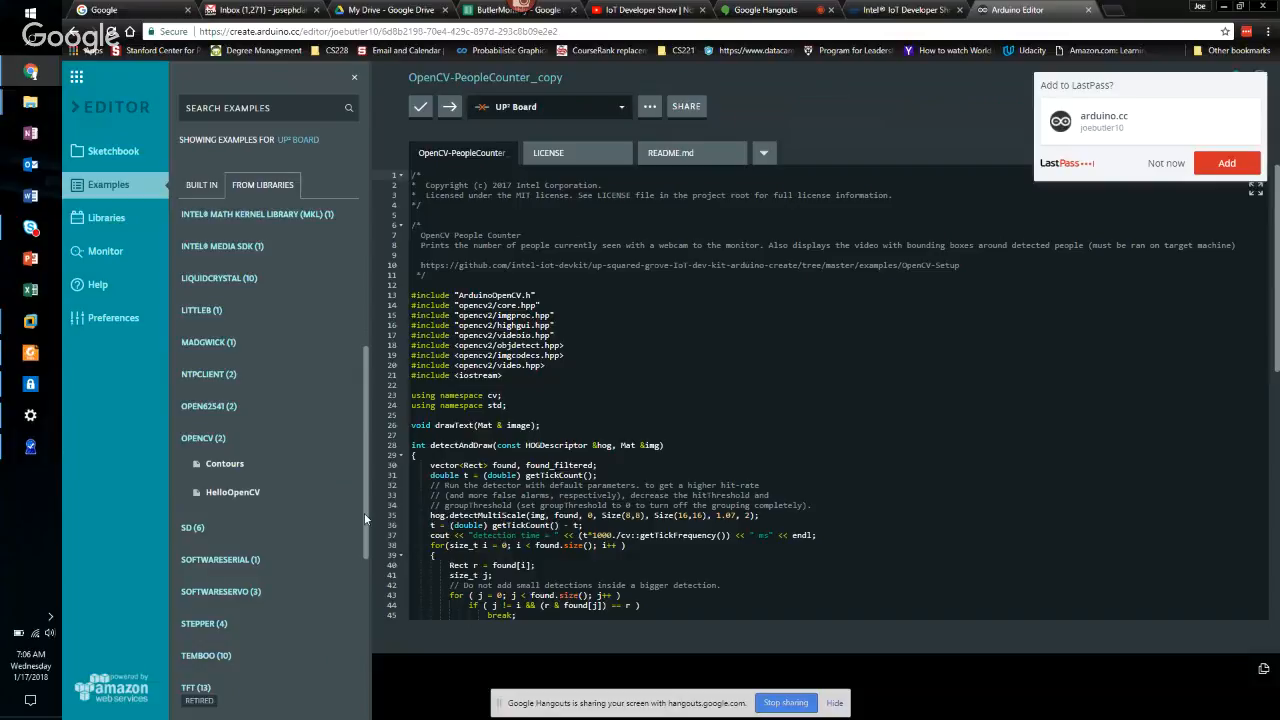
{"action": "scroll", "scroll_direction": "down", "scroll_amount": 3}
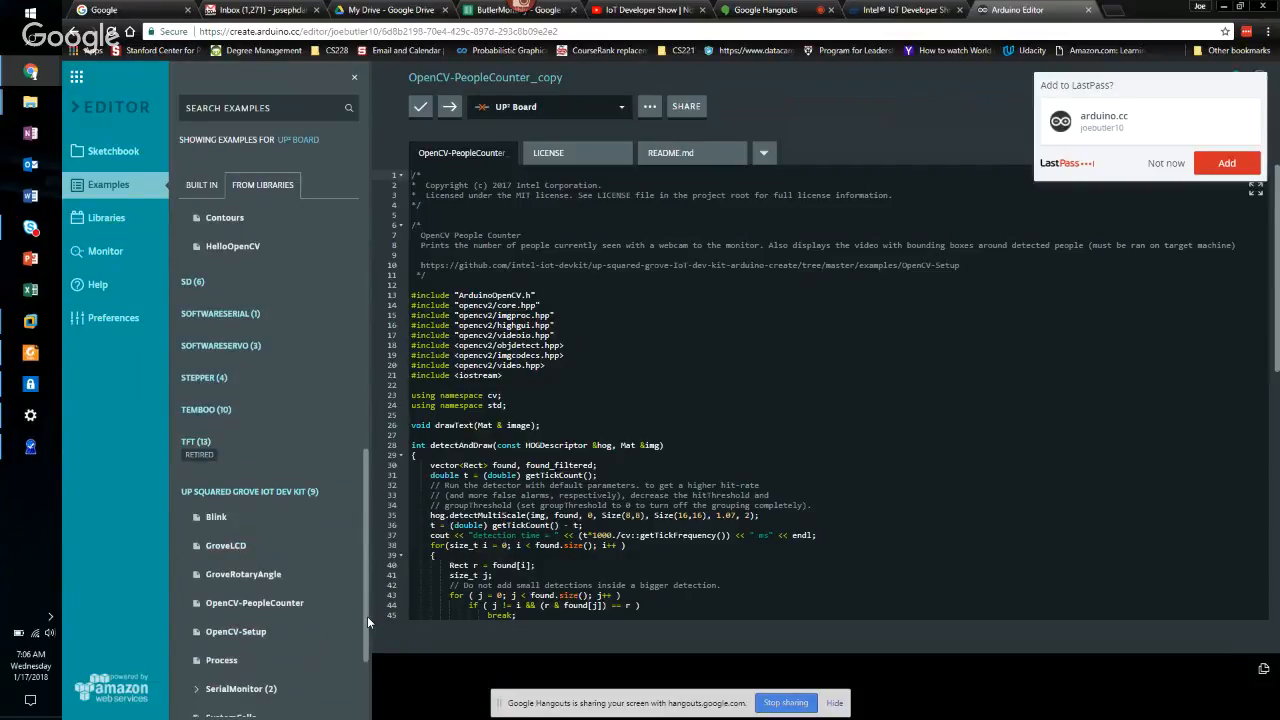
{"action": "scroll", "scroll_direction": "down", "scroll_amount": 3}
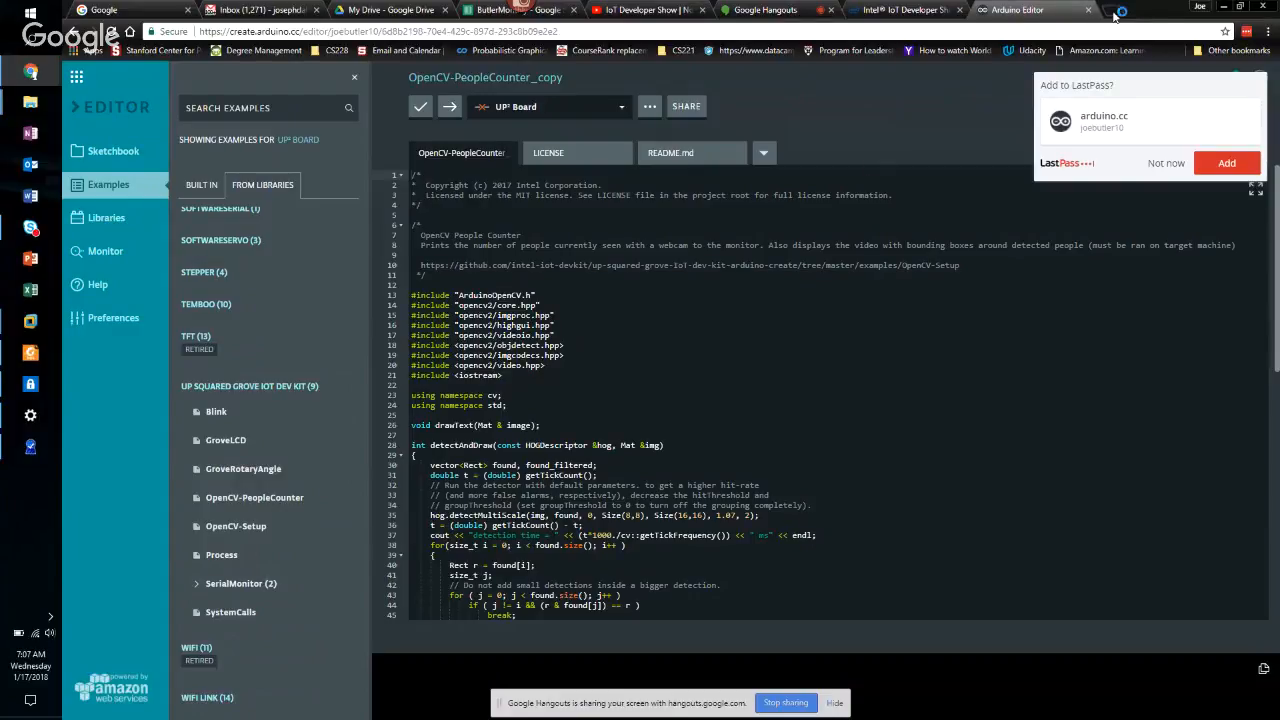
- Open a new Chrome tab and begin entering the upm site address
{"action": "left_click", "coordinate": [1118, 10]}
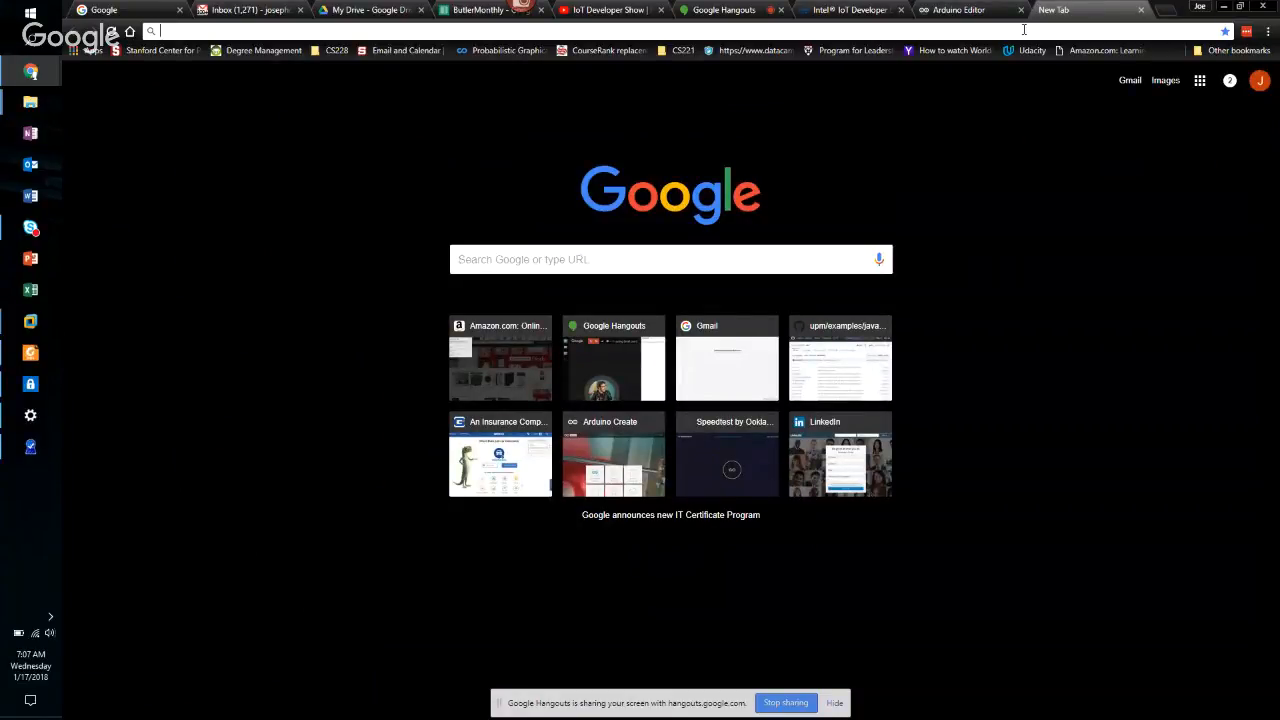
{"action": "type", "text": "upm."}
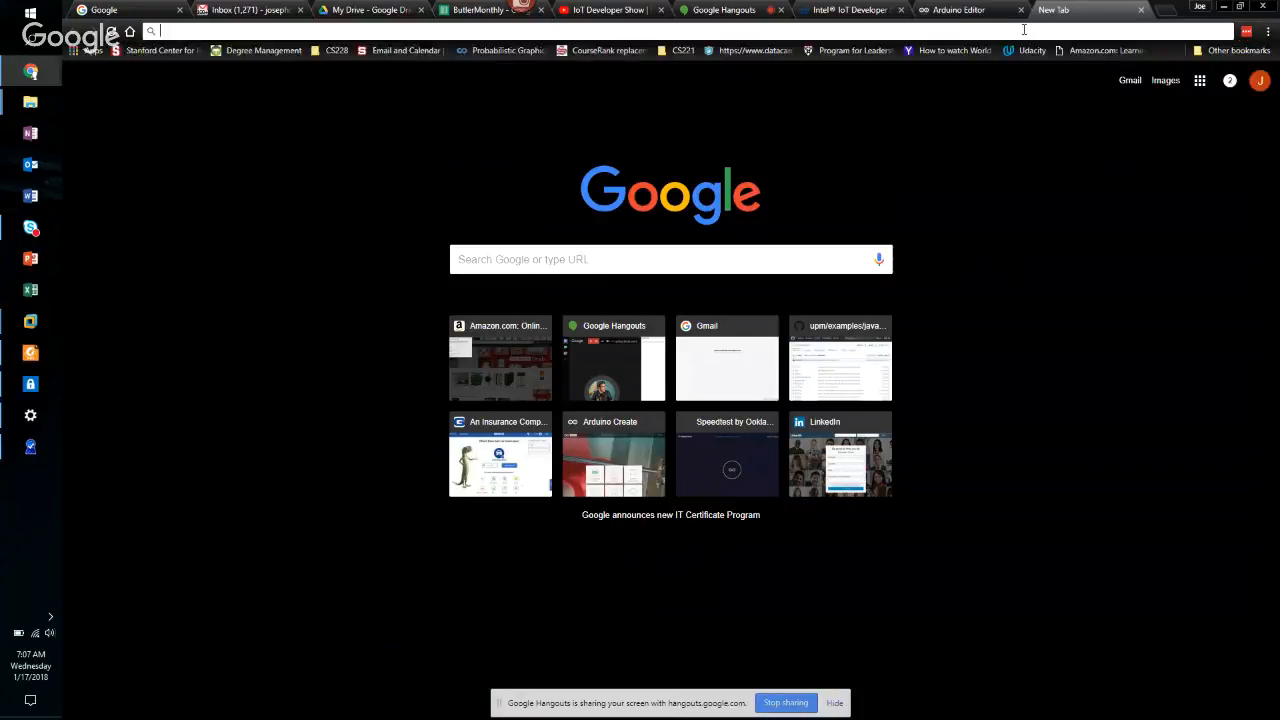
{"action": "type", "text": "upm"}
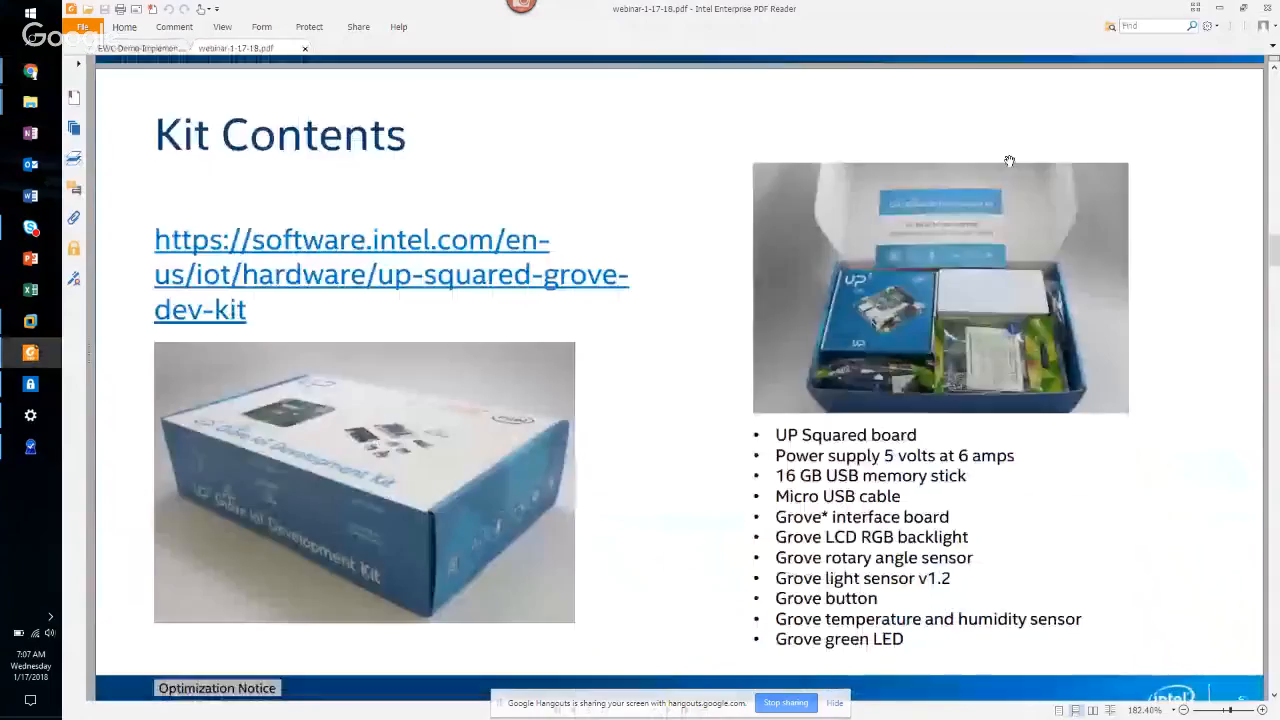
- Scroll the slides from Kit Contents to the Hardware Abstraction (mraa) slide
{"action": "scroll", "scroll_direction": "down", "scroll_amount": 3}
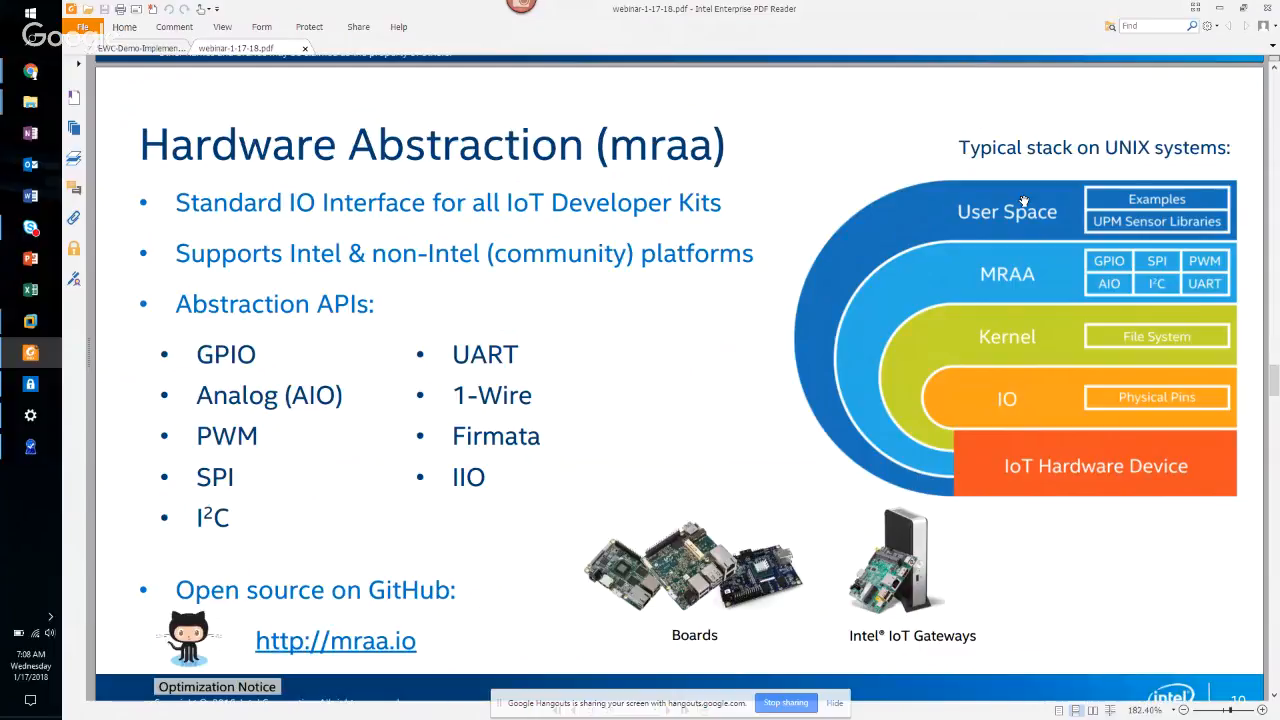
{"action": "mouse_move", "coordinate": [781, 385]}
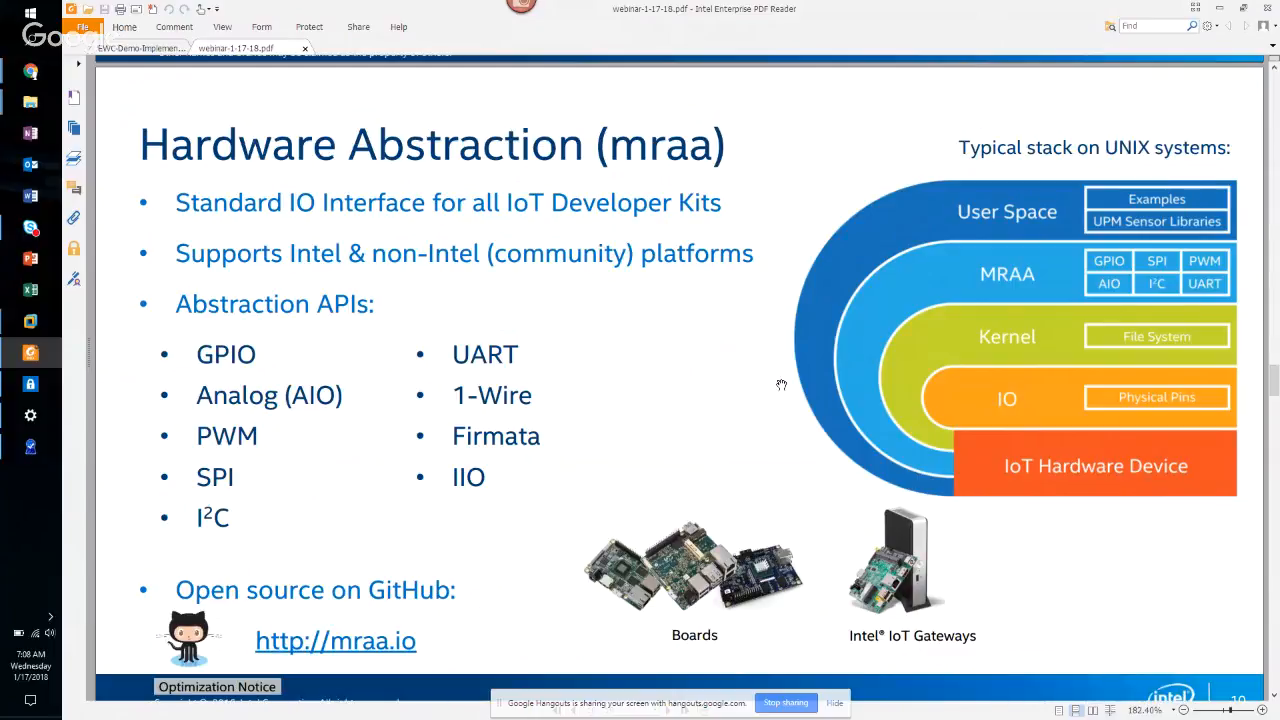
{"action": "mouse_move", "coordinate": [307, 480]}
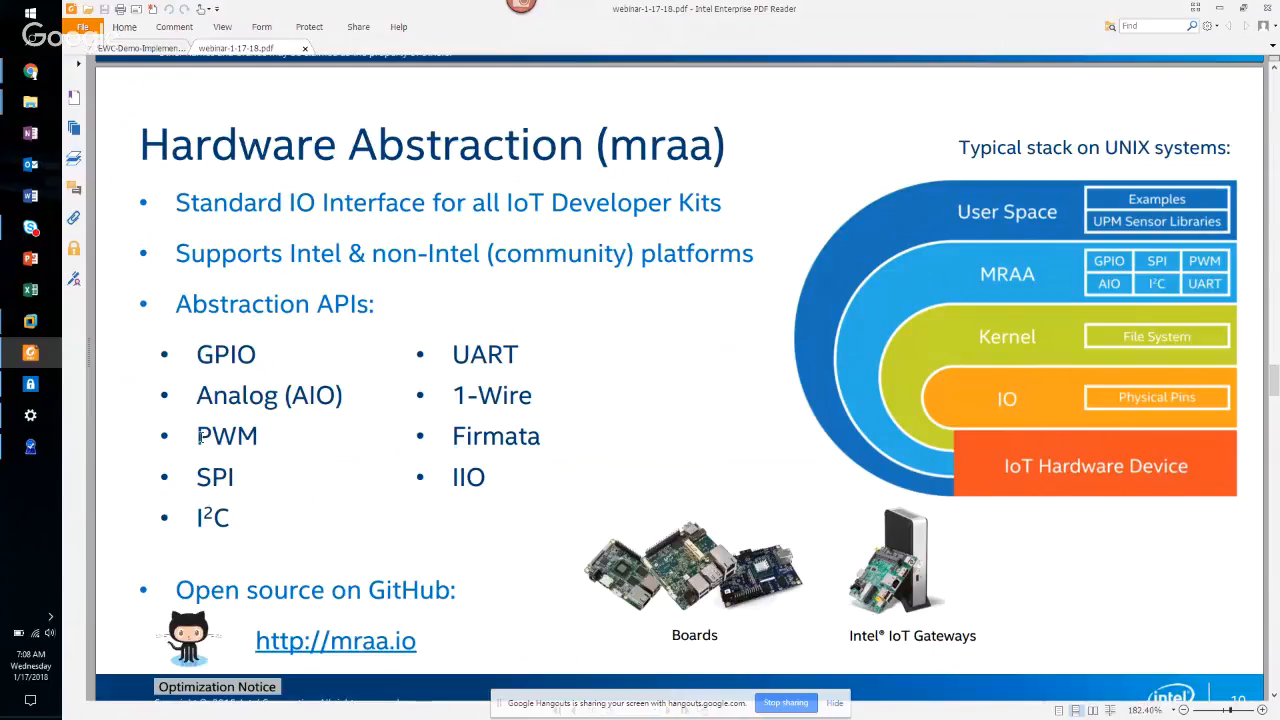
{"action": "mouse_move", "coordinate": [244, 438]}
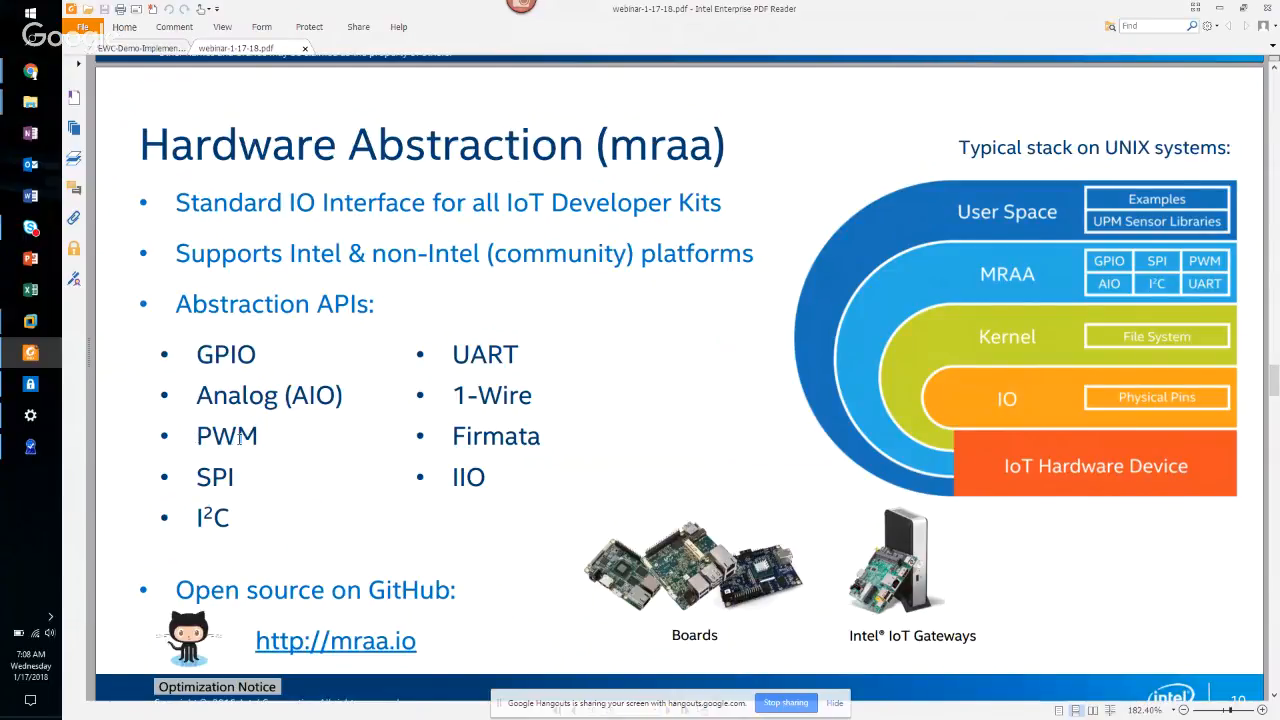
{"action": "mouse_move", "coordinate": [245, 485]}
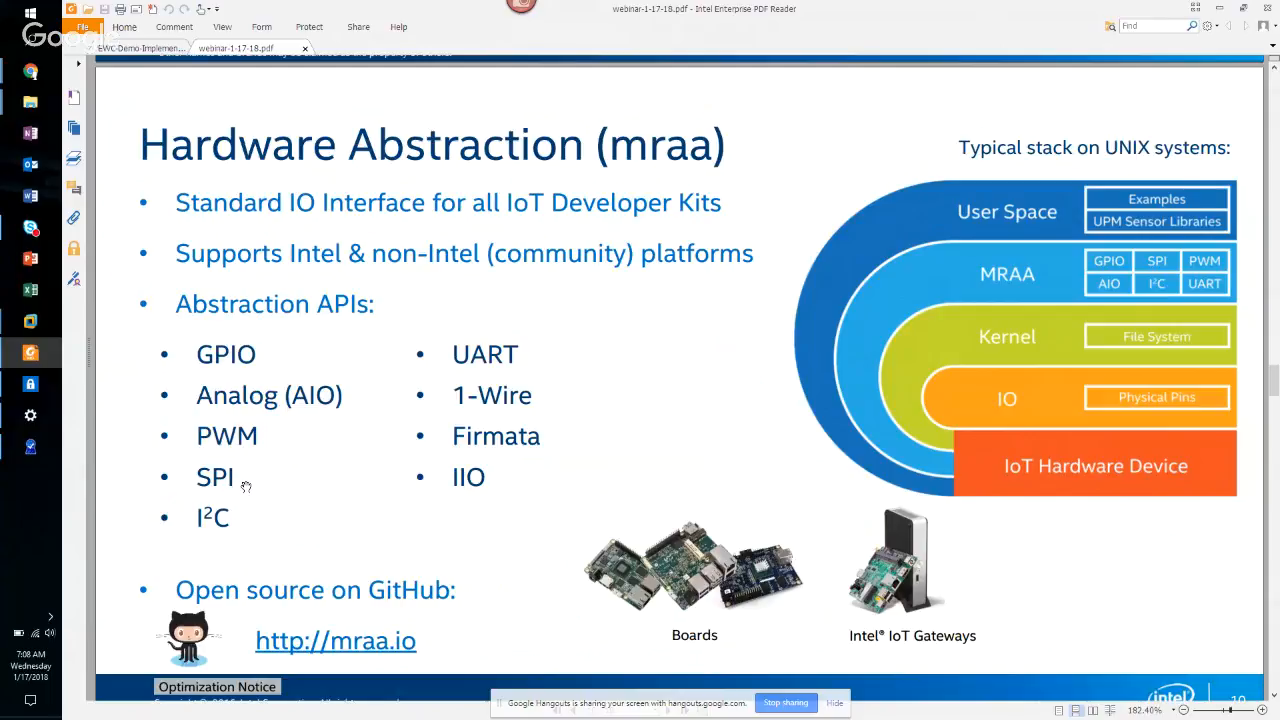
{"action": "mouse_move", "coordinate": [565, 527]}
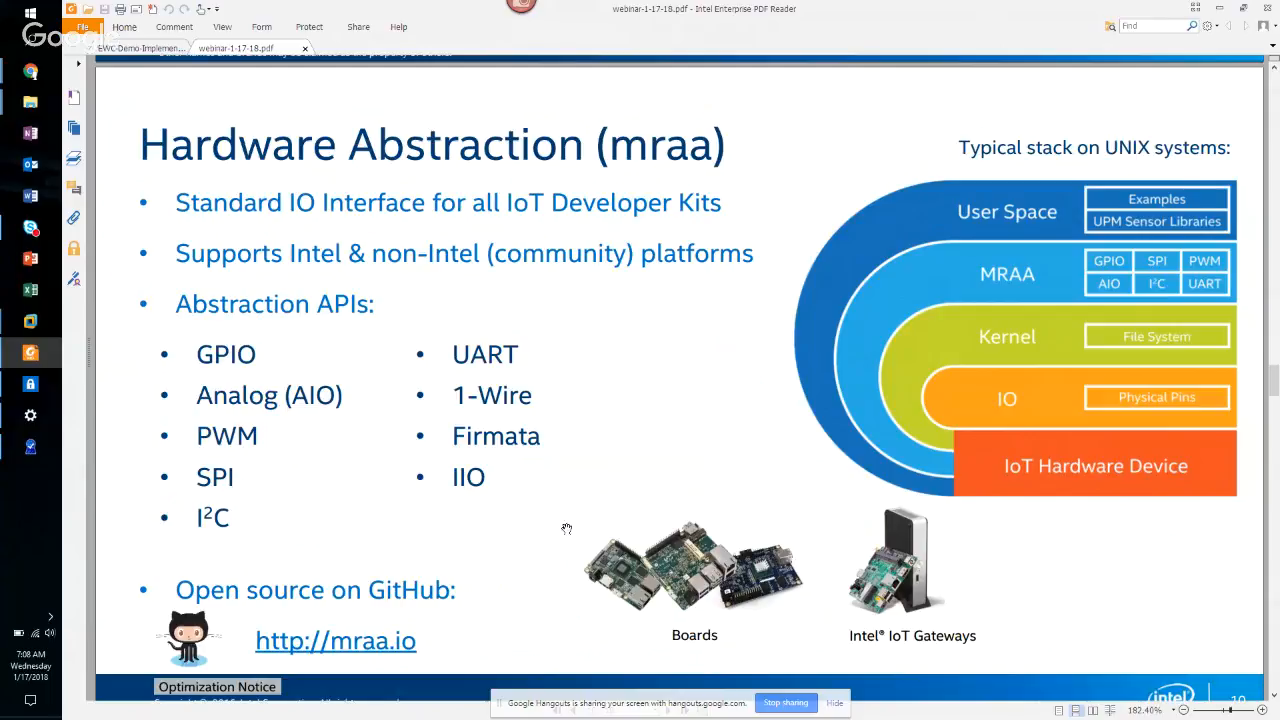
{"action": "mouse_move", "coordinate": [758, 462]}
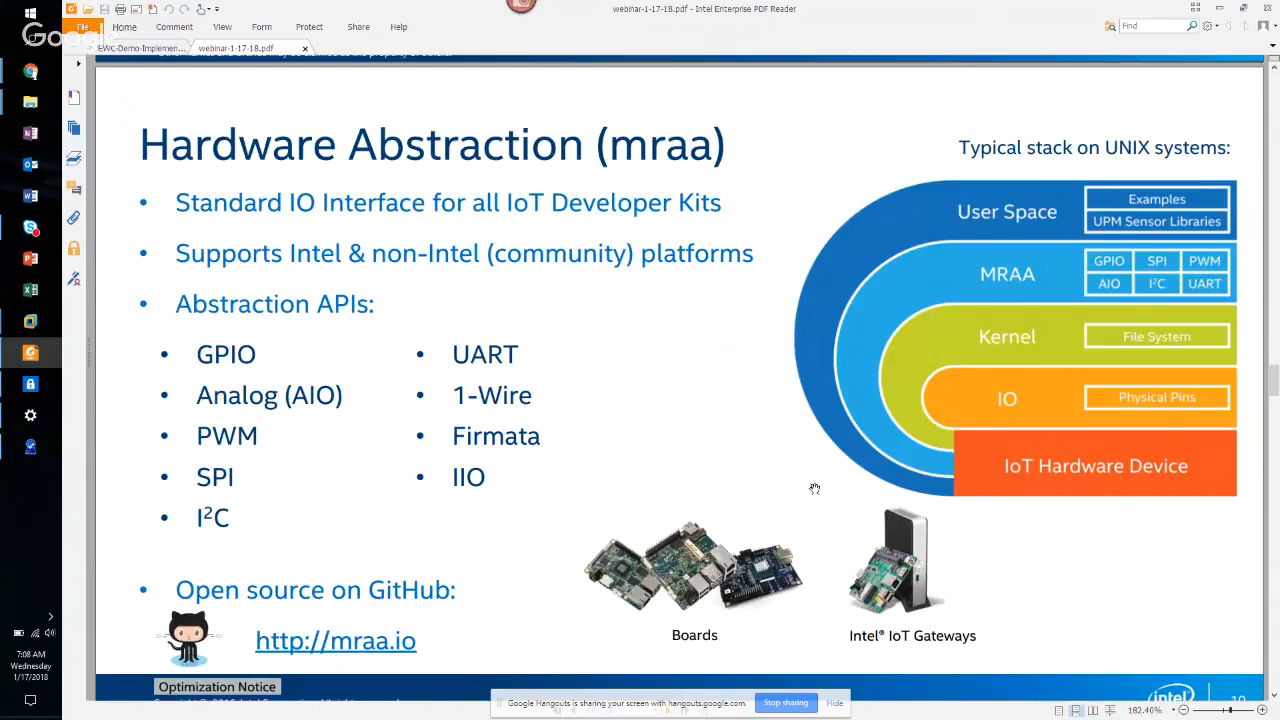
{"action": "mouse_move", "coordinate": [561, 575]}
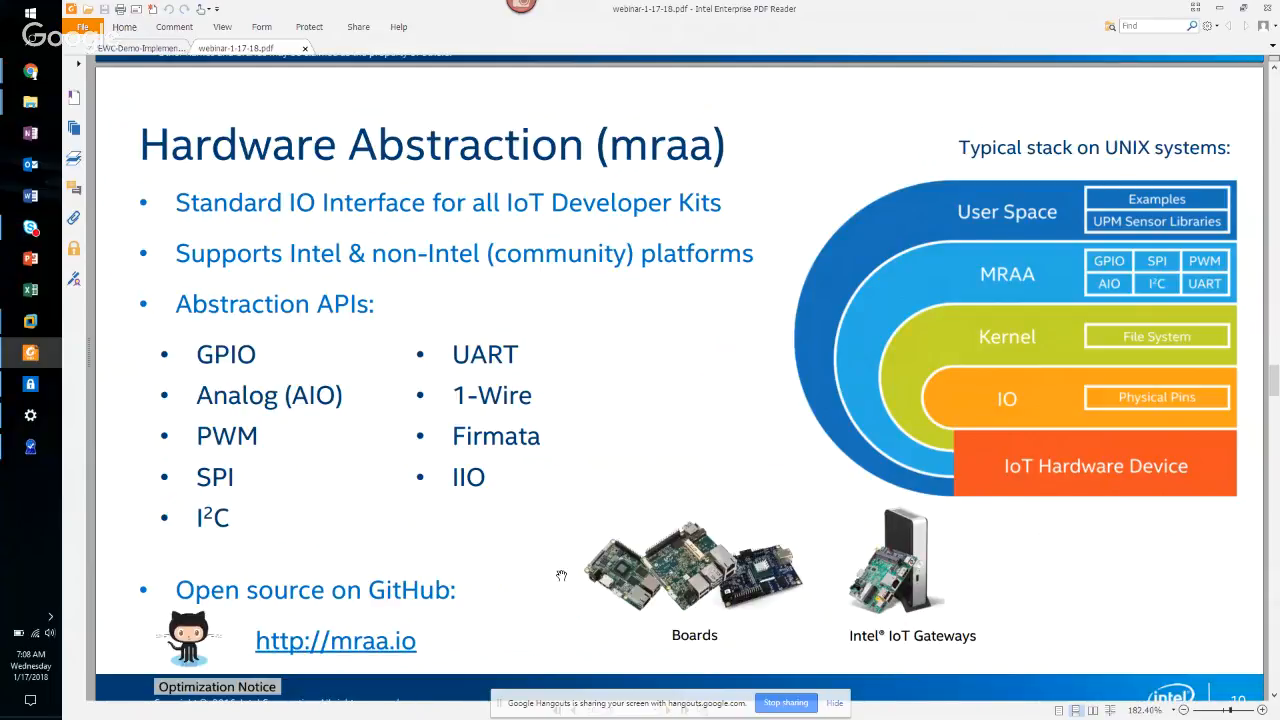
{"action": "mouse_move", "coordinate": [666, 495]}
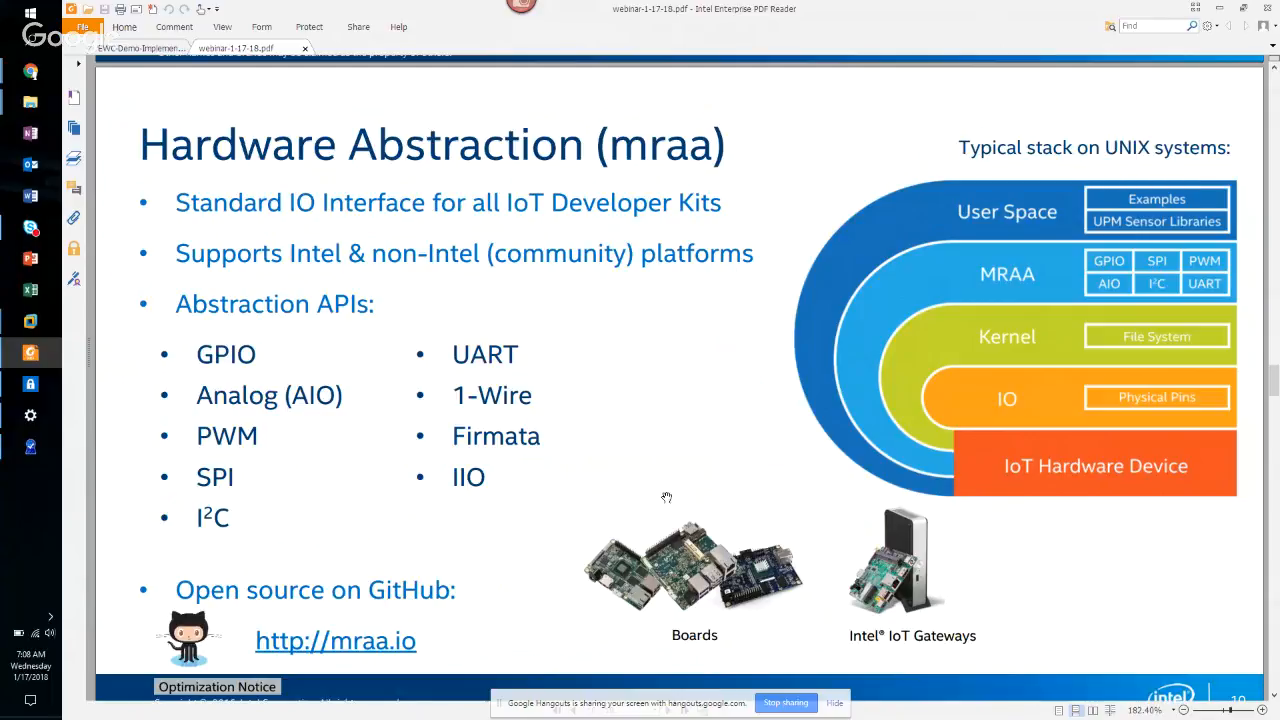
{"action": "mouse_move", "coordinate": [581, 610]}
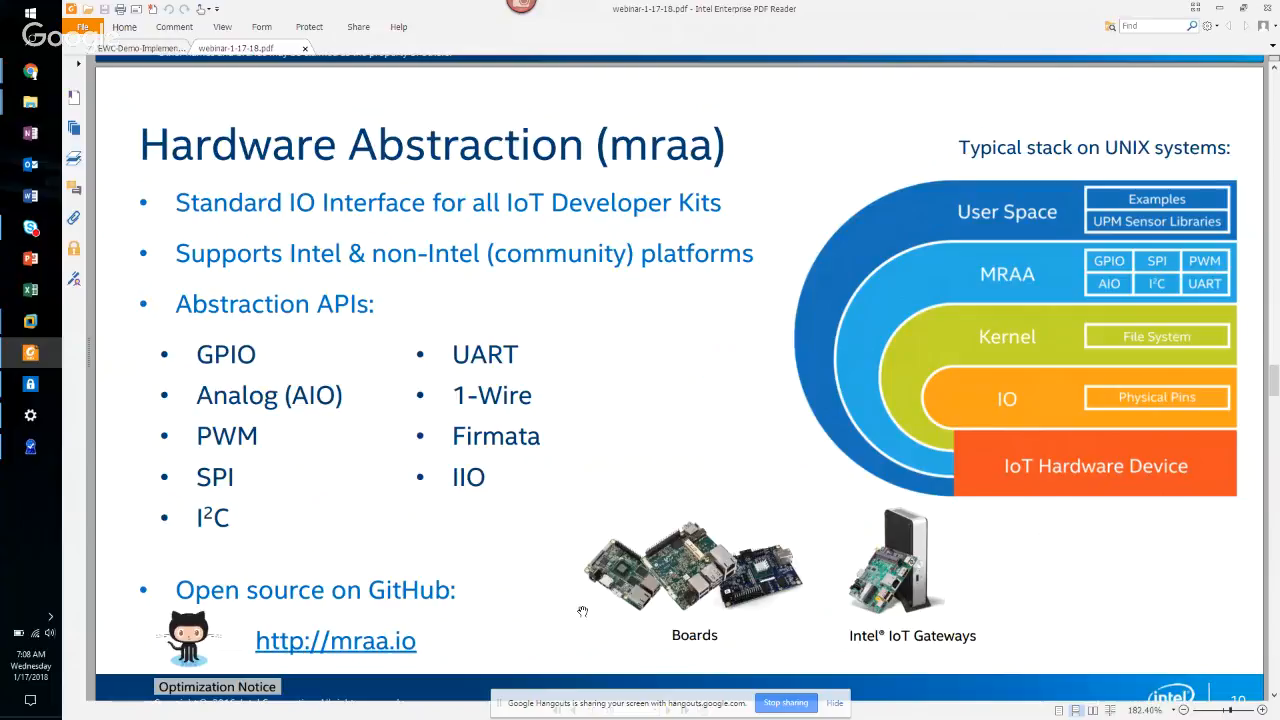
- Scroll ahead to slide 11, Standardized Sensor APIs (UPM)
{"action": "scroll", "scroll_direction": "down", "scroll_amount": 3}
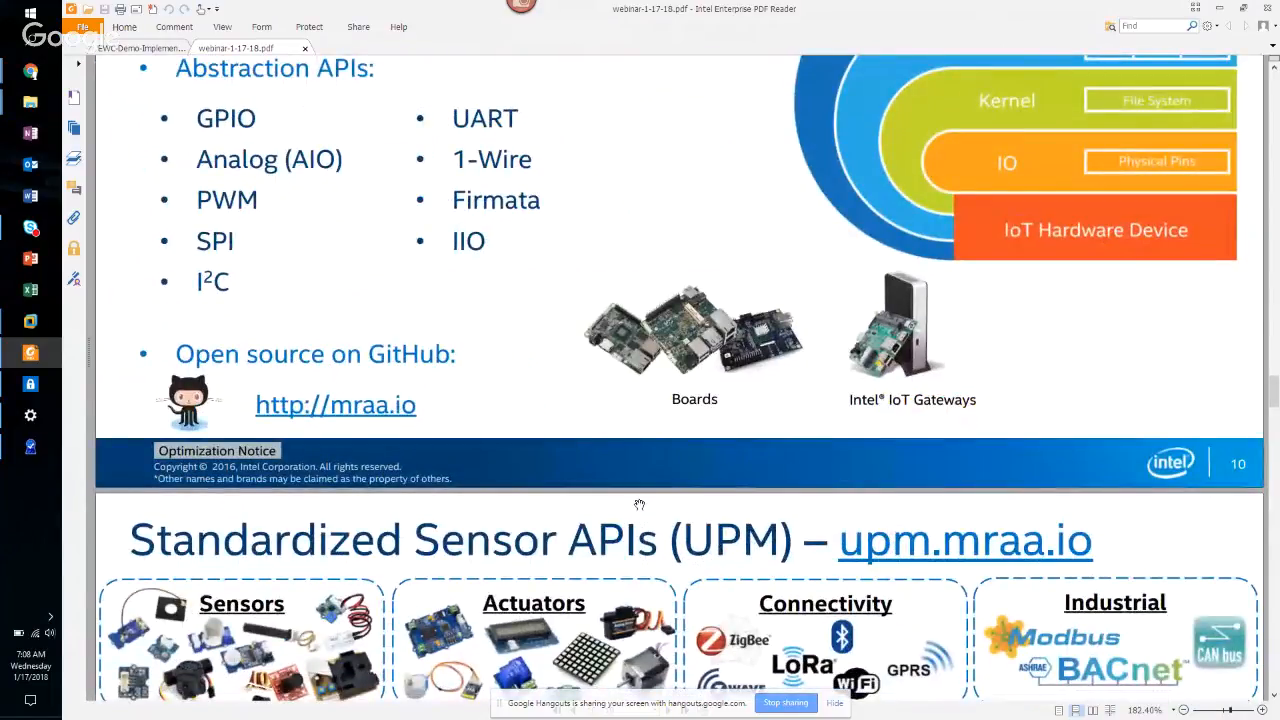
{"action": "scroll", "scroll_direction": "down", "scroll_amount": 3}
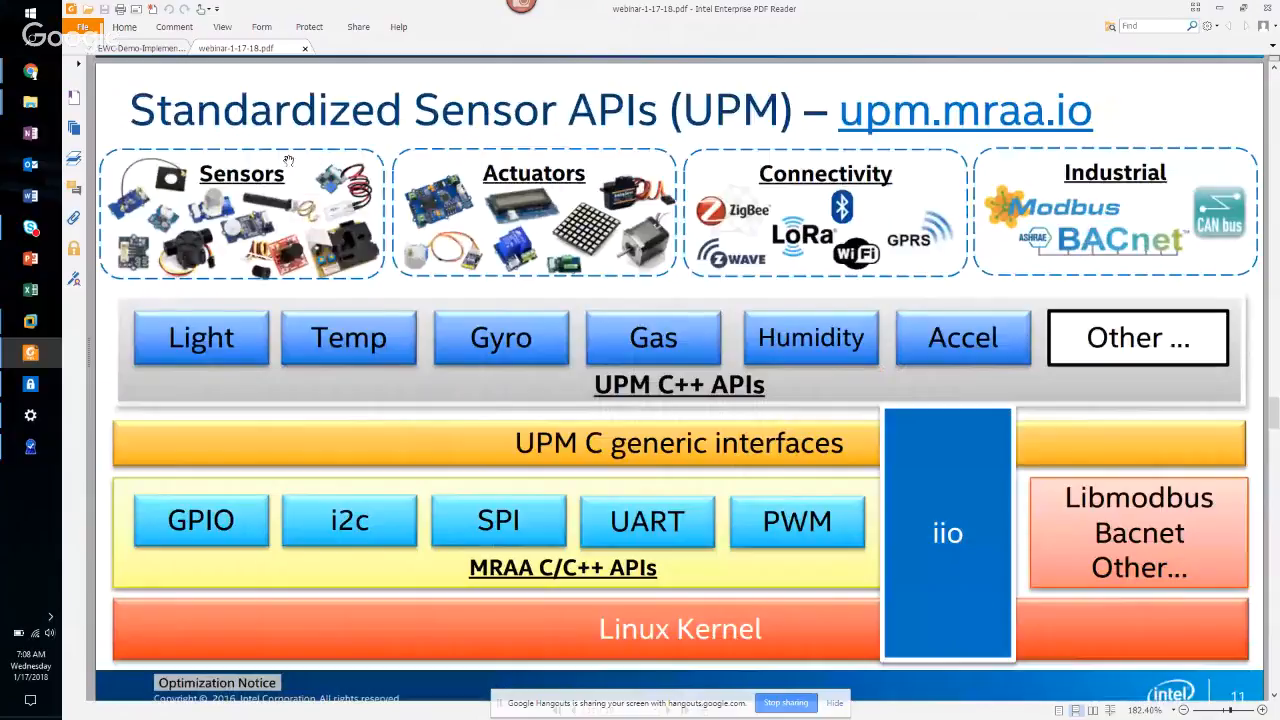
{"action": "mouse_move", "coordinate": [805, 537]}
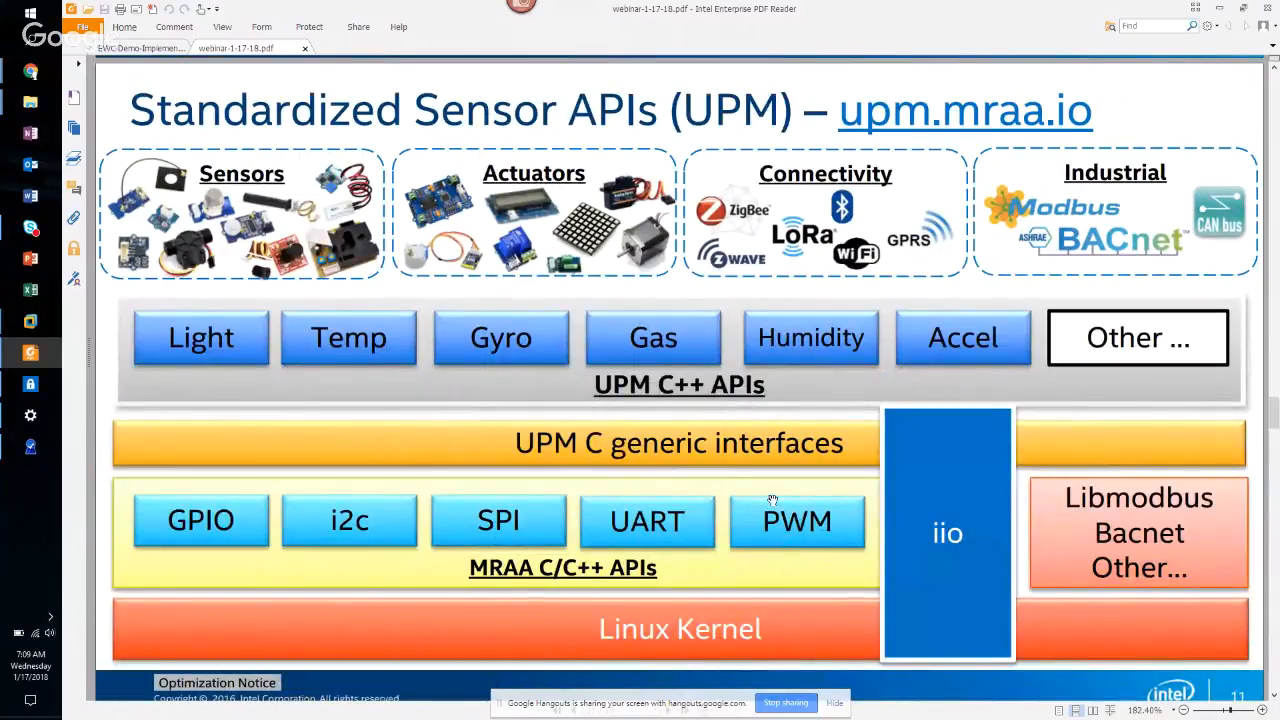
{"action": "mouse_move", "coordinate": [450, 411]}
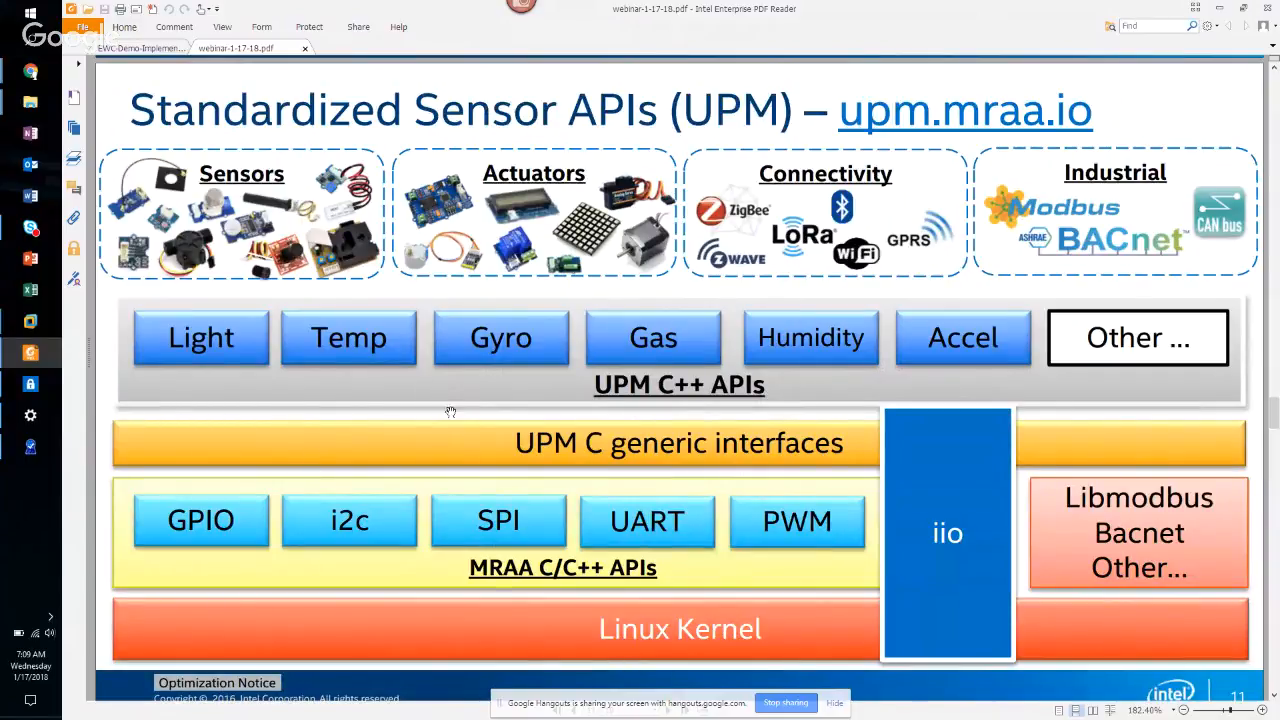
{"action": "mouse_move", "coordinate": [847, 405]}
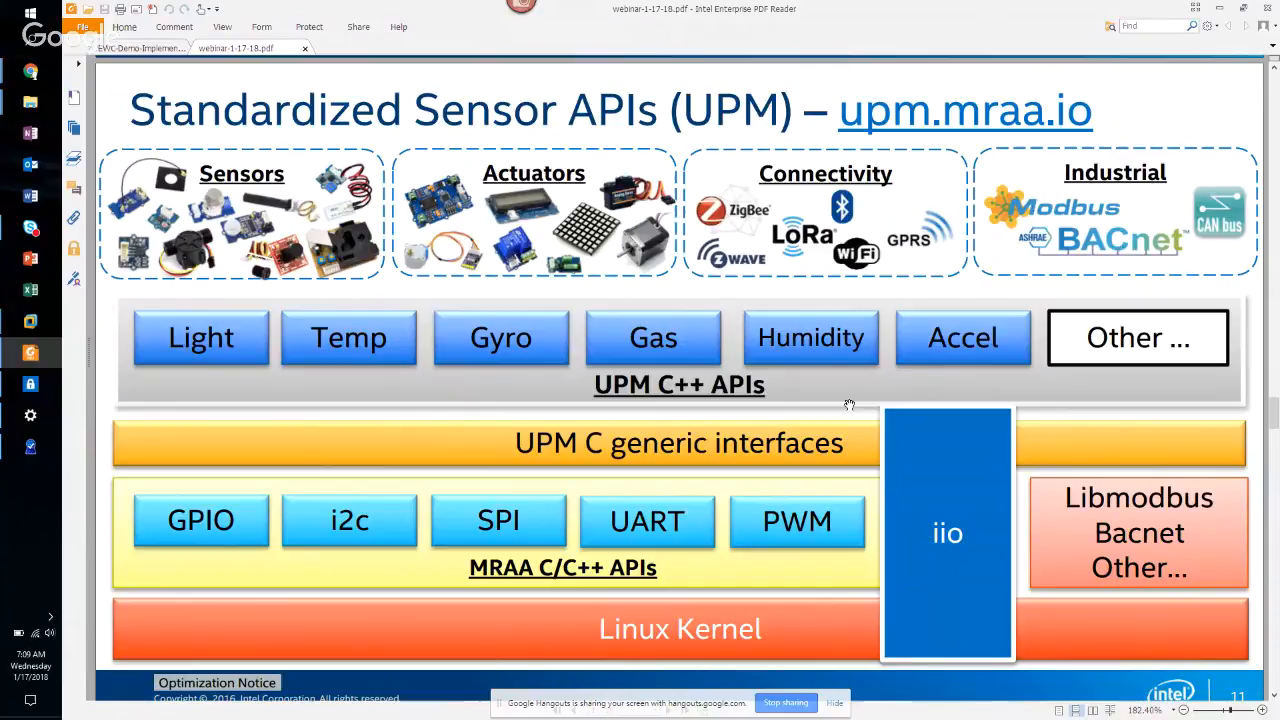
{"action": "mouse_move", "coordinate": [642, 453]}
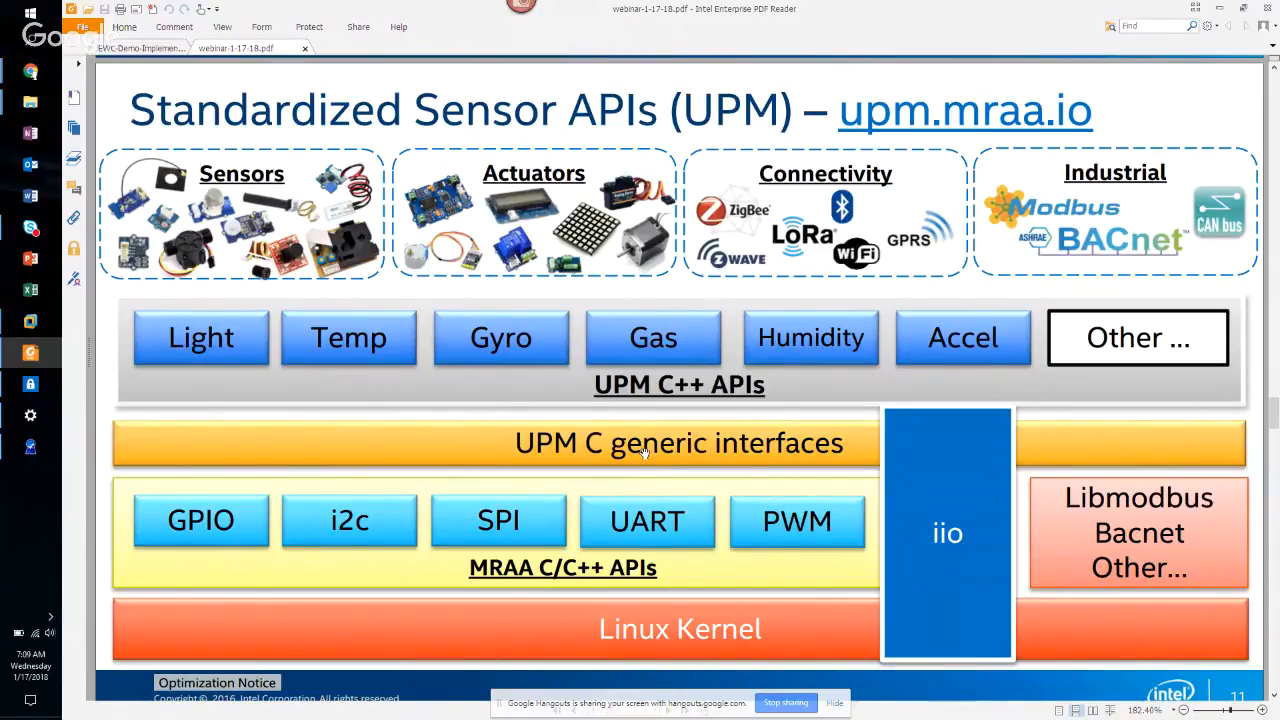
{"action": "mouse_move", "coordinate": [652, 507]}
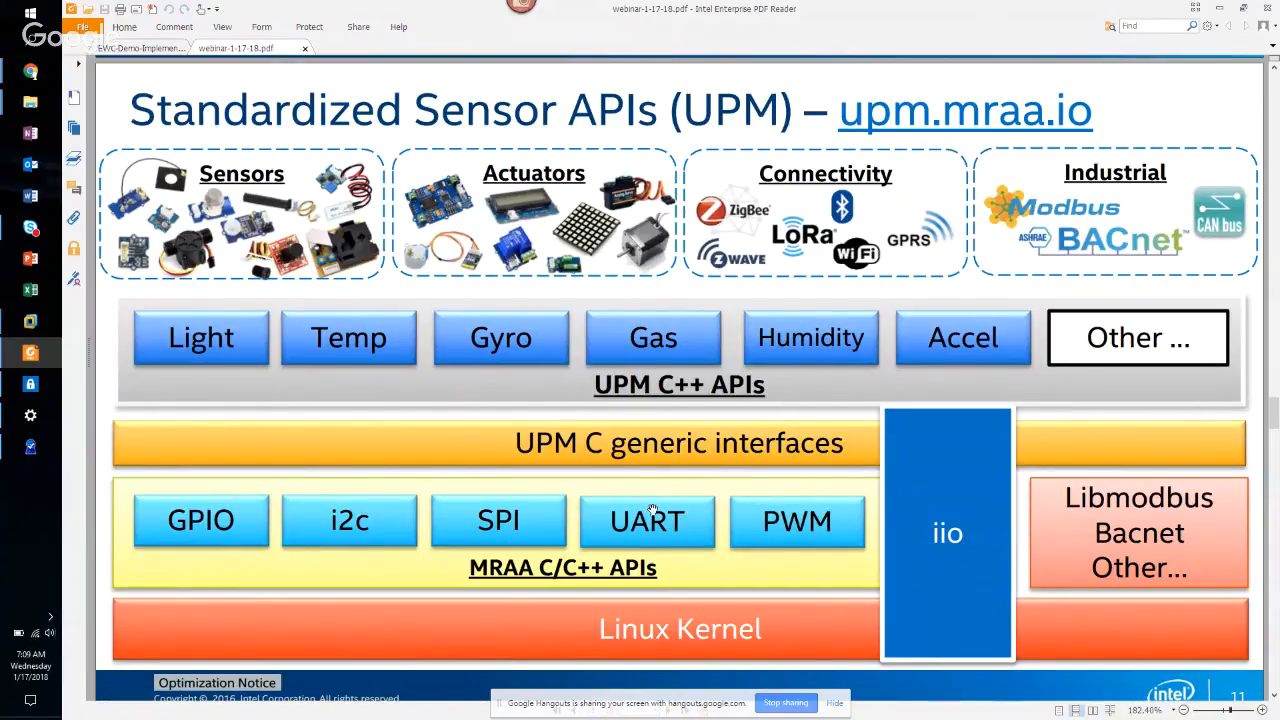
{"action": "mouse_move", "coordinate": [314, 247]}
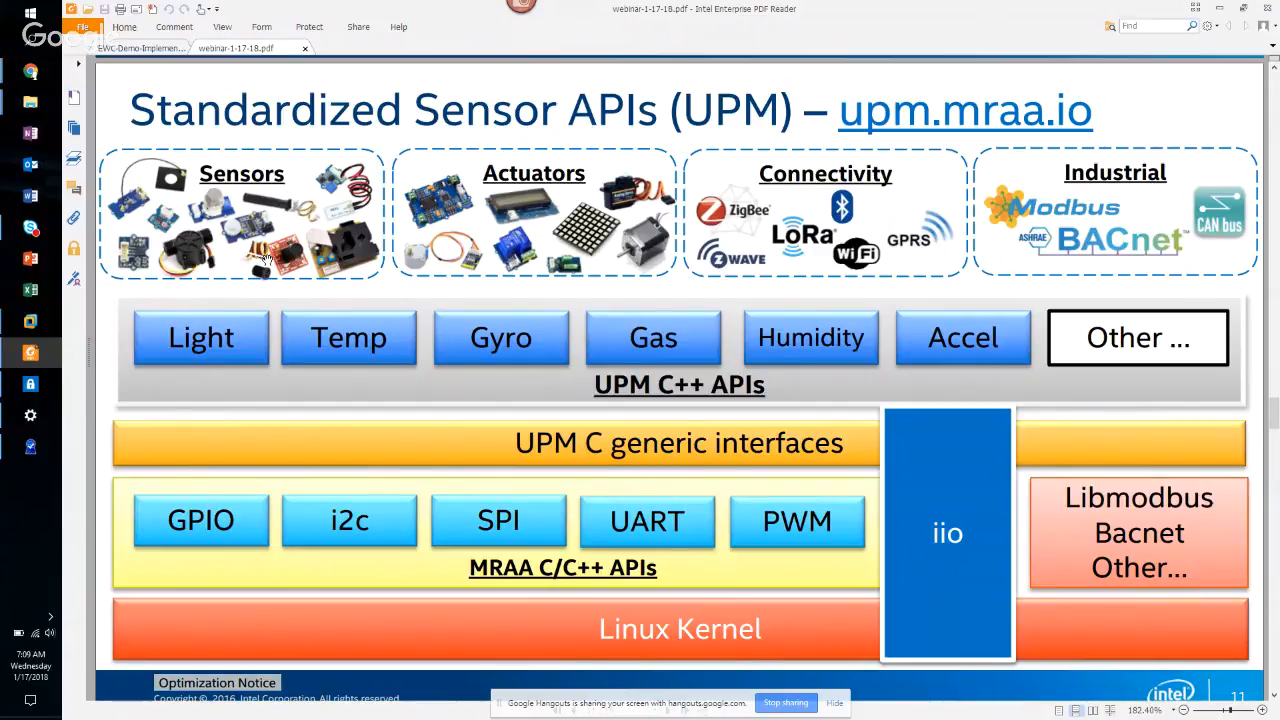
{"action": "mouse_move", "coordinate": [372, 455]}
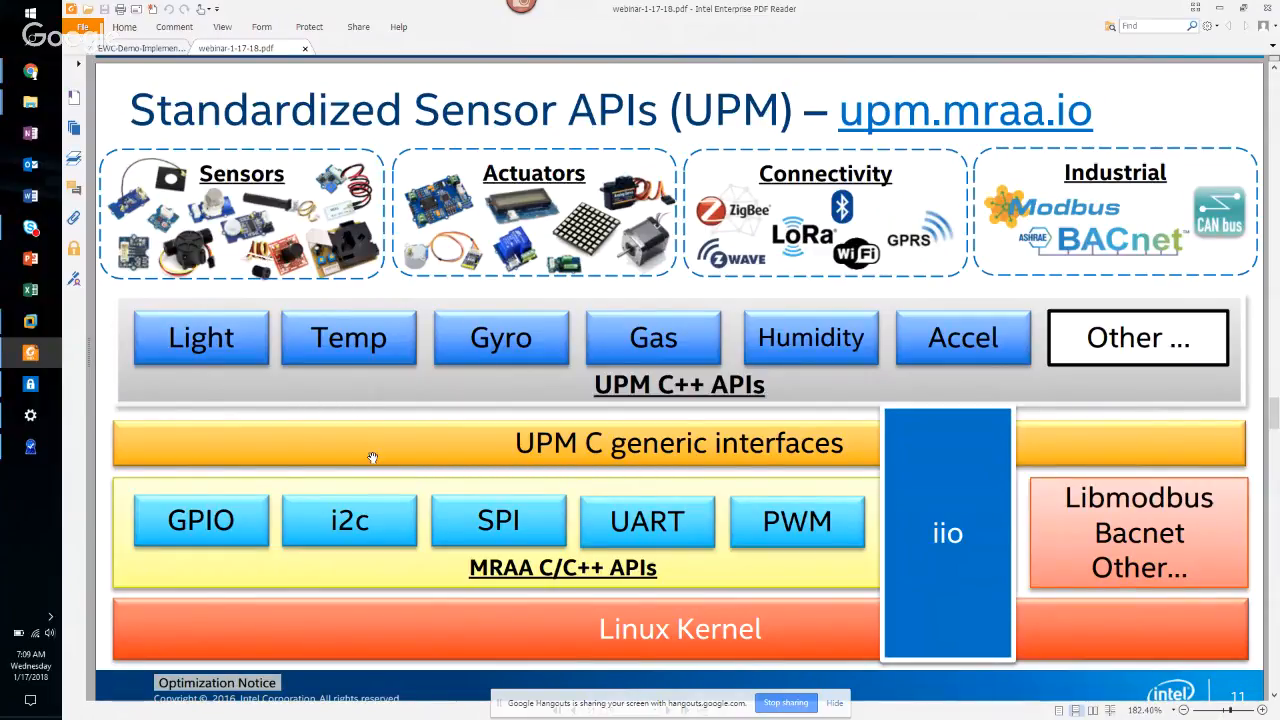
{"action": "mouse_move", "coordinate": [585, 374]}
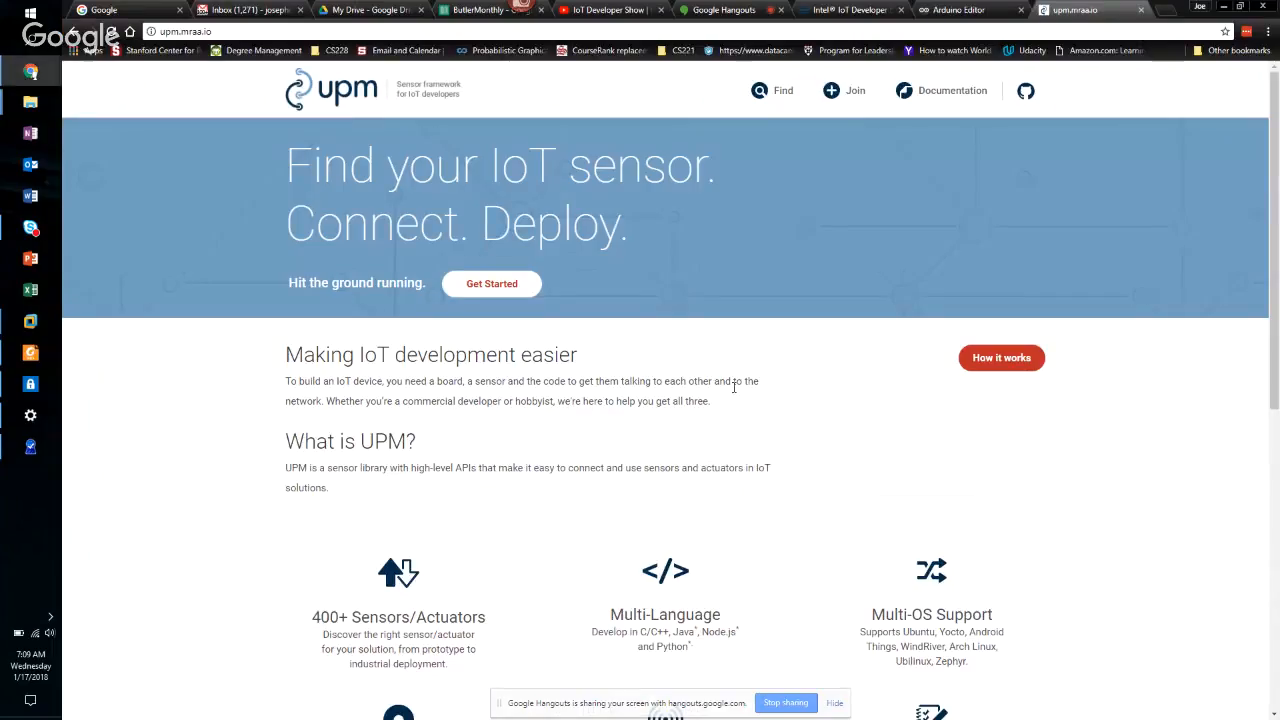
- Browse the UPM sensor finder and open the 2-axis Analog Joystick page
{"action": "scroll", "scroll_direction": "down", "scroll_amount": 3}
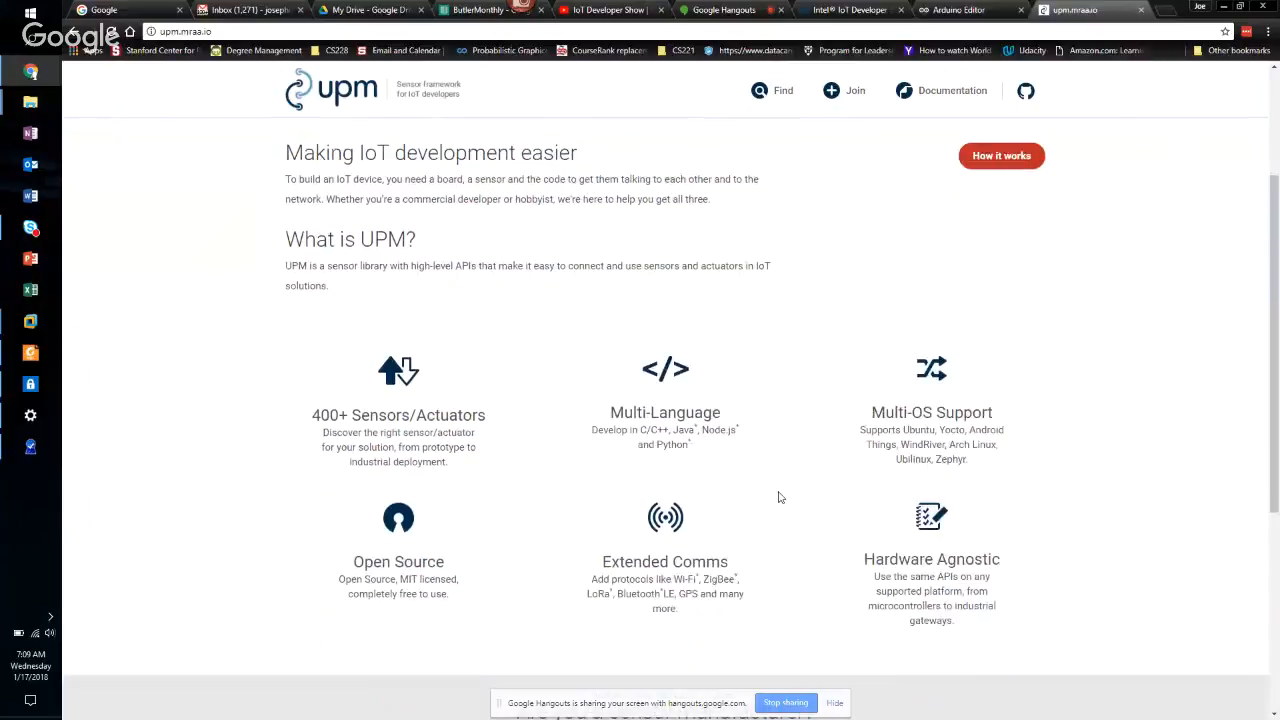
{"action": "scroll", "scroll_direction": "up", "scroll_amount": 3}
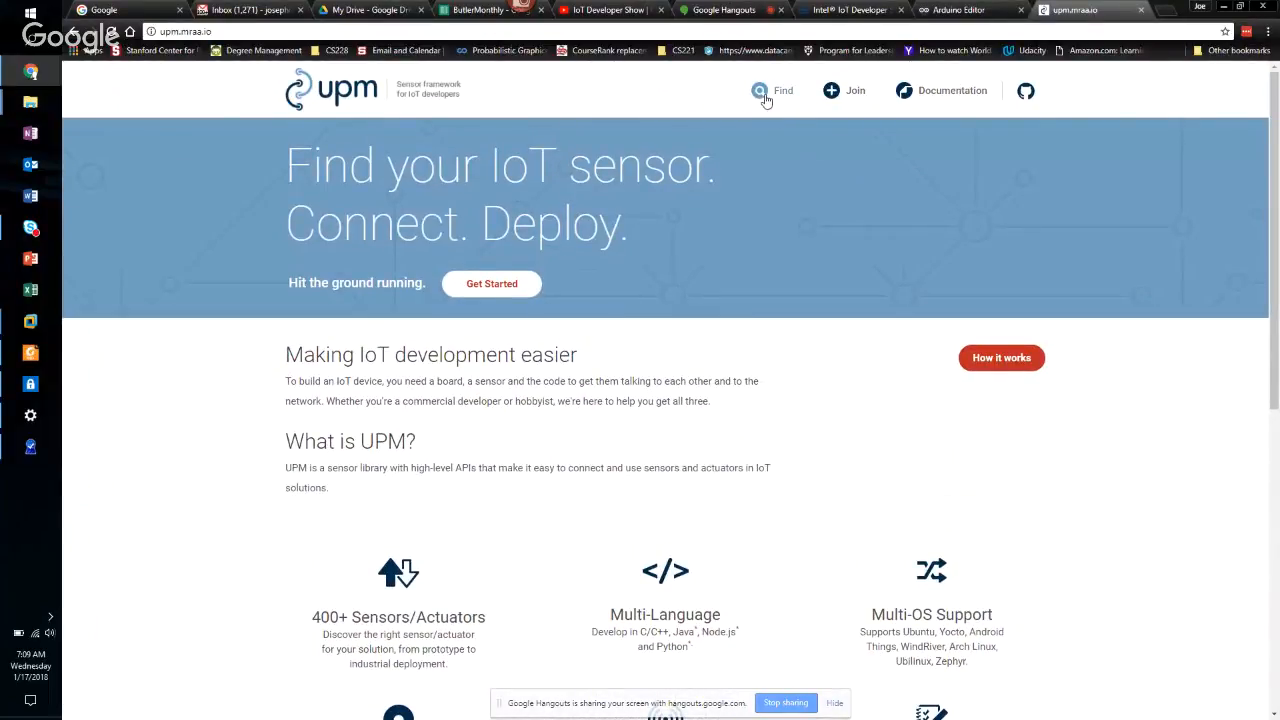
{"action": "left_click", "coordinate": [772, 91]}
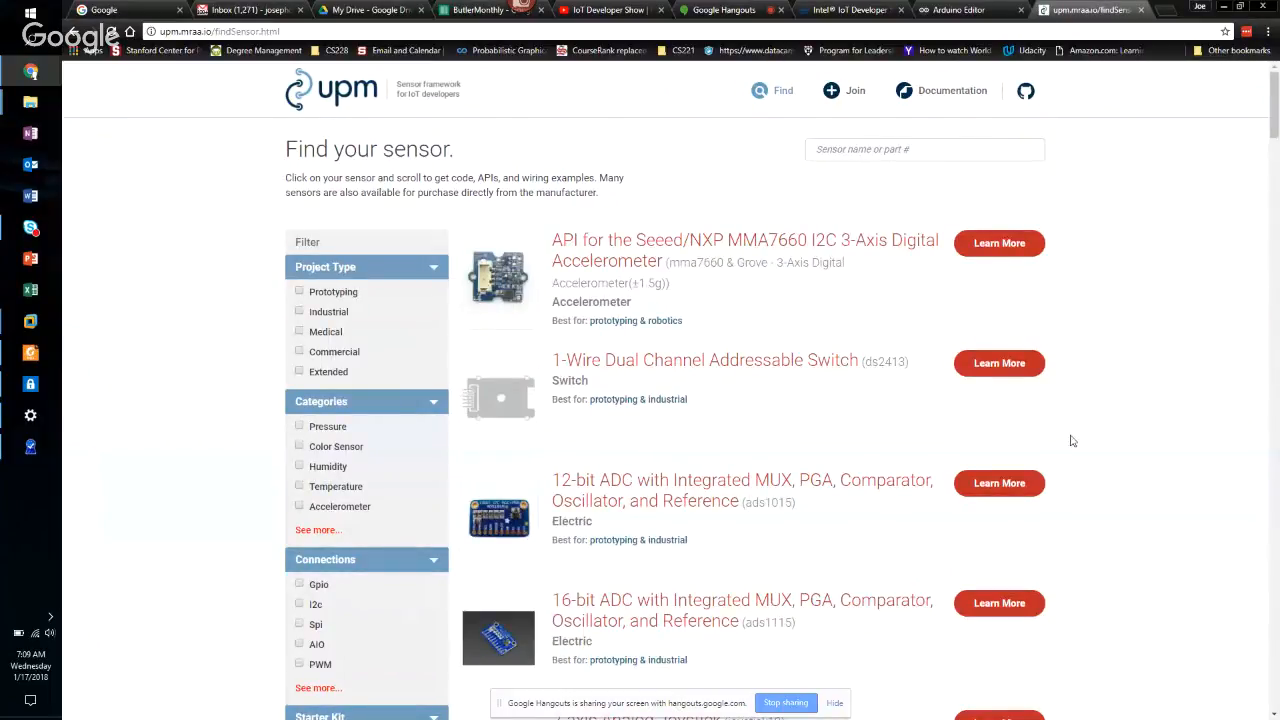
{"action": "scroll", "scroll_direction": "down", "scroll_amount": 3}
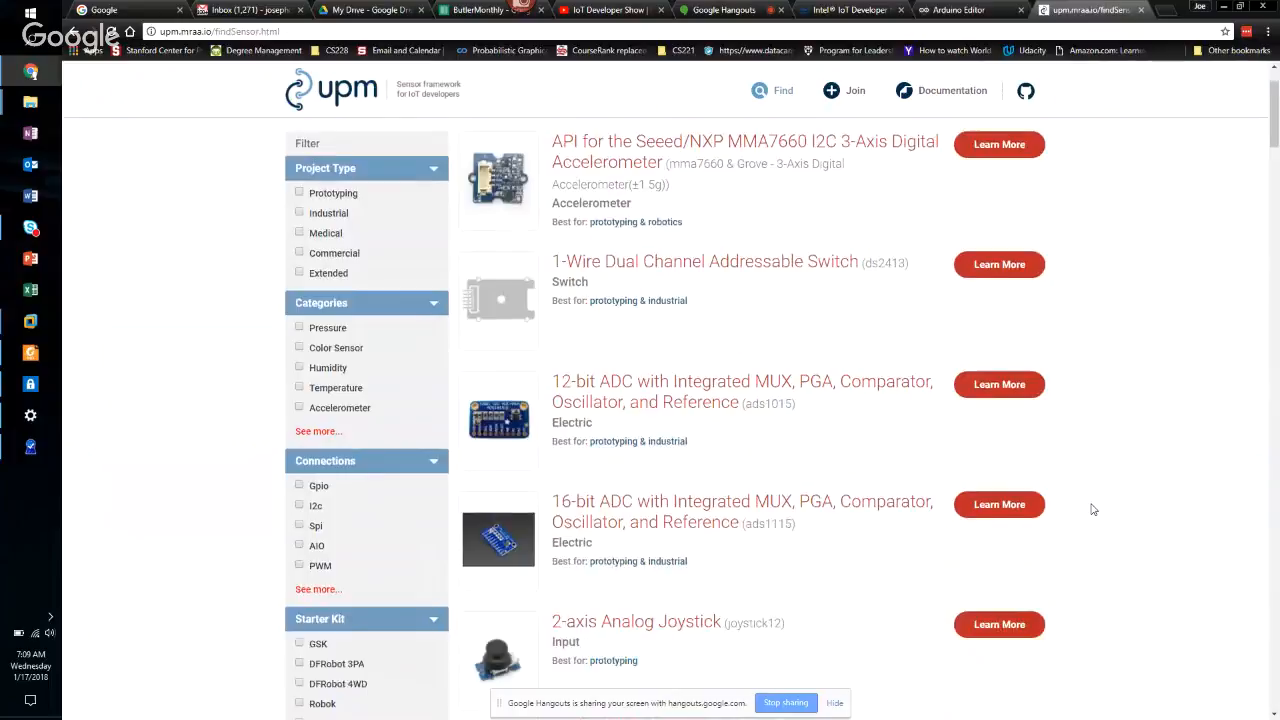
{"action": "scroll", "scroll_direction": "down", "scroll_amount": 3}
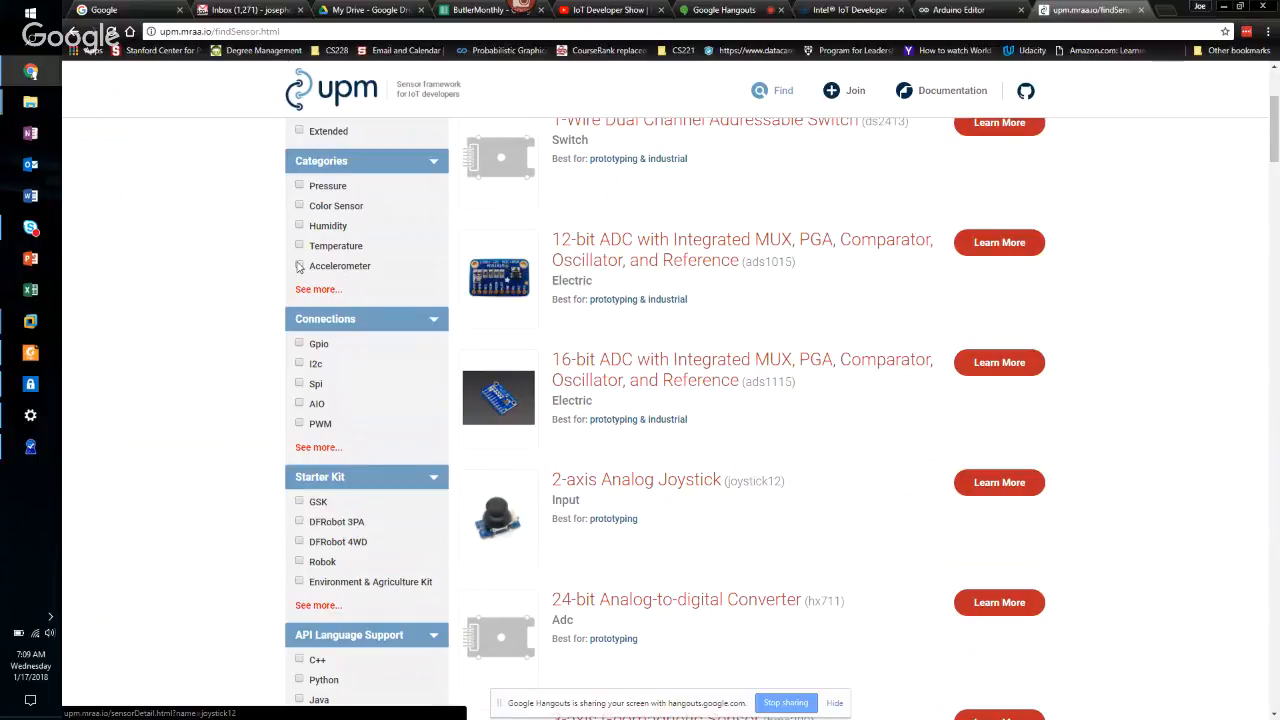
{"action": "mouse_move", "coordinate": [838, 385]}
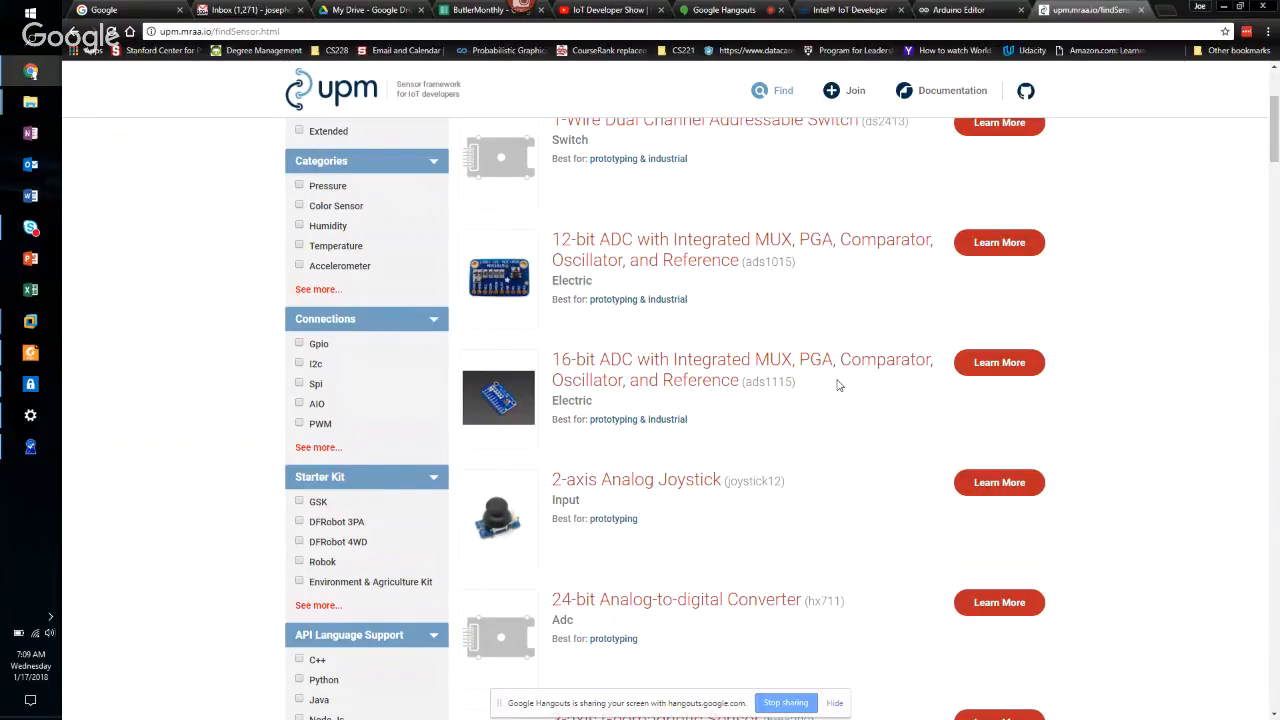
{"action": "scroll", "scroll_direction": "up", "scroll_amount": 3}
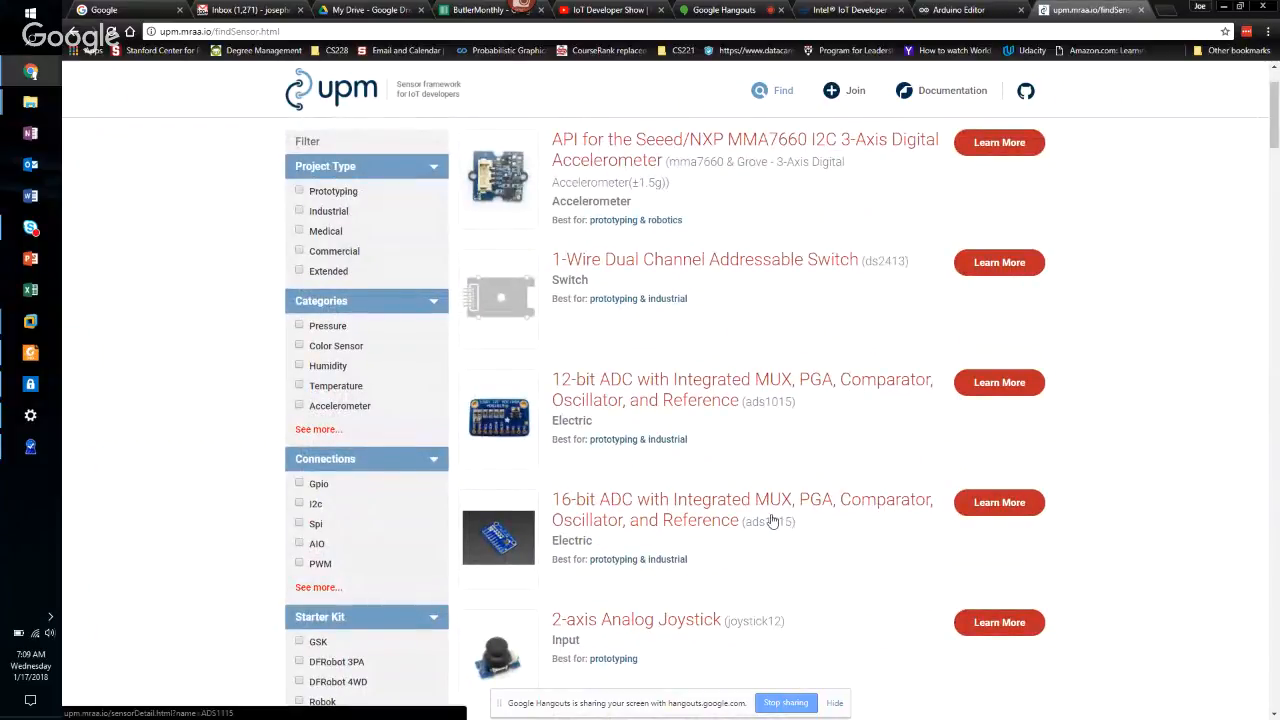
{"action": "scroll", "scroll_direction": "down", "scroll_amount": 3}
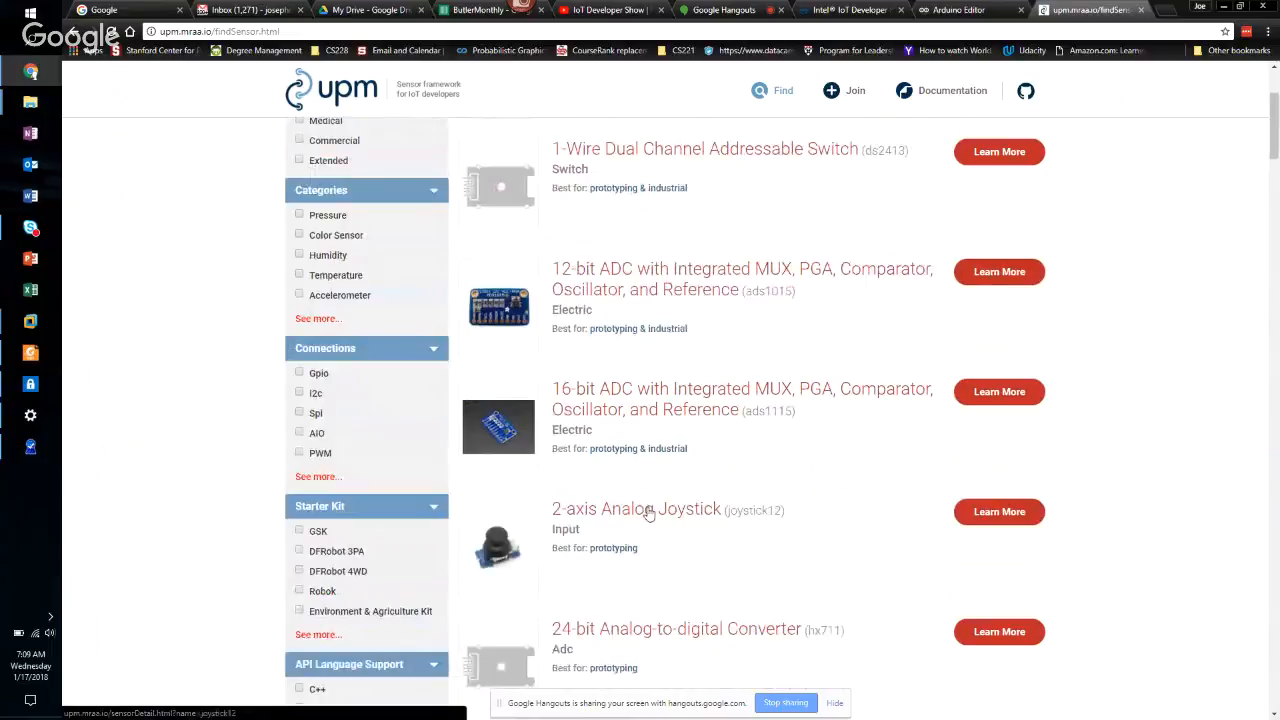
{"action": "left_click", "coordinate": [636, 509]}
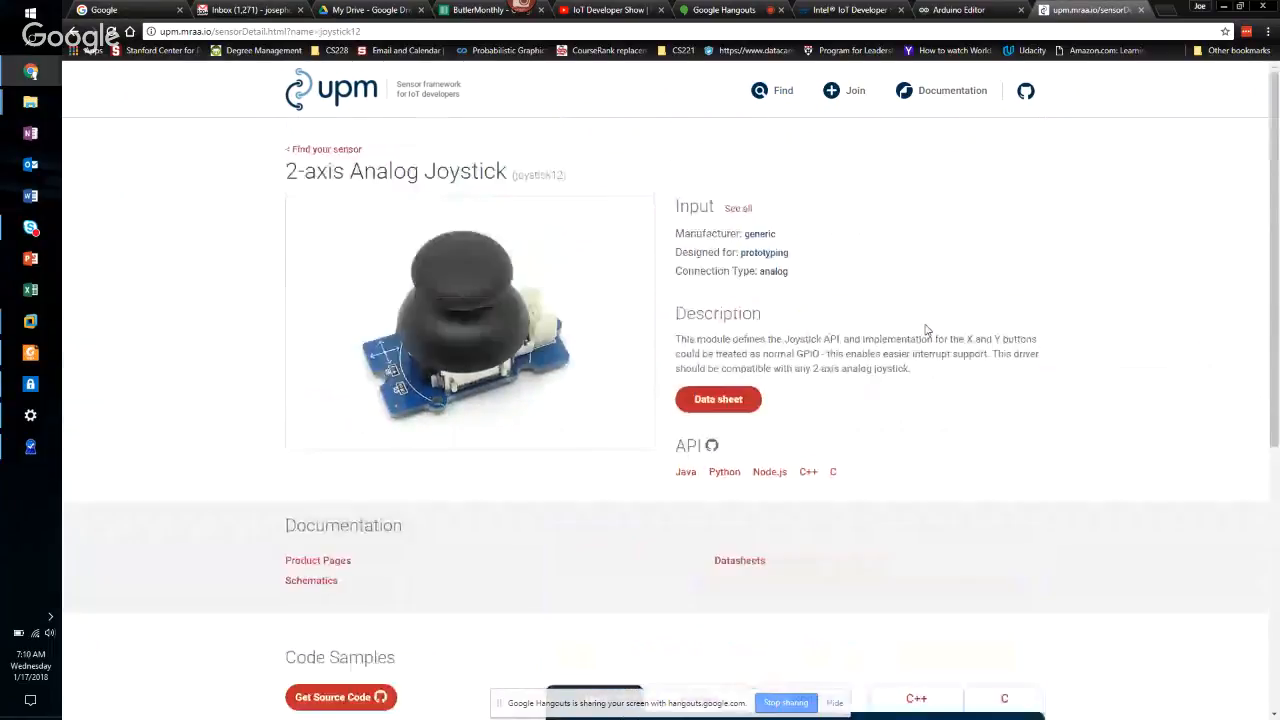
- View the joystick's Python and Node.js code samples, then return to Find
{"action": "scroll", "scroll_direction": "down", "scroll_amount": 3}
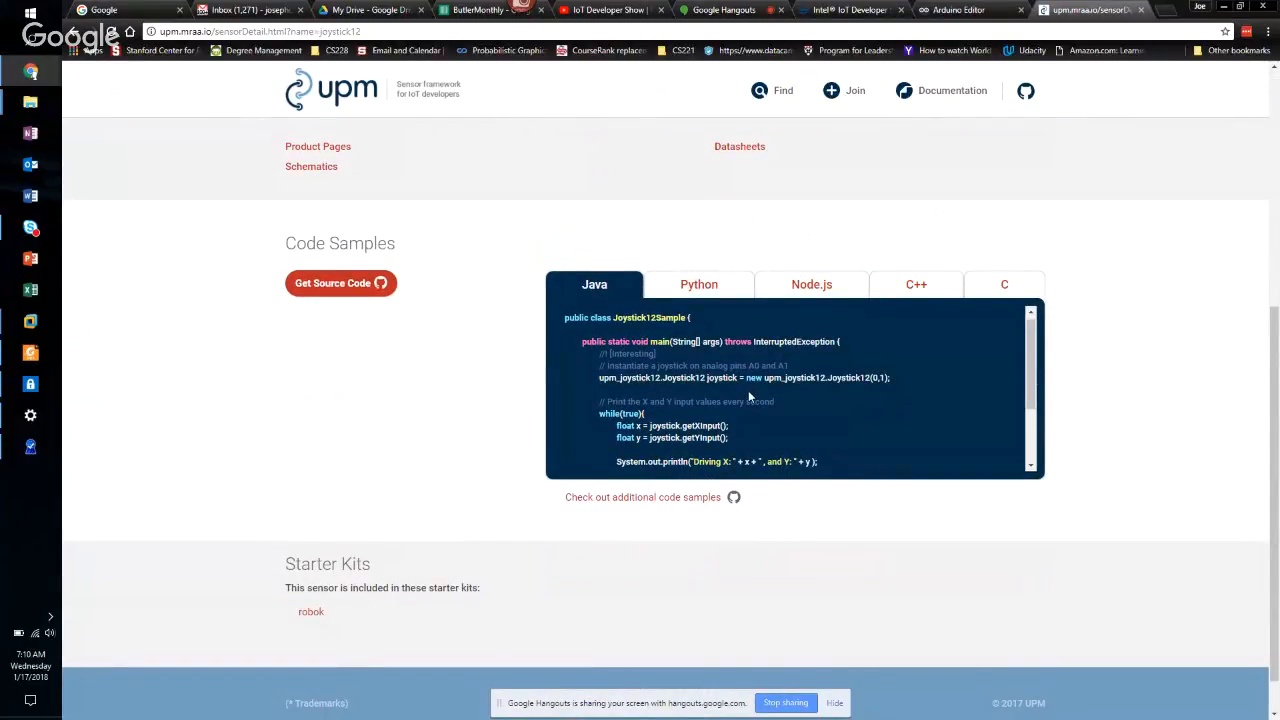
{"action": "mouse_move", "coordinate": [764, 395]}
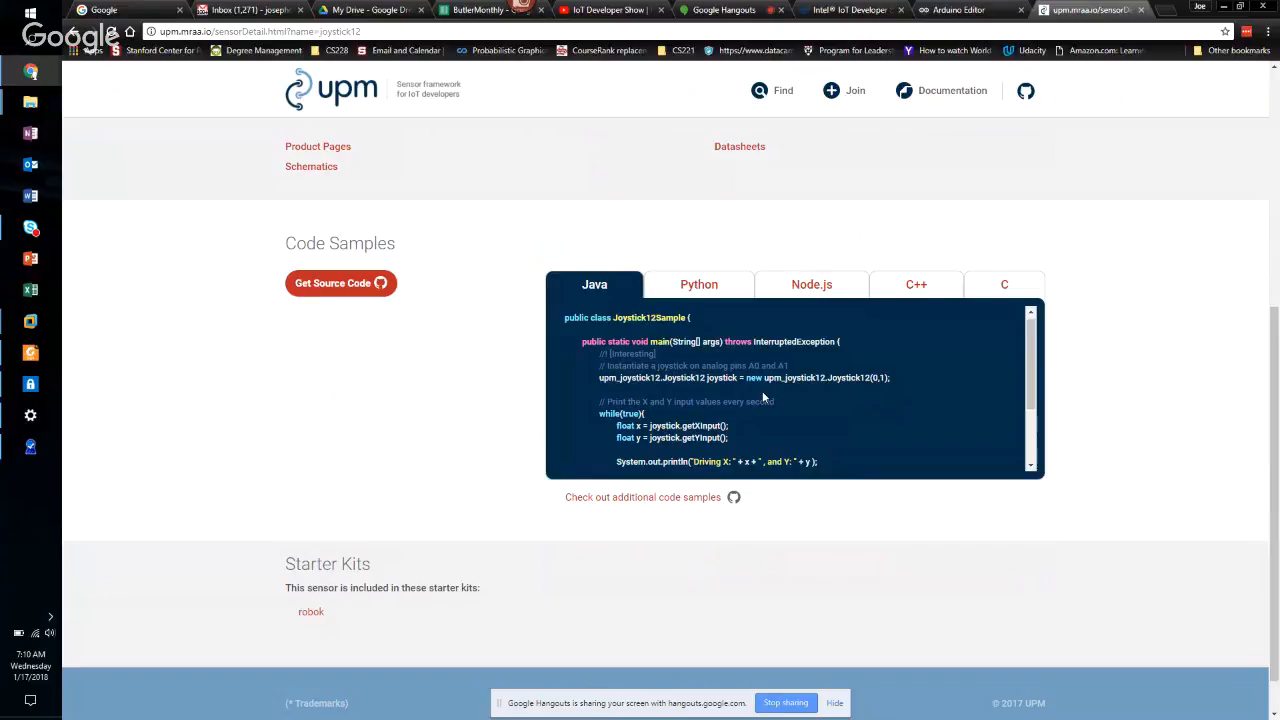
{"action": "mouse_move", "coordinate": [698, 285]}
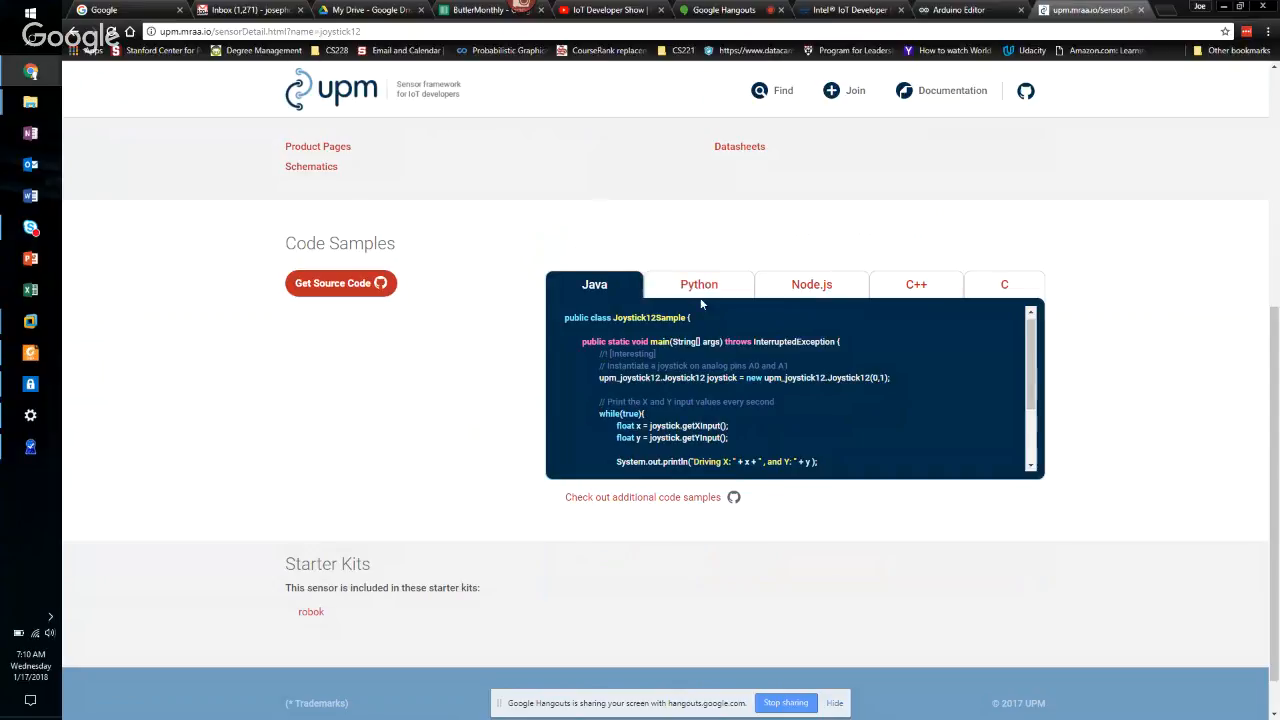
{"action": "left_click", "coordinate": [699, 284]}
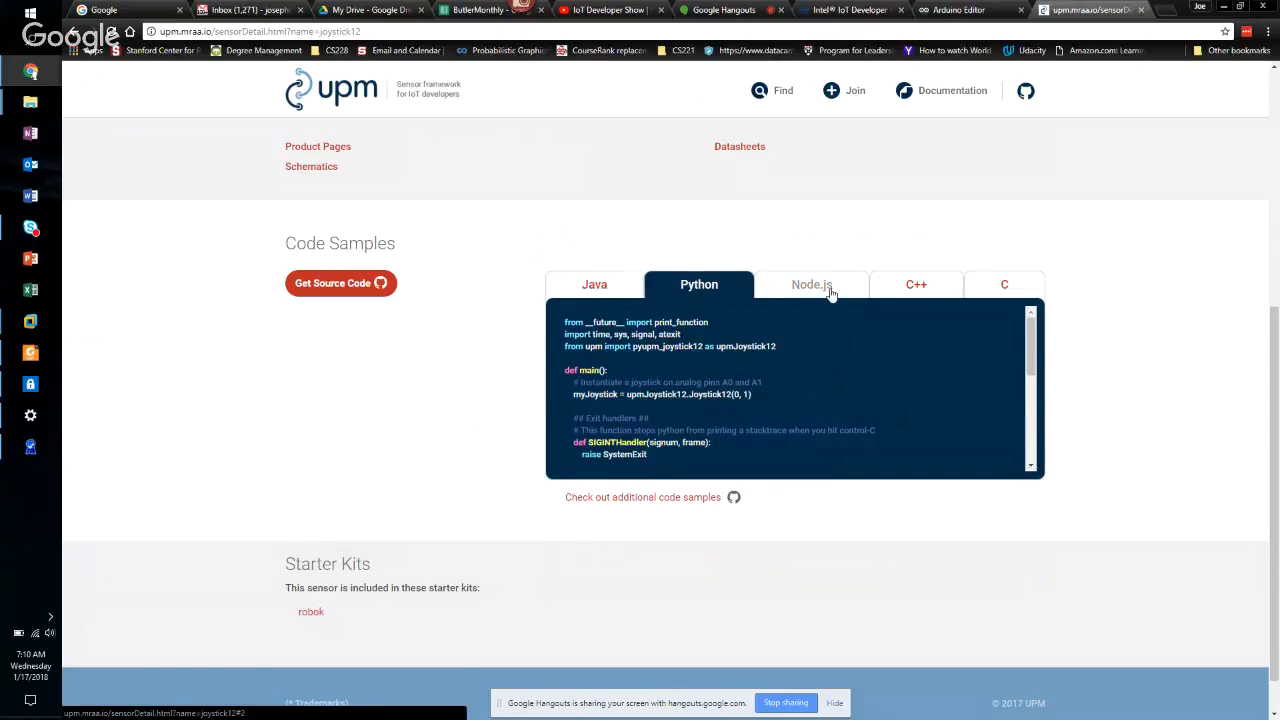
{"action": "left_click", "coordinate": [811, 284]}
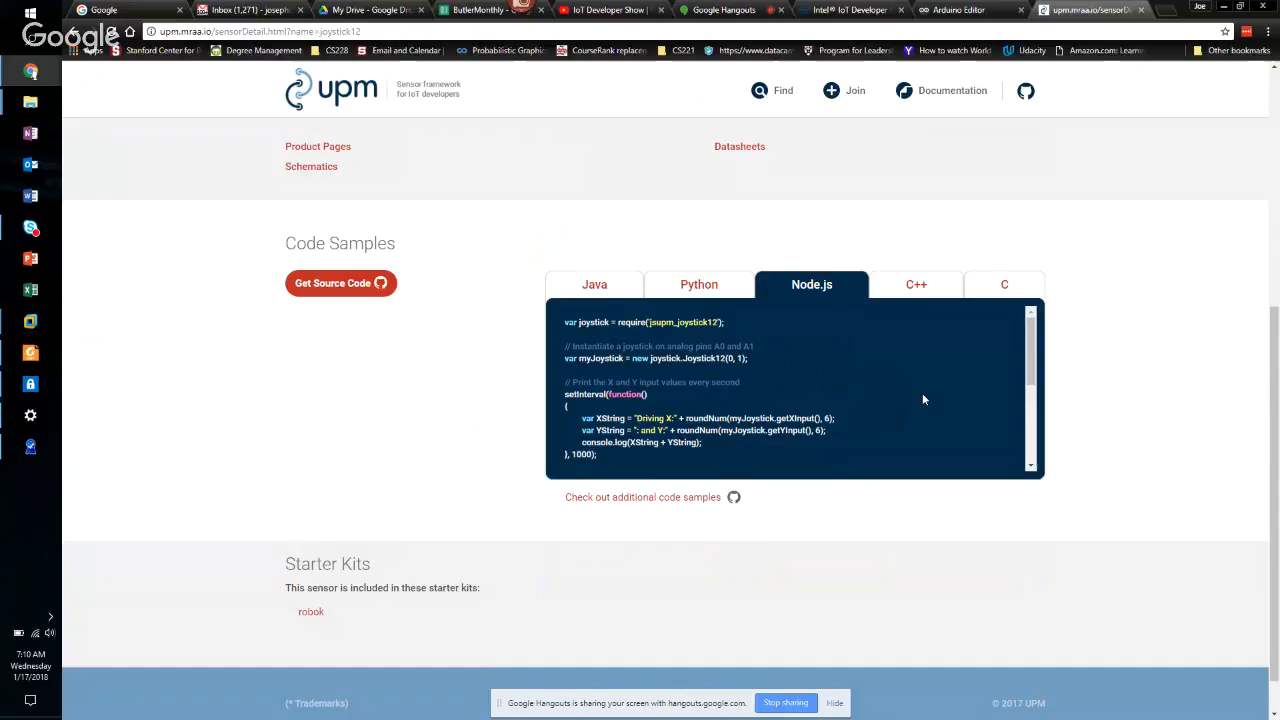
{"action": "mouse_move", "coordinate": [1051, 441]}
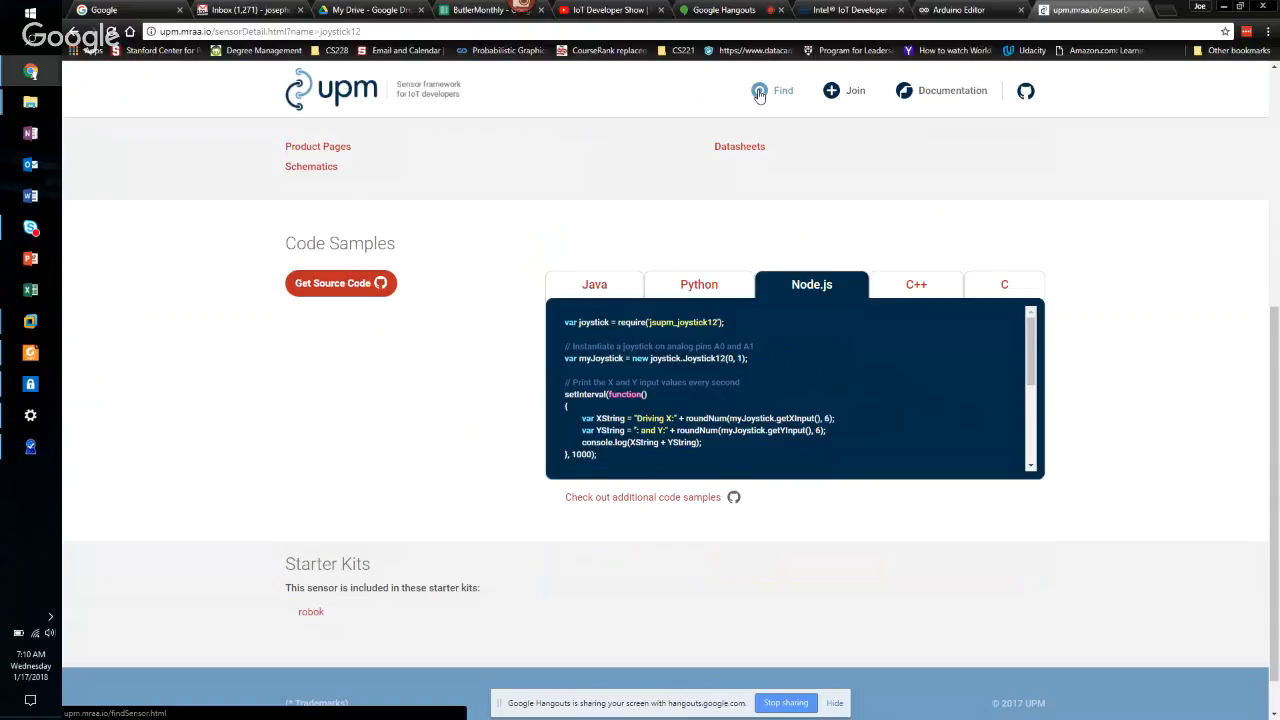
{"action": "mouse_move", "coordinate": [789, 305]}
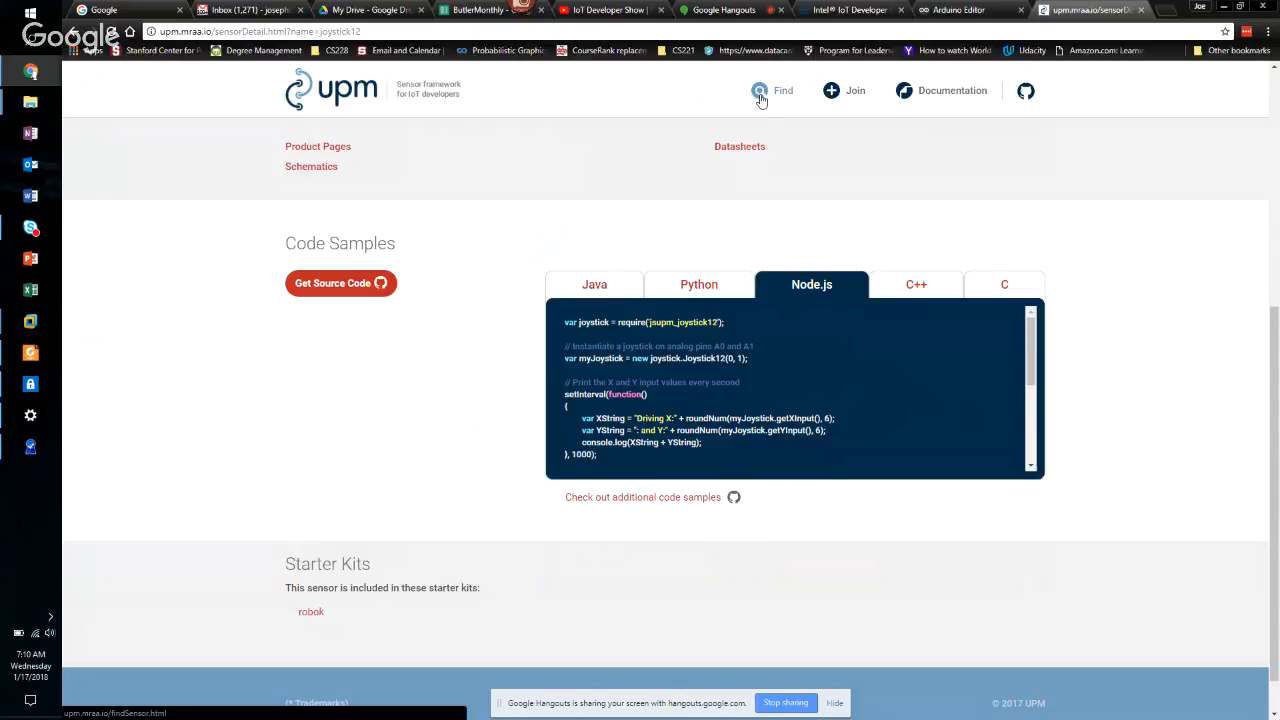
{"action": "left_click", "coordinate": [775, 90]}
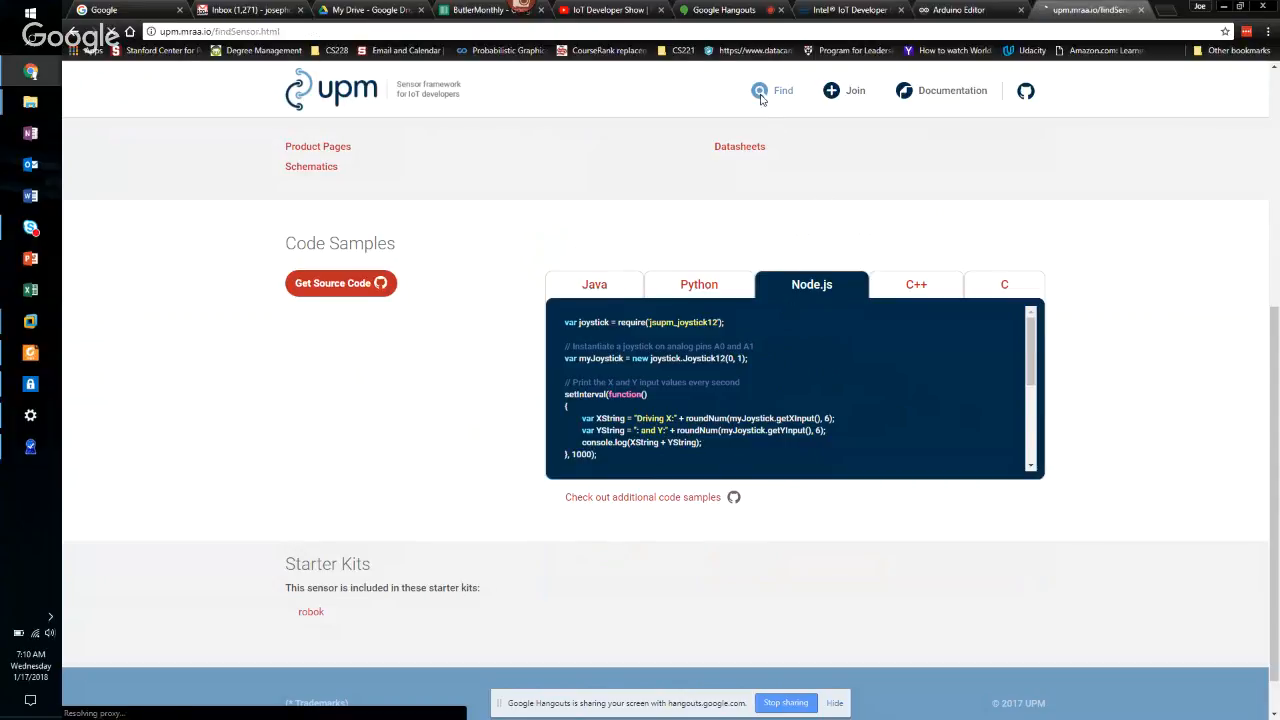
- Load the sensor catalogue, then switch back to the Arduino Editor tab
{"action": "left_click", "coordinate": [762, 90]}
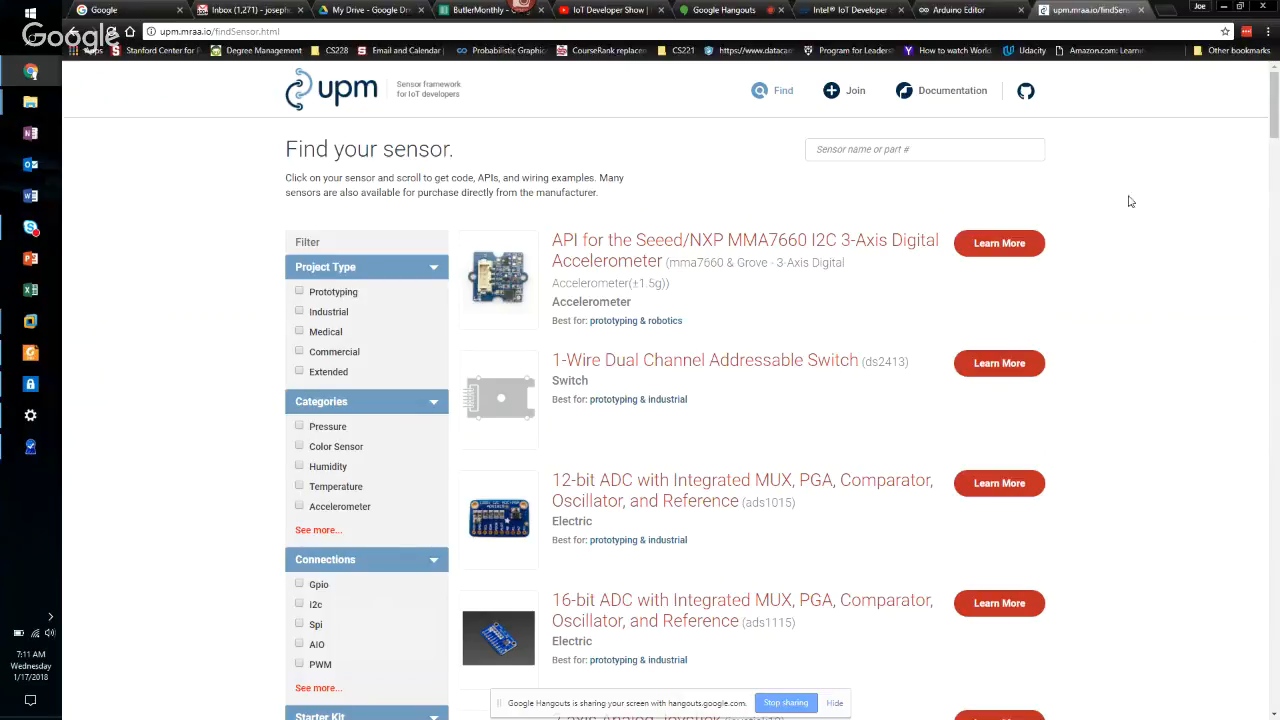
{"action": "mouse_move", "coordinate": [975, 10]}
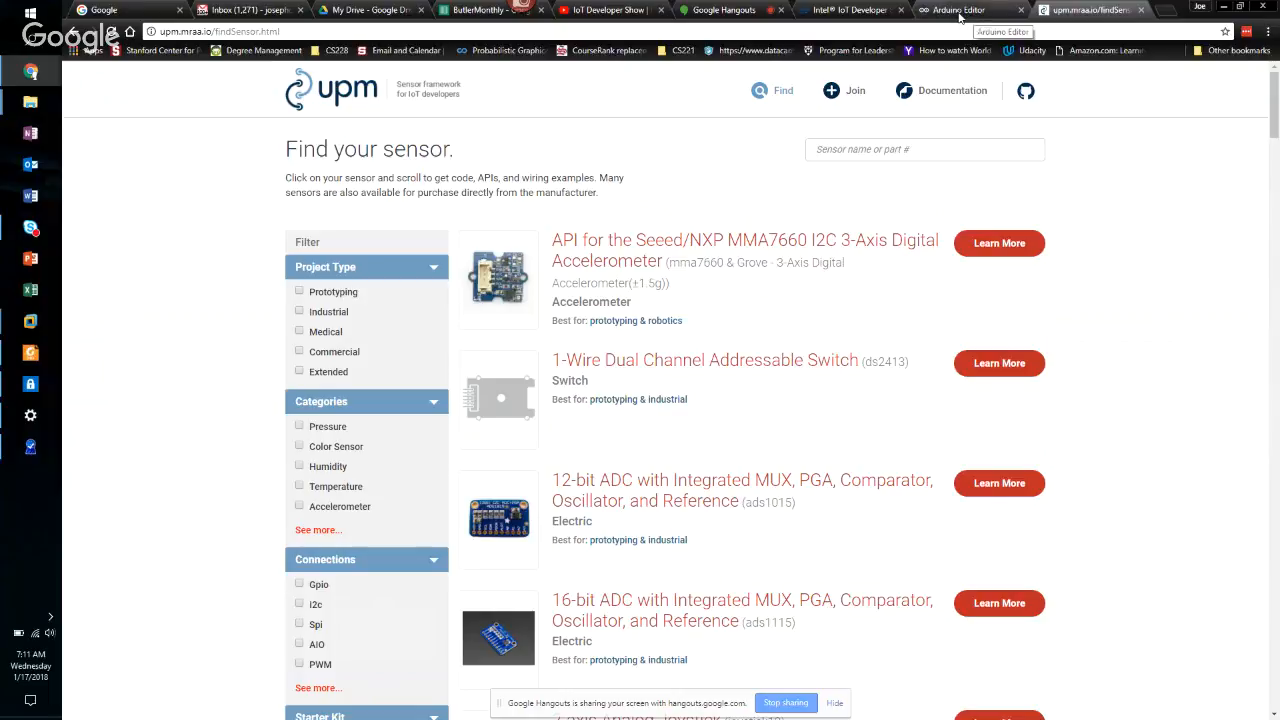
{"action": "left_click", "coordinate": [964, 10]}
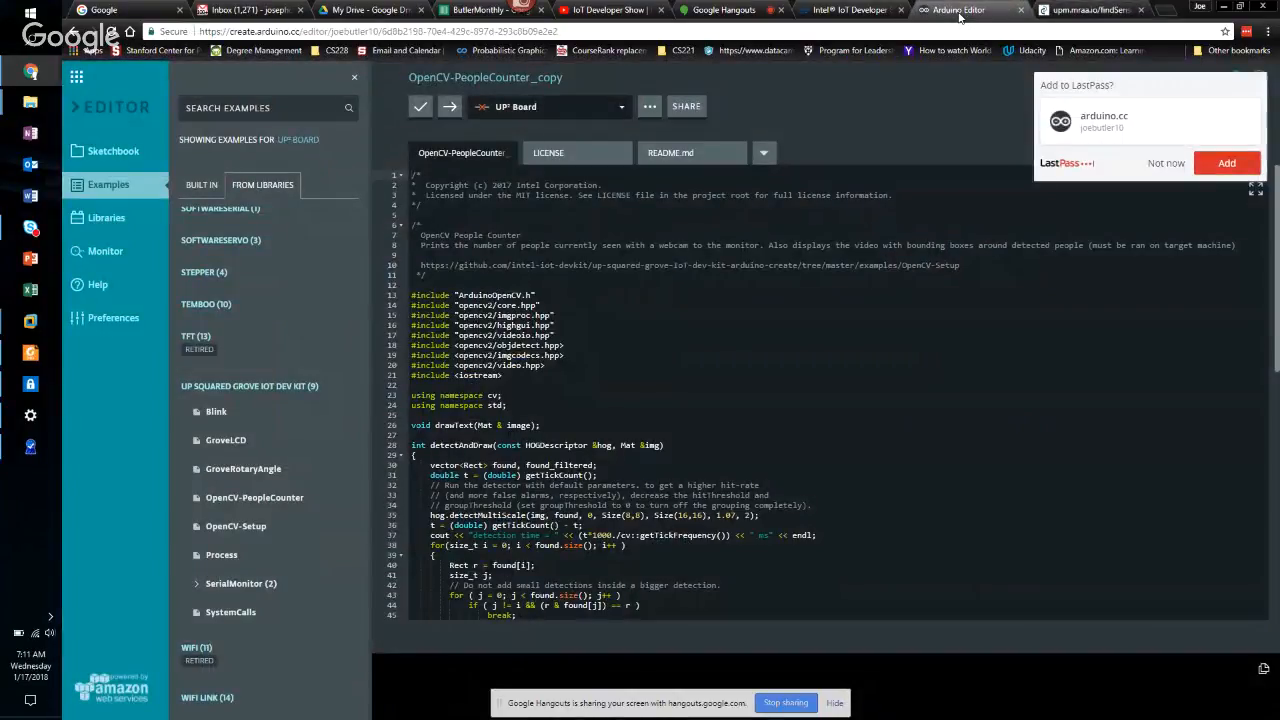
{"action": "mouse_move", "coordinate": [232, 445]}
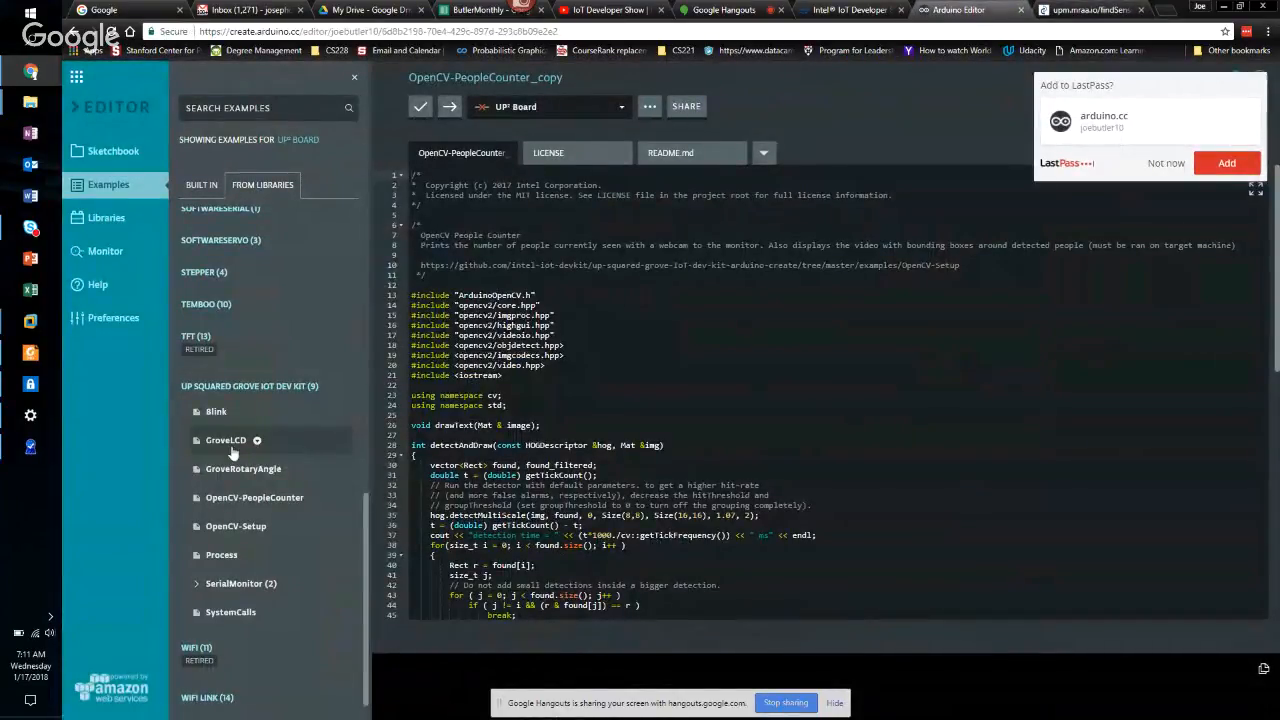
- Open the GroveLCD example from the UP Squared Grove IoT Dev Kit library
{"action": "left_click", "coordinate": [224, 440]}
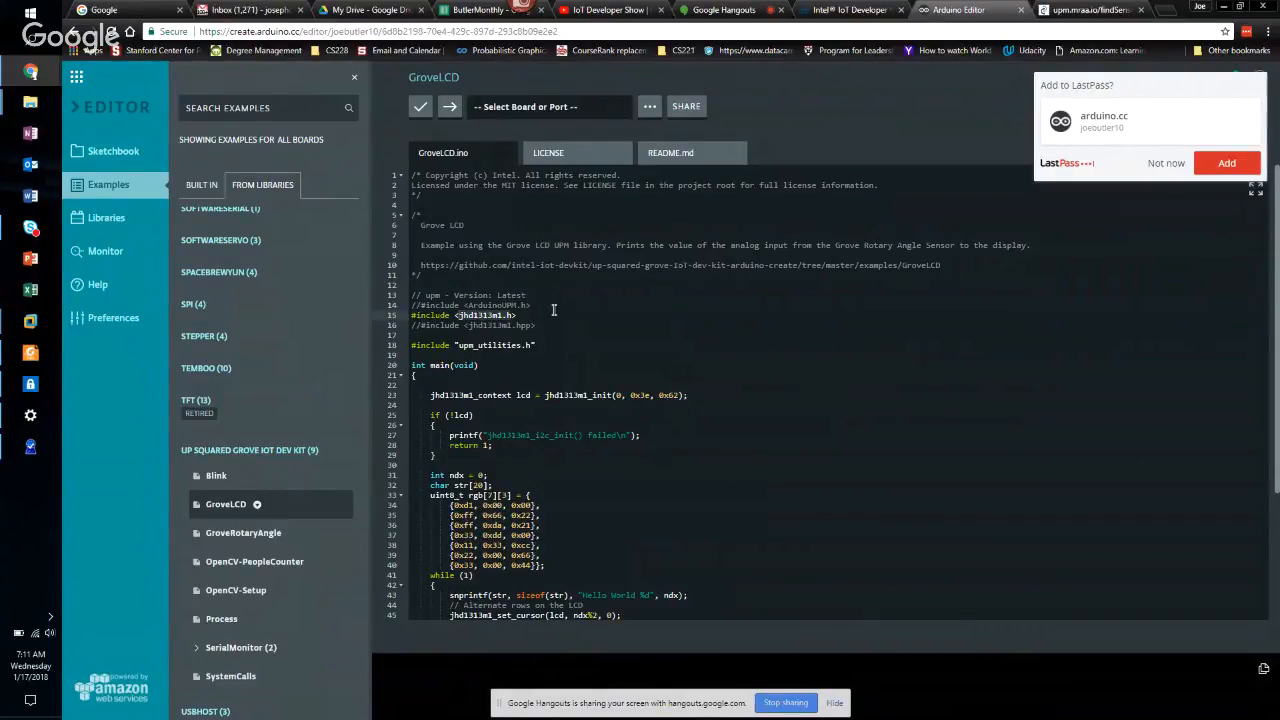
{"action": "mouse_move", "coordinate": [541, 361]}
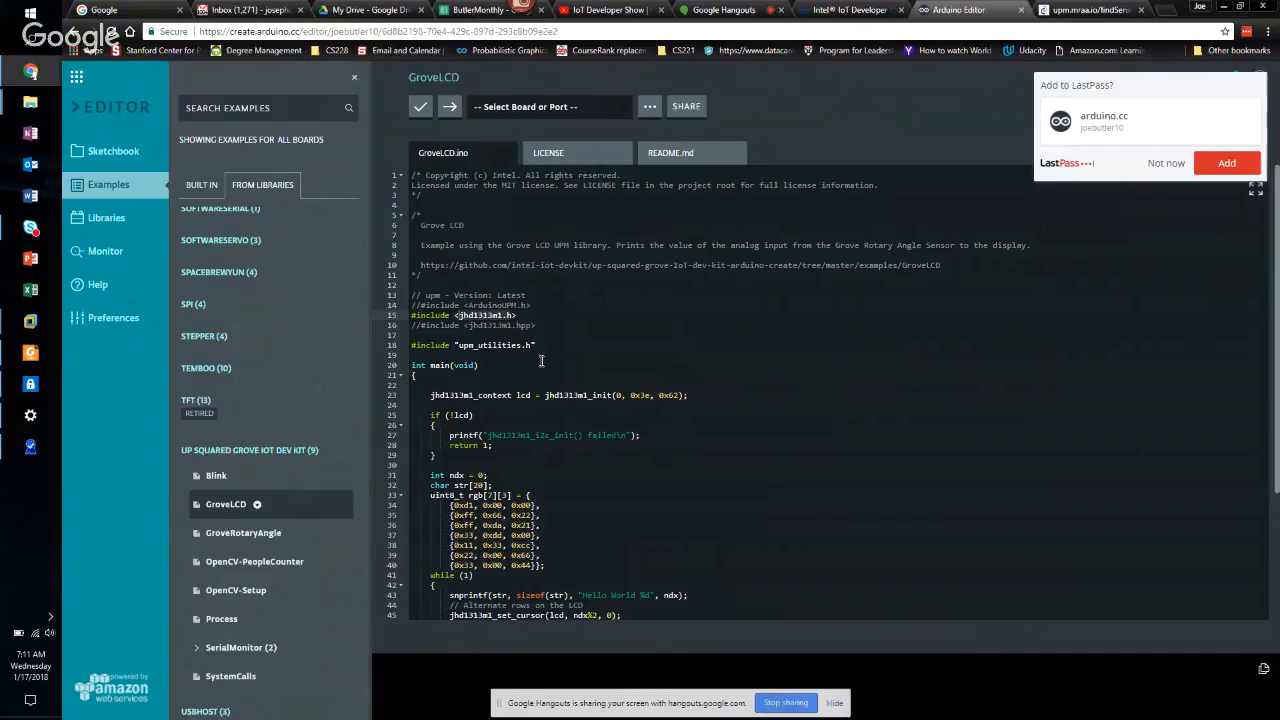
{"action": "mouse_move", "coordinate": [643, 395]}
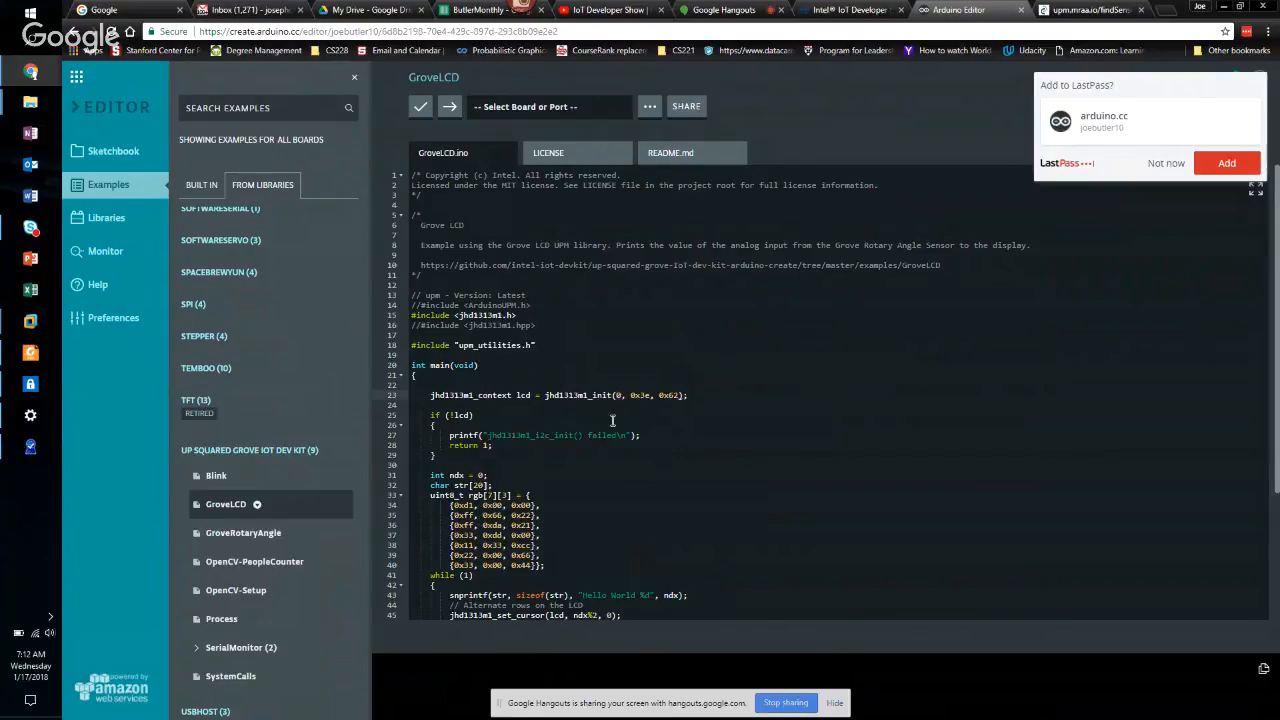
{"action": "mouse_move", "coordinate": [600, 471]}
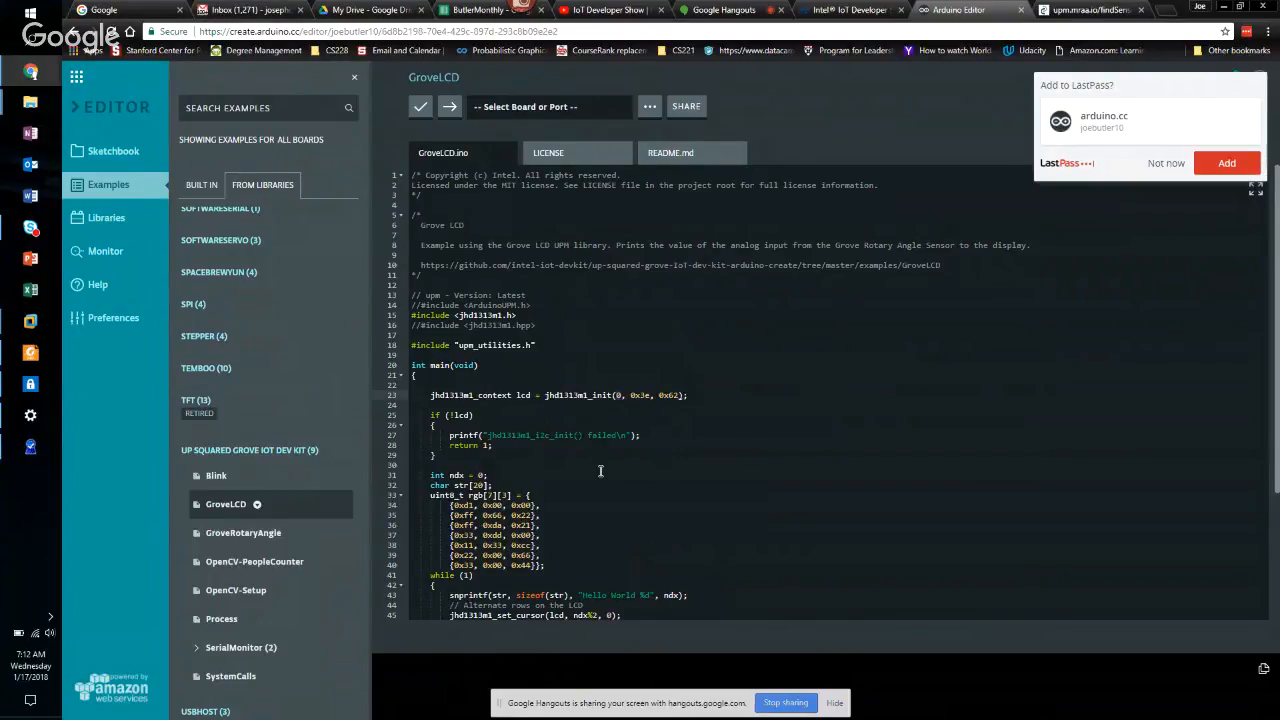
- Scroll through the GroveLCD code to its main loop and open the sketch options menu
{"action": "scroll", "scroll_direction": "down", "scroll_amount": 3}
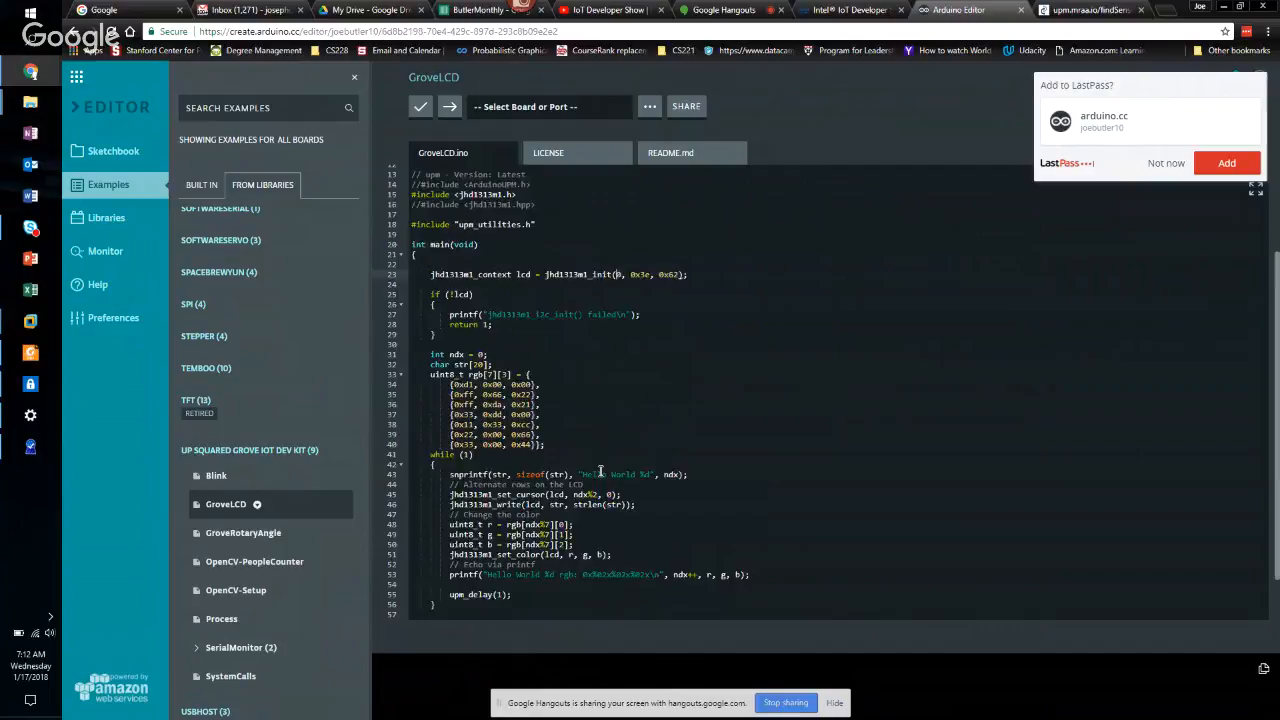
{"action": "scroll", "scroll_direction": "down", "scroll_amount": 3}
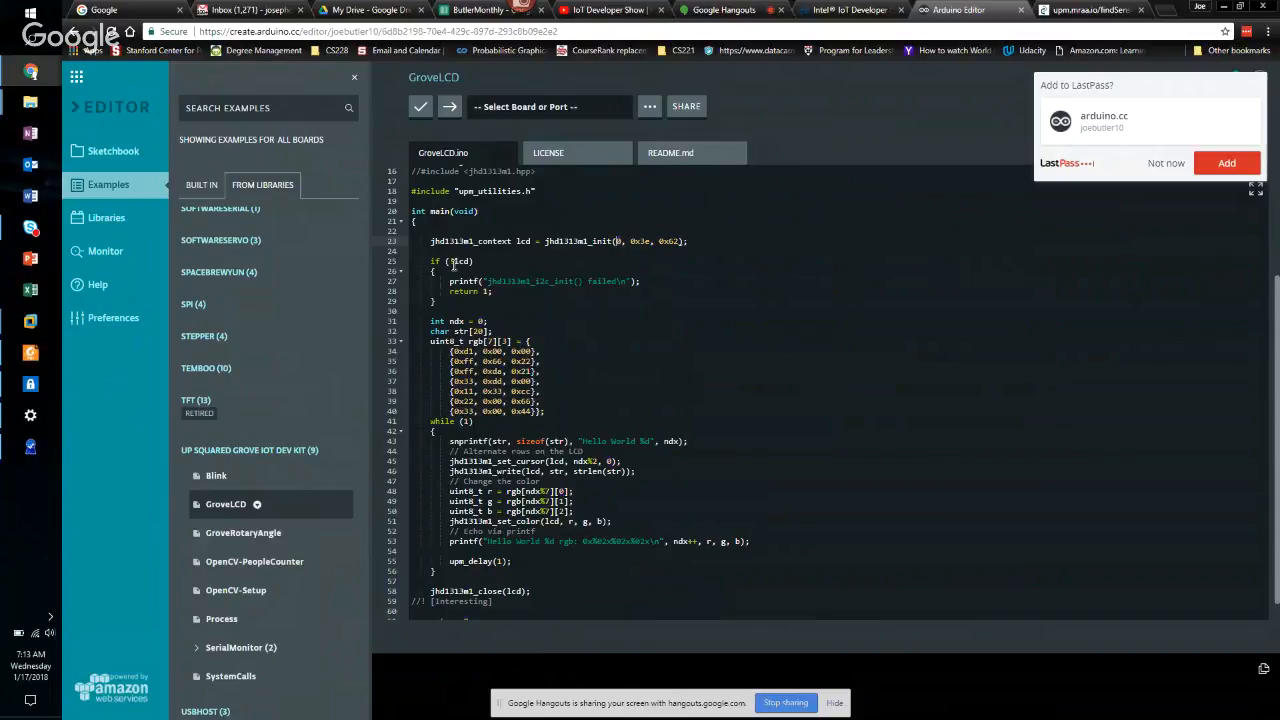
{"action": "left_click", "coordinate": [648, 106]}
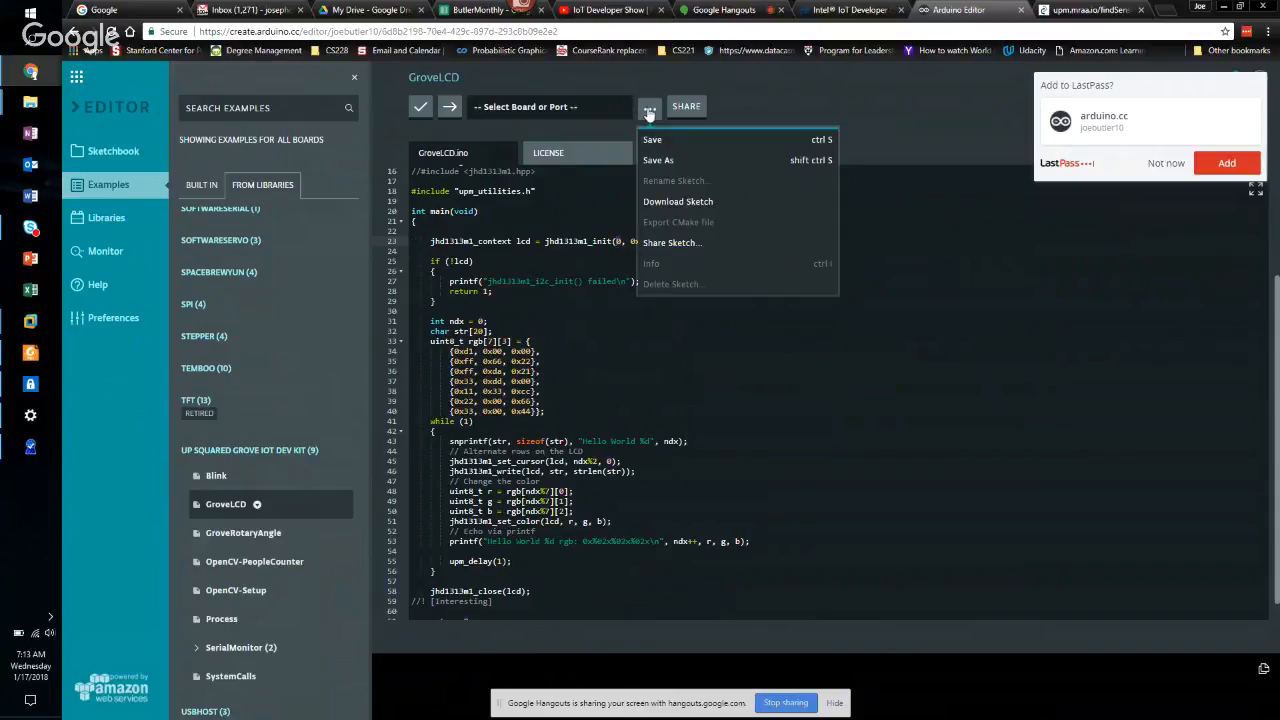
{"action": "mouse_move", "coordinate": [681, 210]}
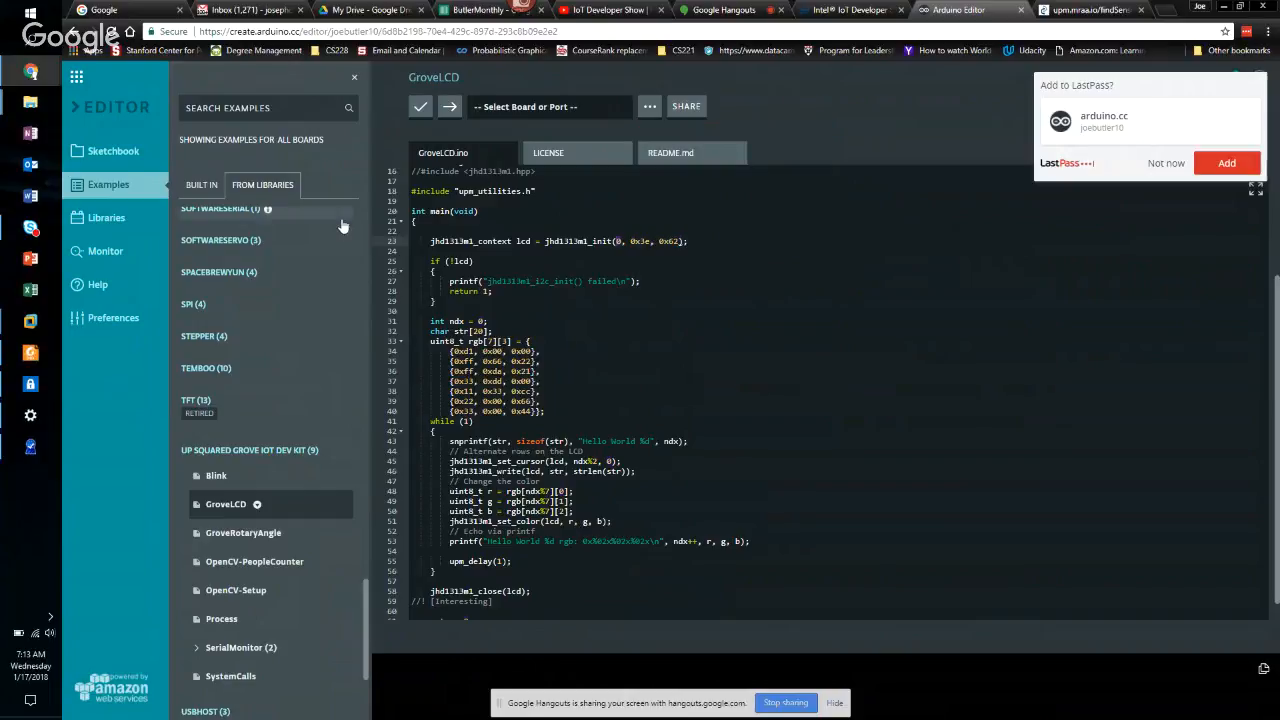
- Open OpenCV-PeopleCounter_copy from the Sketchbook and download it as a zip archive
{"action": "left_click", "coordinate": [113, 151]}
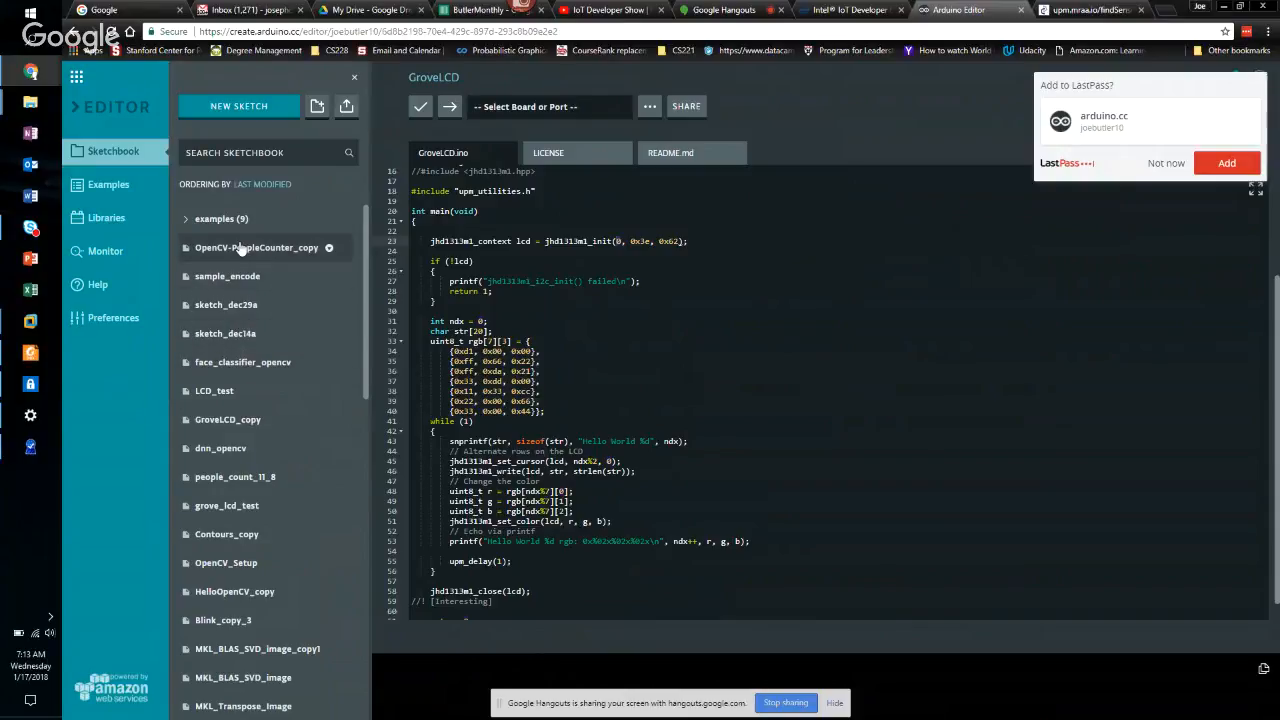
{"action": "left_click", "coordinate": [647, 106]}
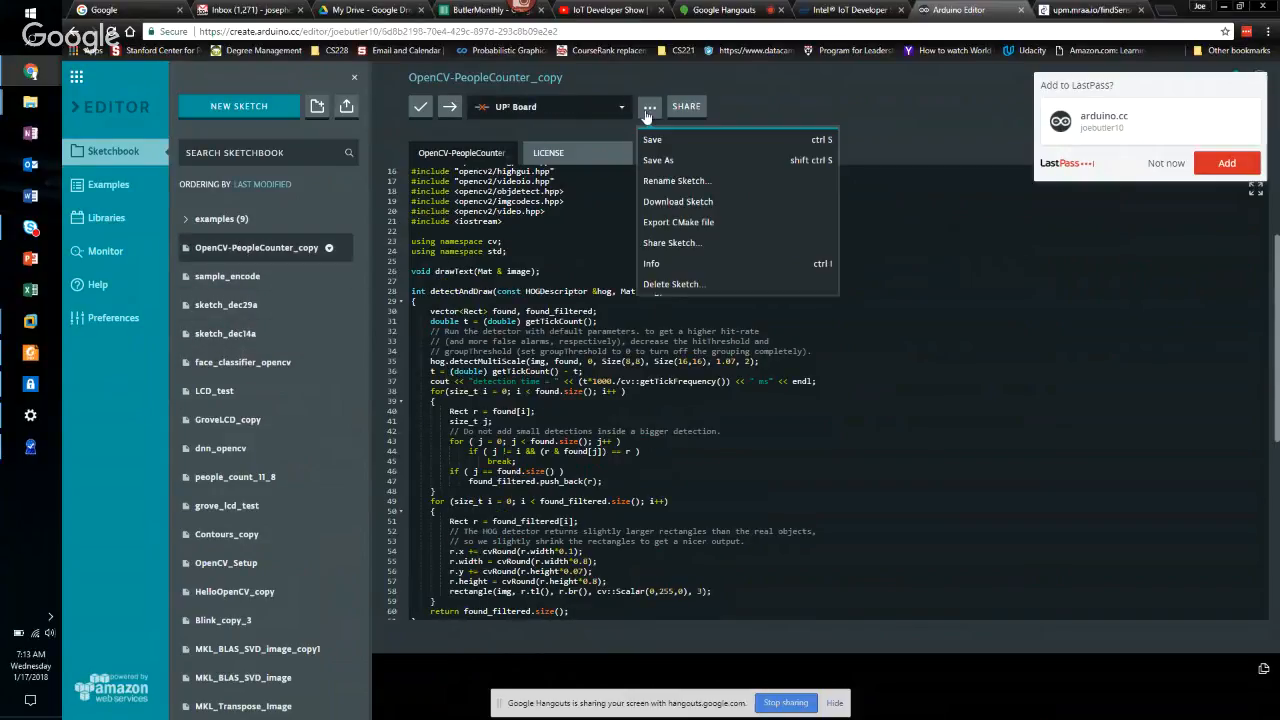
{"action": "mouse_move", "coordinate": [655, 143]}
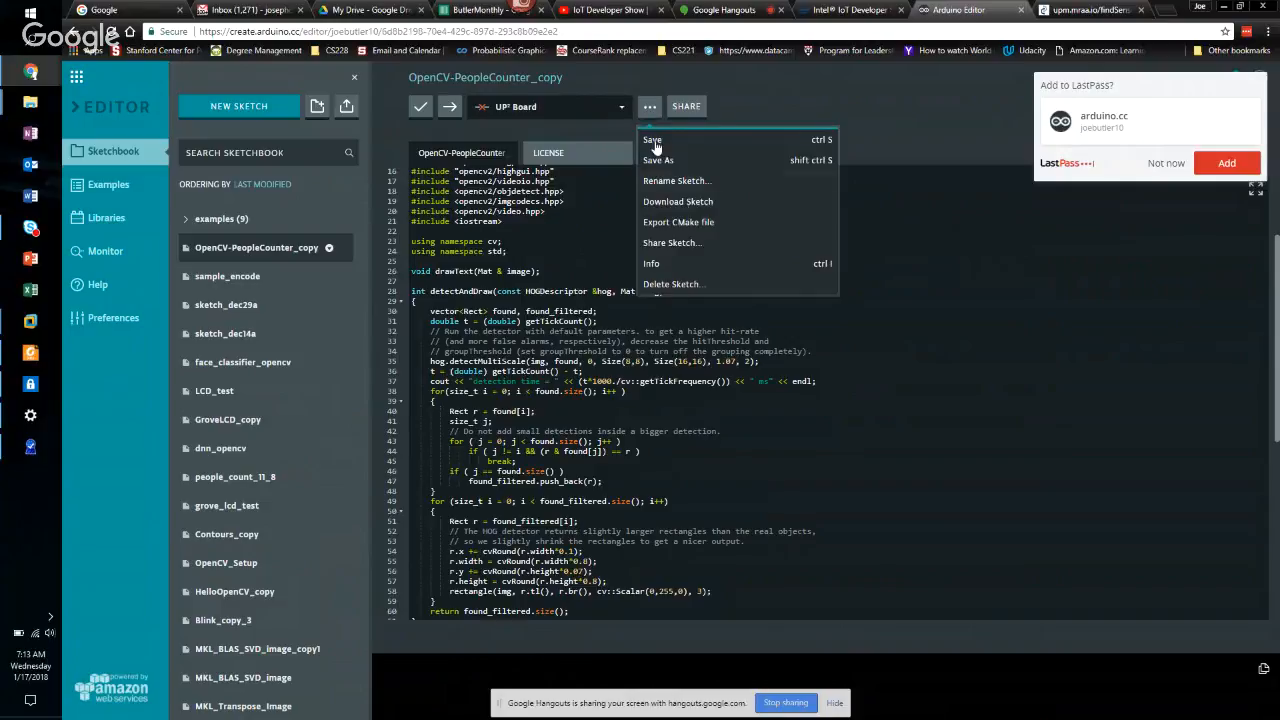
{"action": "left_click", "coordinate": [678, 222]}
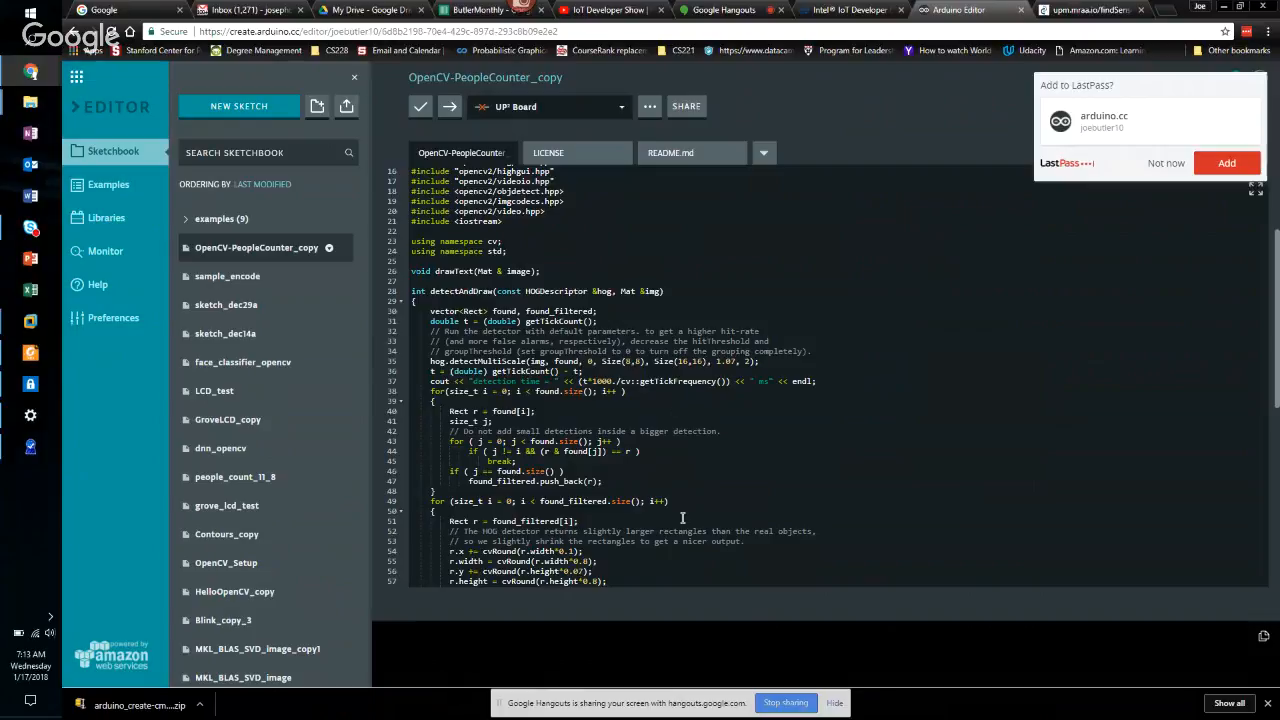
{"action": "mouse_move", "coordinate": [717, 11]}
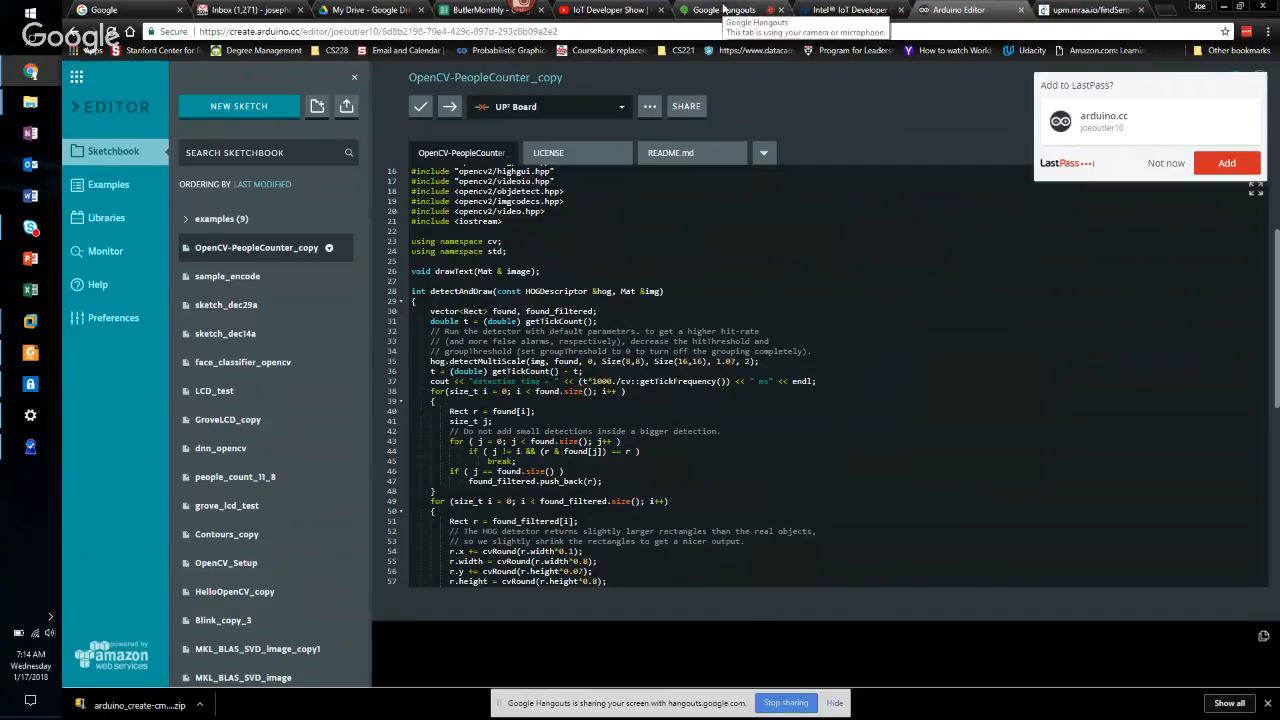
- Check the Google Hangouts call, then return to the upm.mraa.io sensor catalogue tab
{"action": "left_click", "coordinate": [722, 10]}
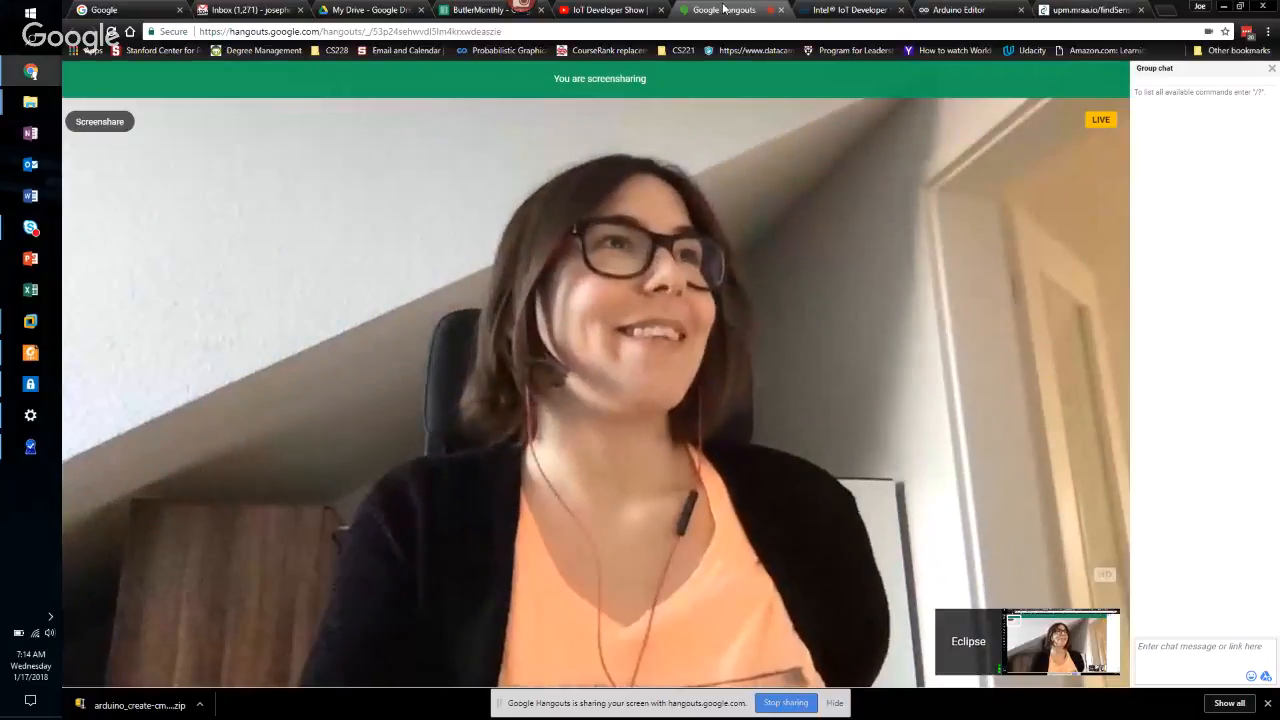
{"action": "left_click", "coordinate": [1085, 14]}
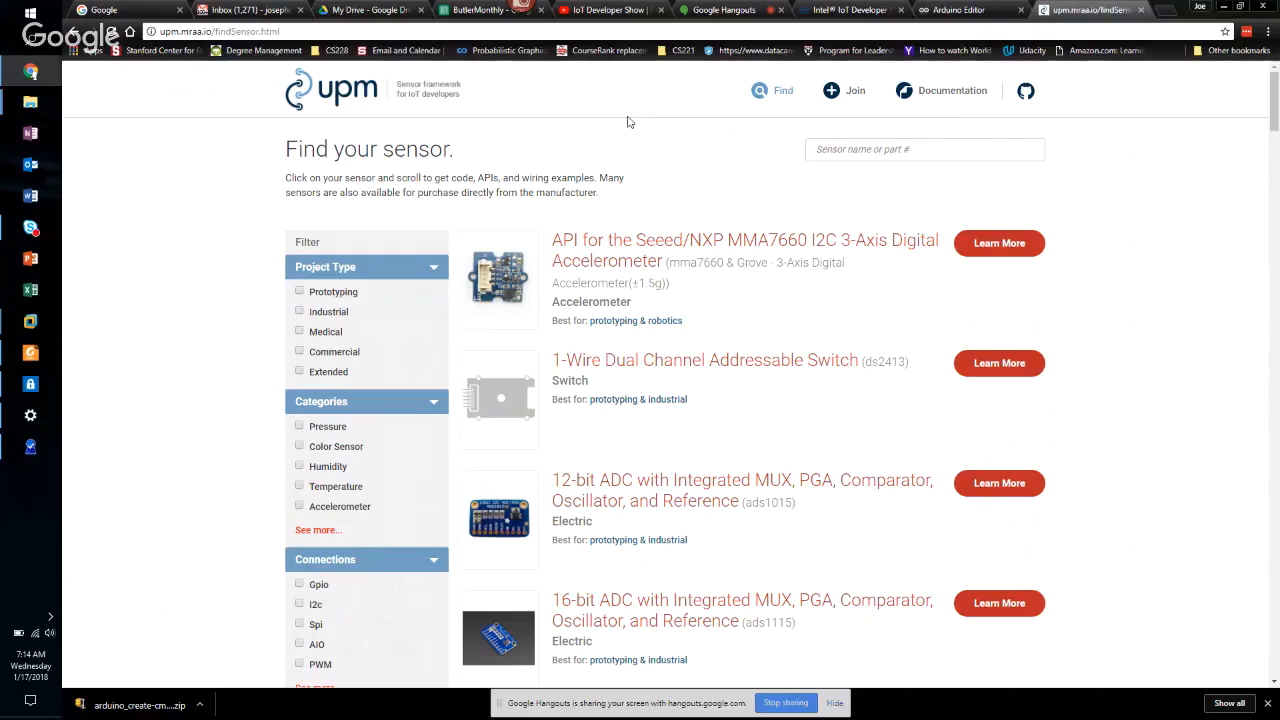
{"action": "mouse_move", "coordinate": [605, 9]}
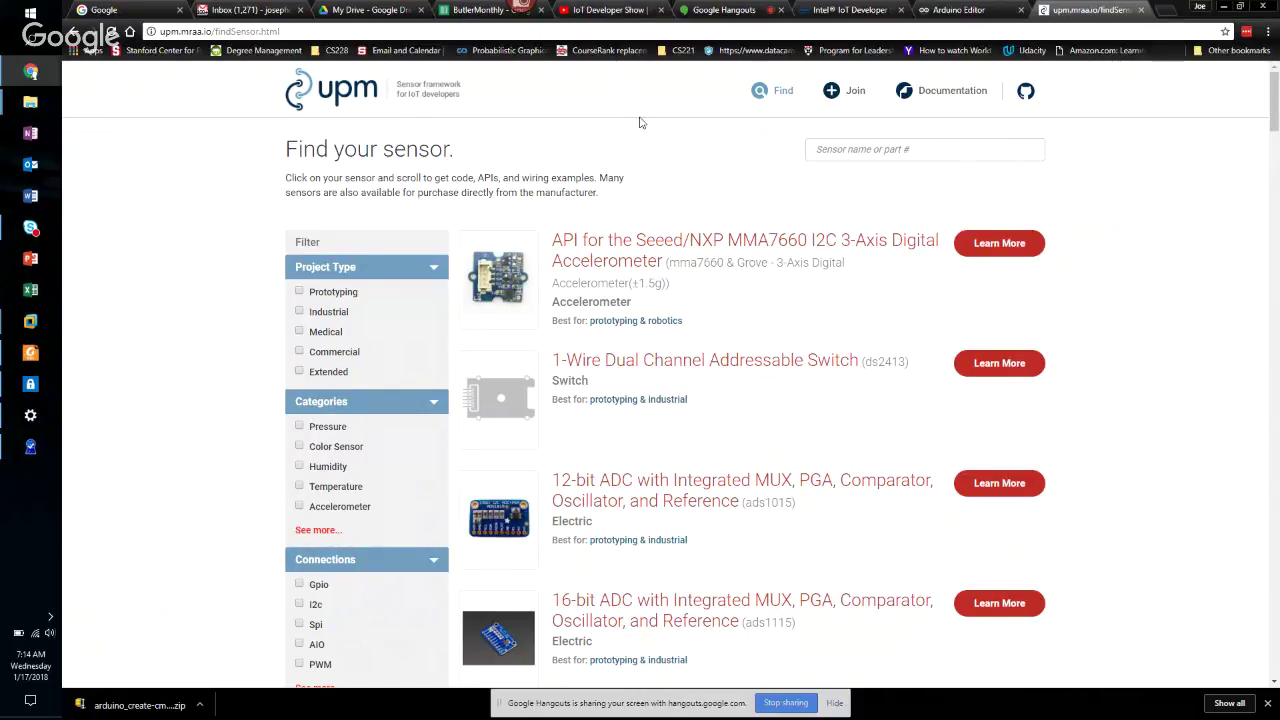
{"action": "mouse_move", "coordinate": [605, 10]}
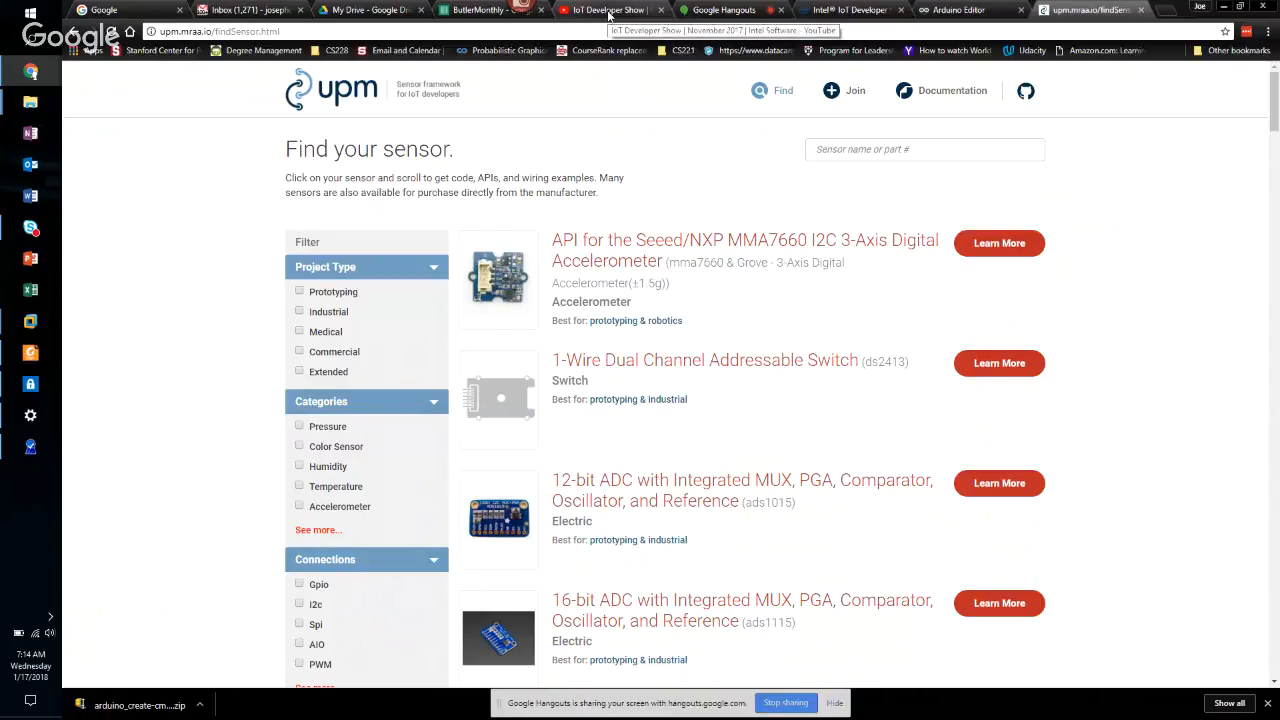
{"action": "mouse_move", "coordinate": [661, 174]}
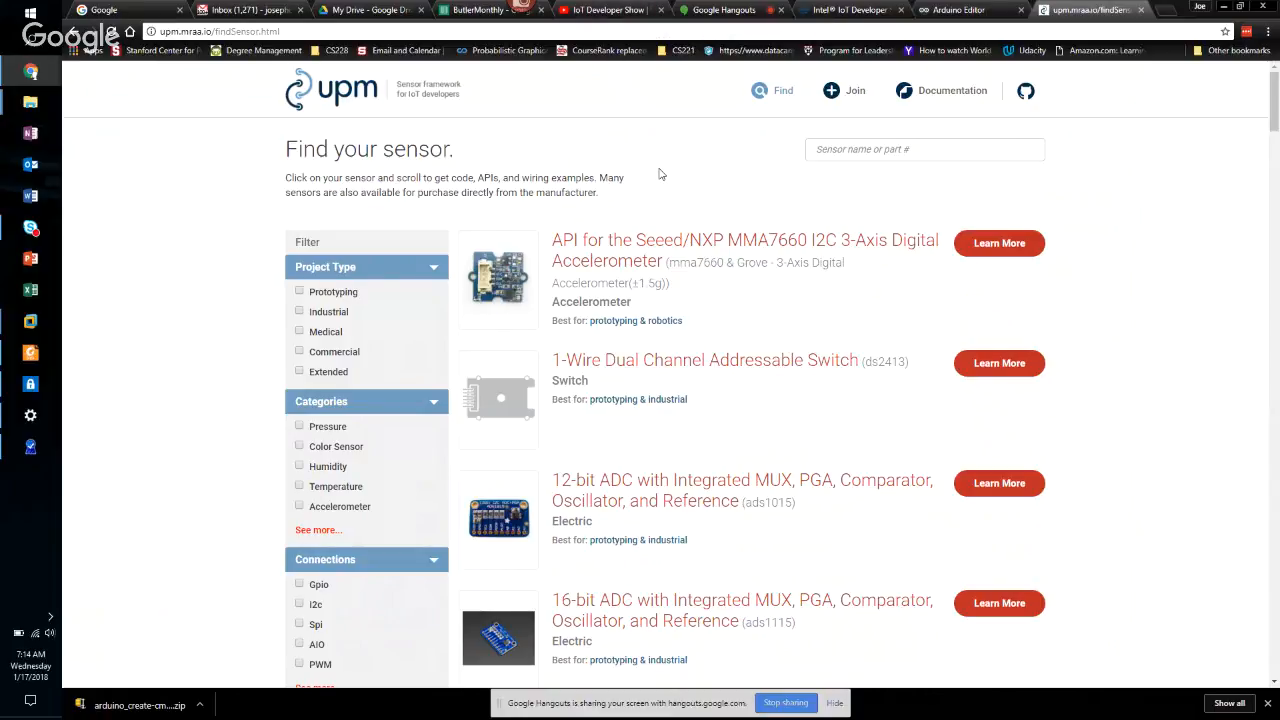